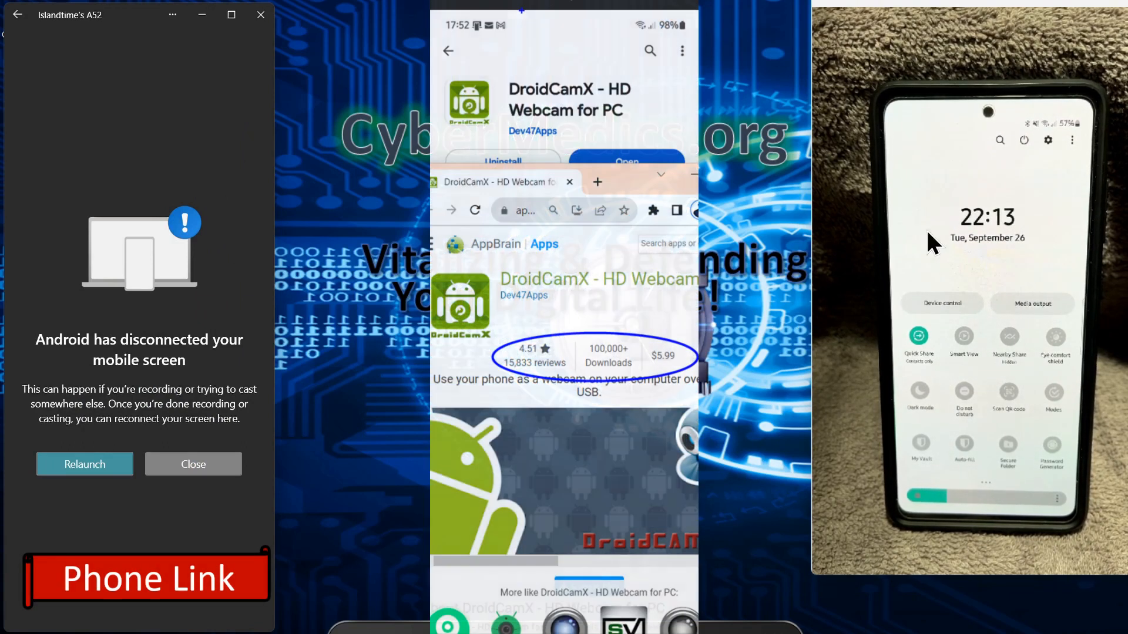
{"action": "mouse_move", "coordinate": [957, 297]}
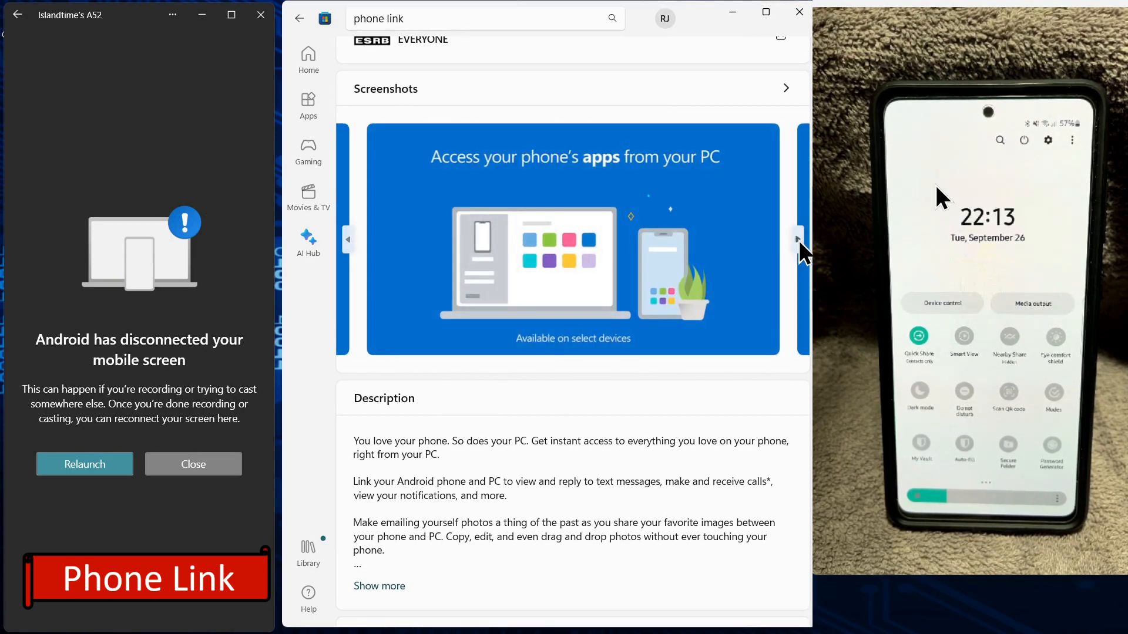
Step: Relaunch Phone Link's mirroring so the phone's quick settings panel appears again
{"action": "left_click", "coordinate": [797, 239]}
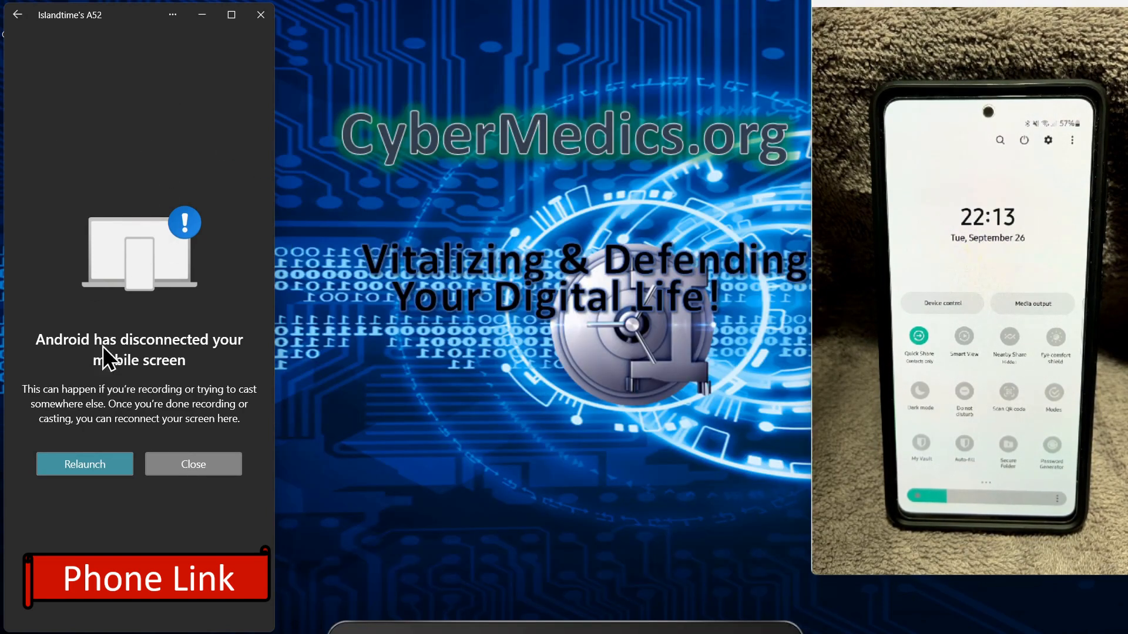
{"action": "mouse_move", "coordinate": [410, 395]}
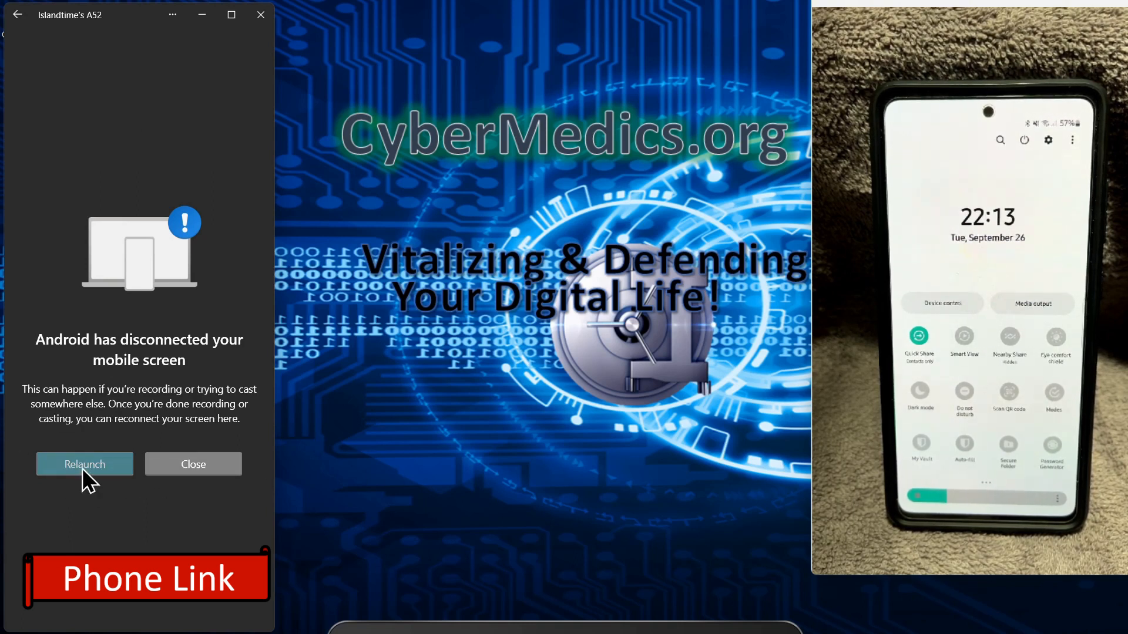
{"action": "left_click", "coordinate": [84, 464]}
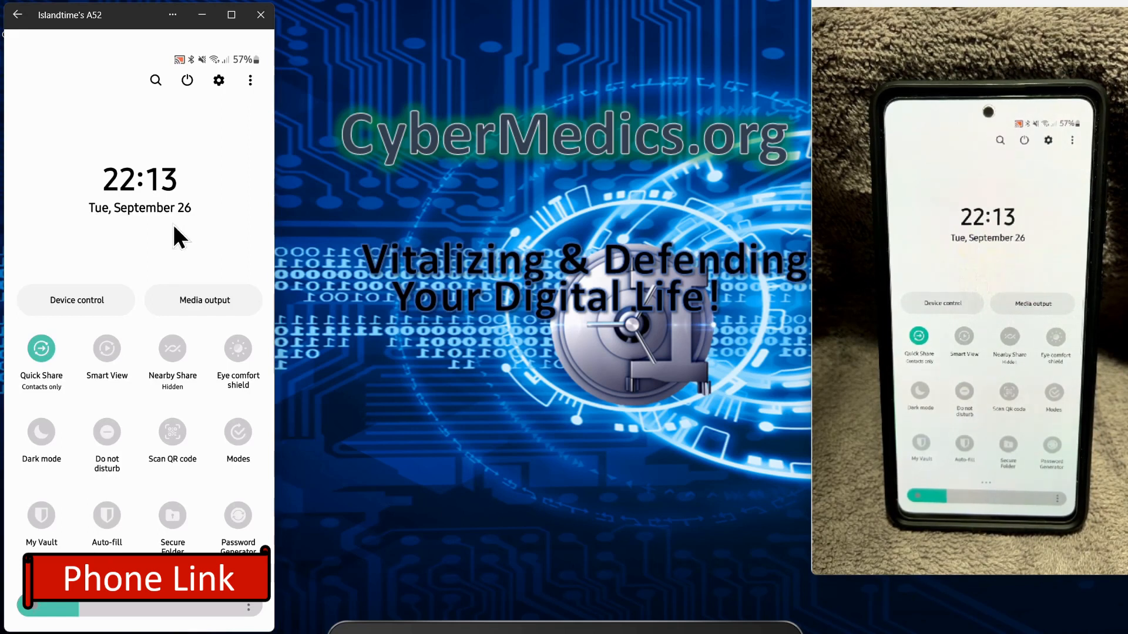
{"action": "mouse_move", "coordinate": [148, 385]}
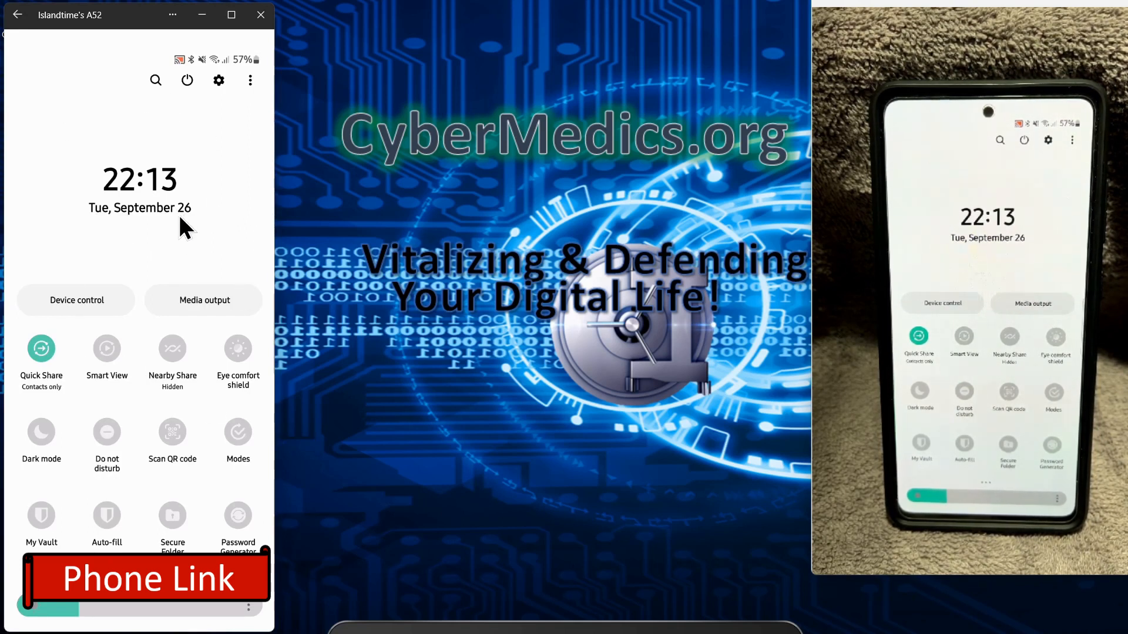
{"action": "mouse_move", "coordinate": [20, 244]}
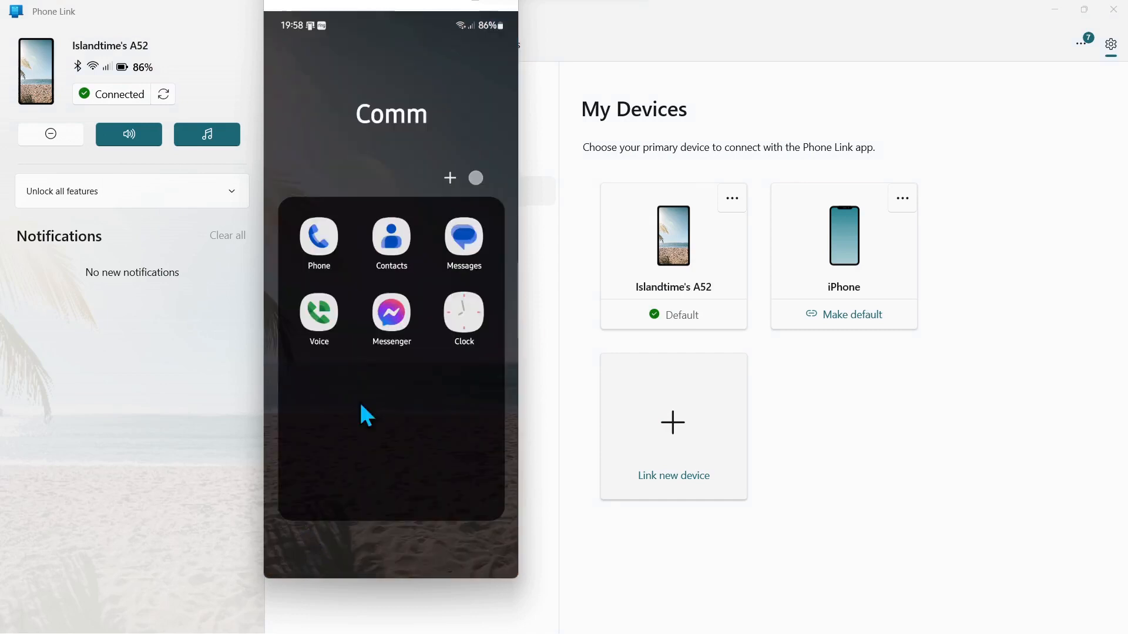
{"action": "mouse_move", "coordinate": [357, 214]}
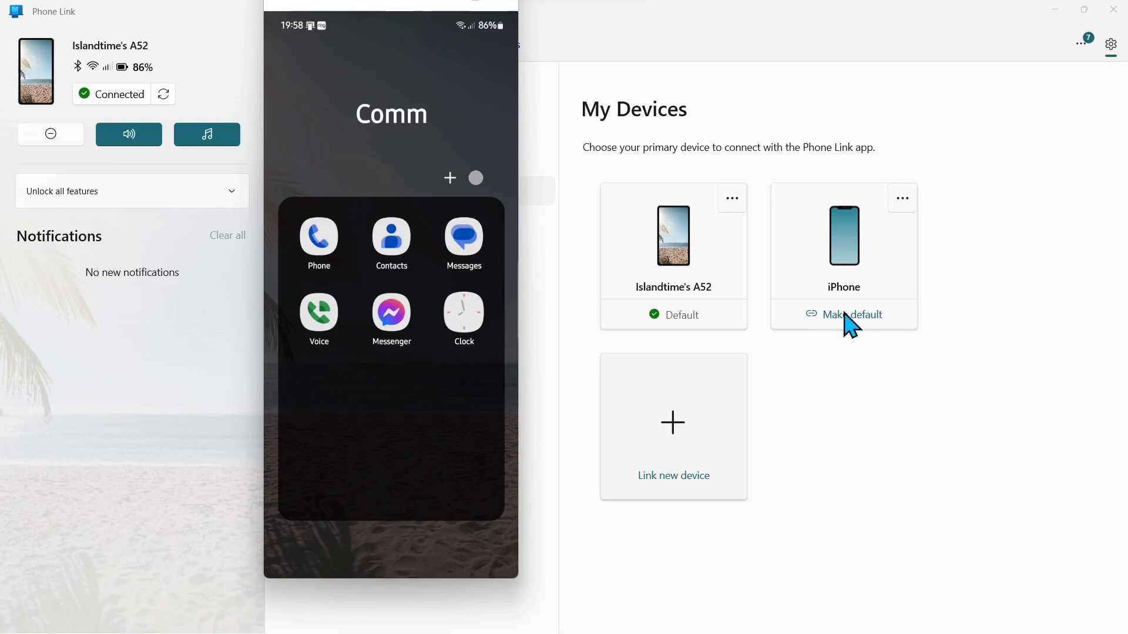
Step: Make the iPhone the default device from its card in My Devices
{"action": "left_click", "coordinate": [852, 314]}
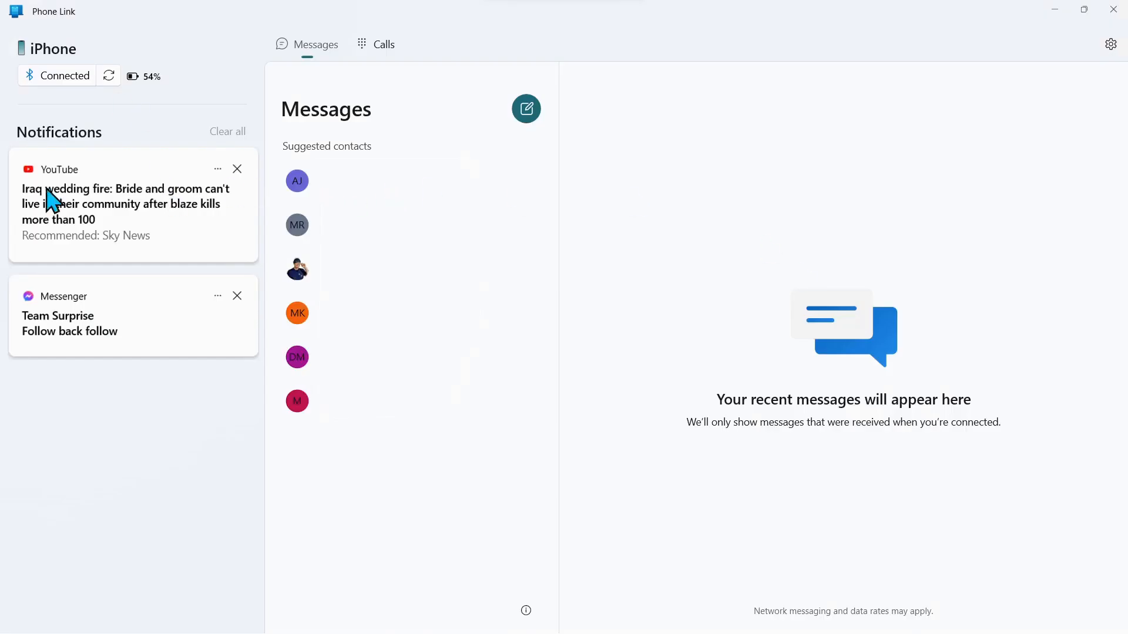
{"action": "mouse_move", "coordinate": [119, 338]}
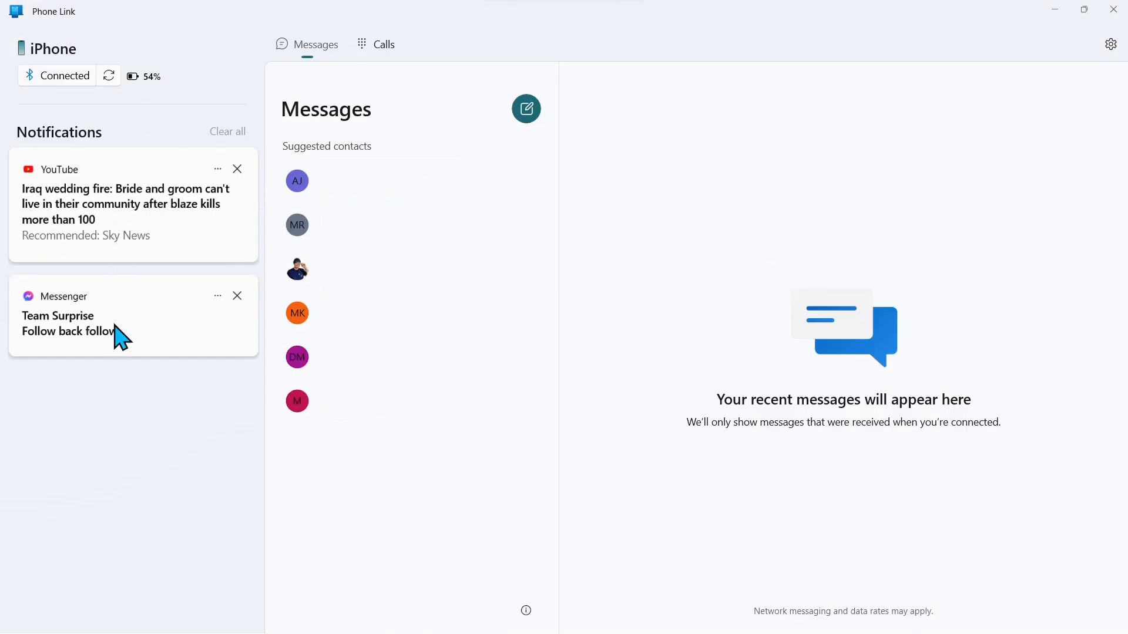
{"action": "mouse_move", "coordinate": [120, 208]}
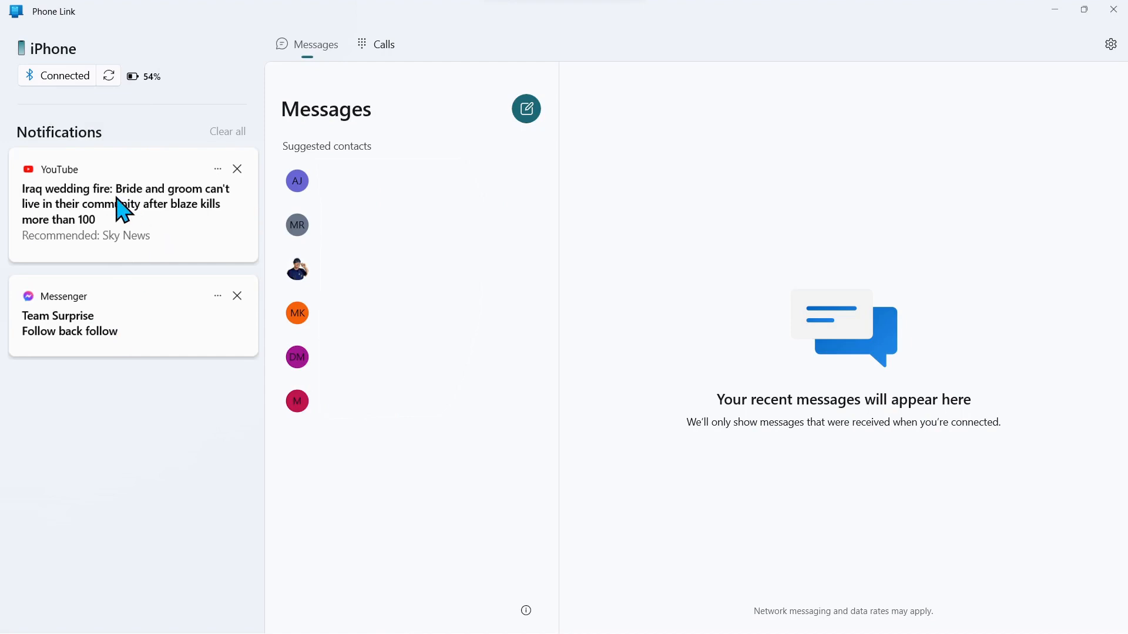
{"action": "mouse_move", "coordinate": [79, 351]}
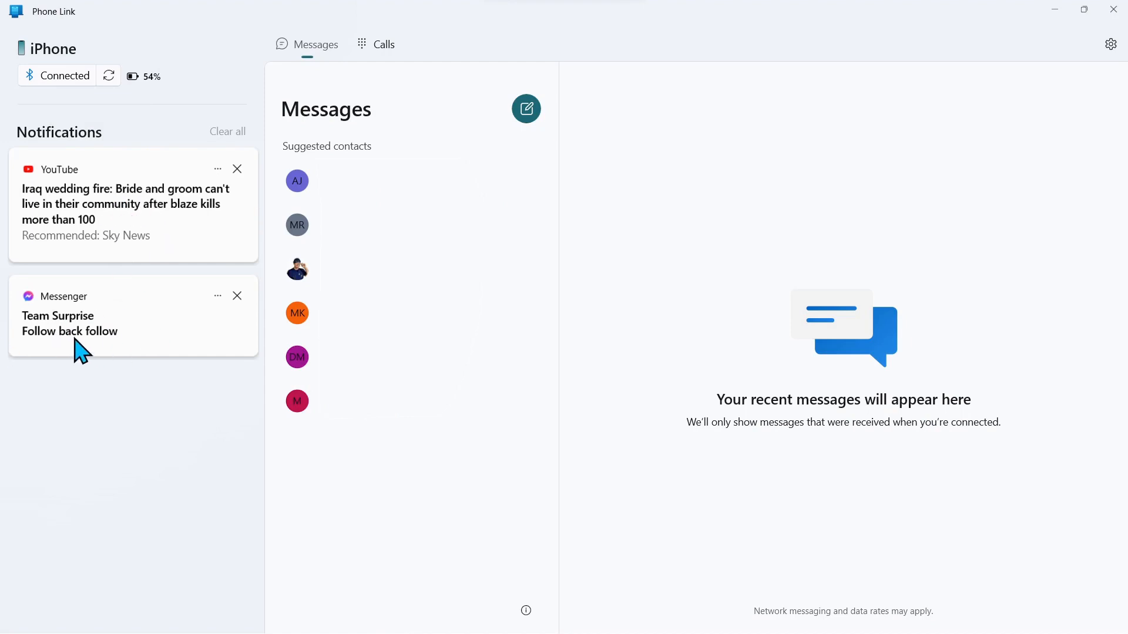
{"action": "mouse_move", "coordinate": [397, 129]}
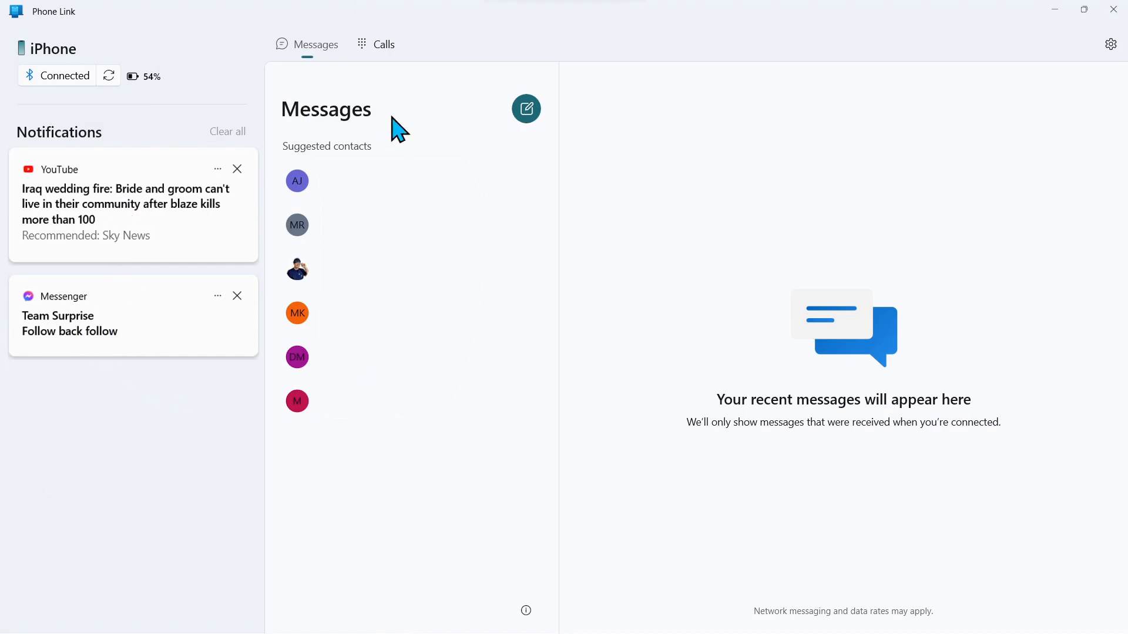
{"action": "mouse_move", "coordinate": [413, 57]}
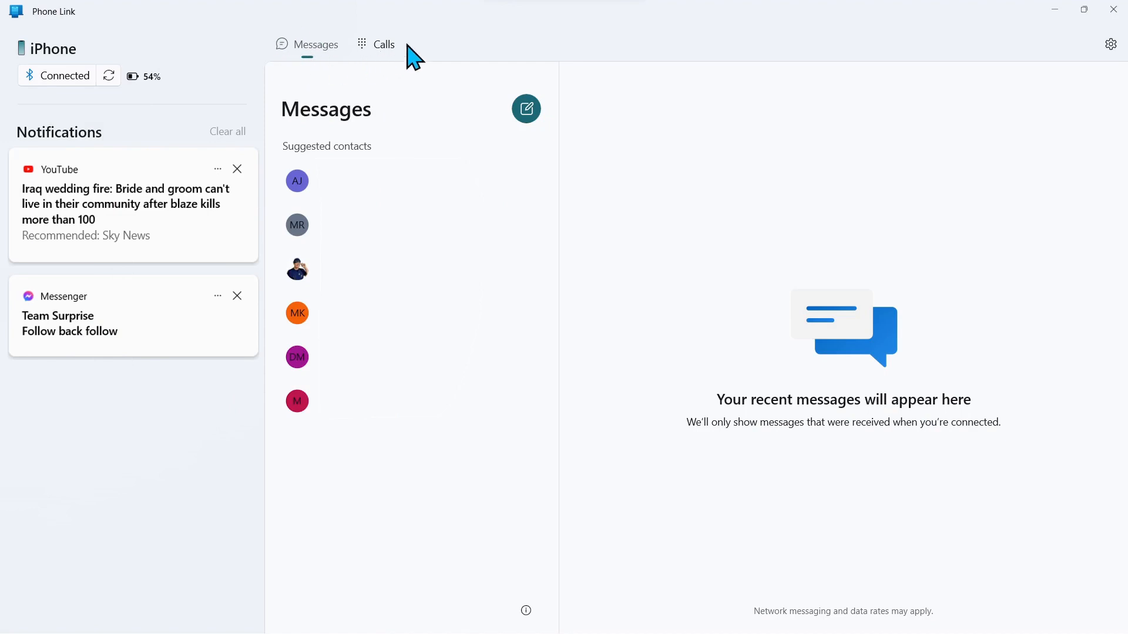
{"action": "mouse_move", "coordinate": [401, 59]}
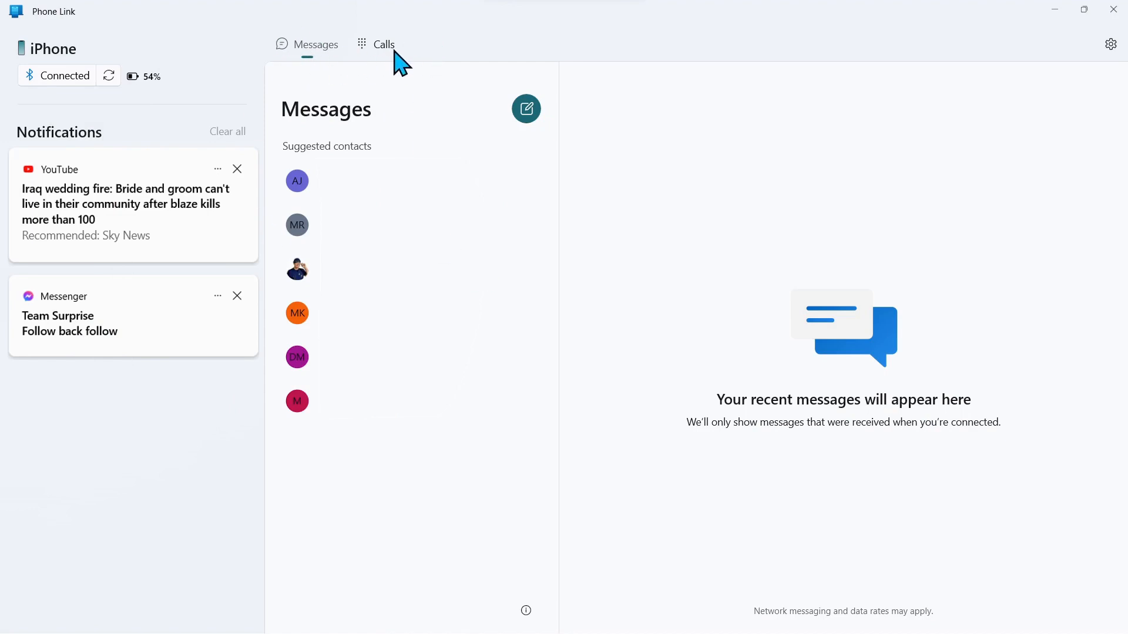
Step: Search Calls for 'CyberMedics' and load the CyberMedics All INFO contact into the dialer
{"action": "left_click", "coordinate": [383, 44]}
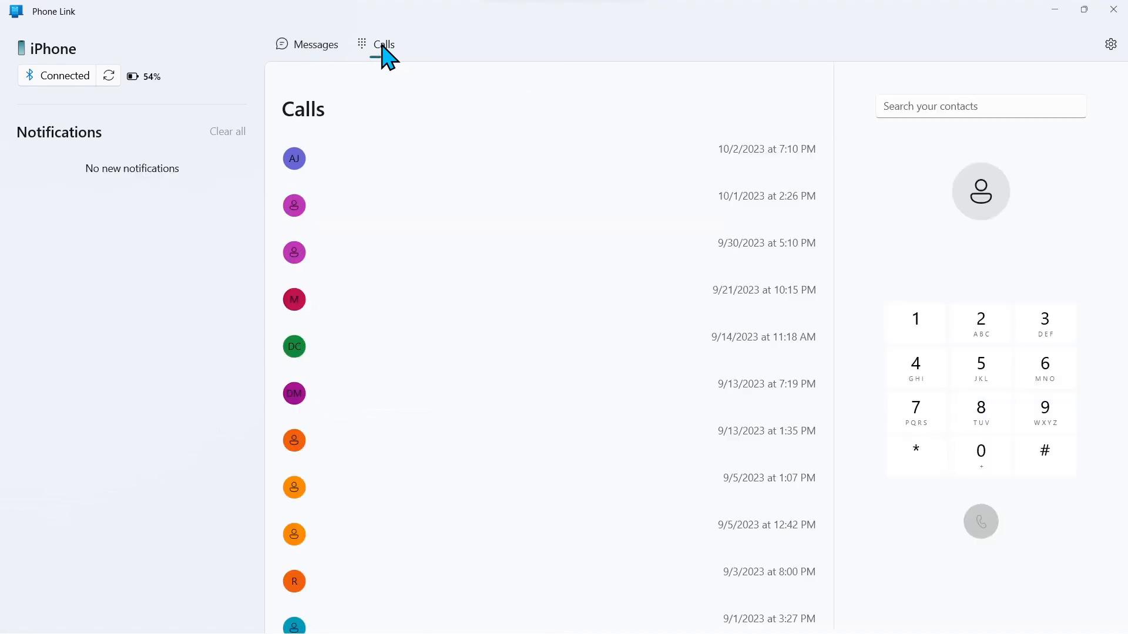
{"action": "type", "text": "CyberMedics"}
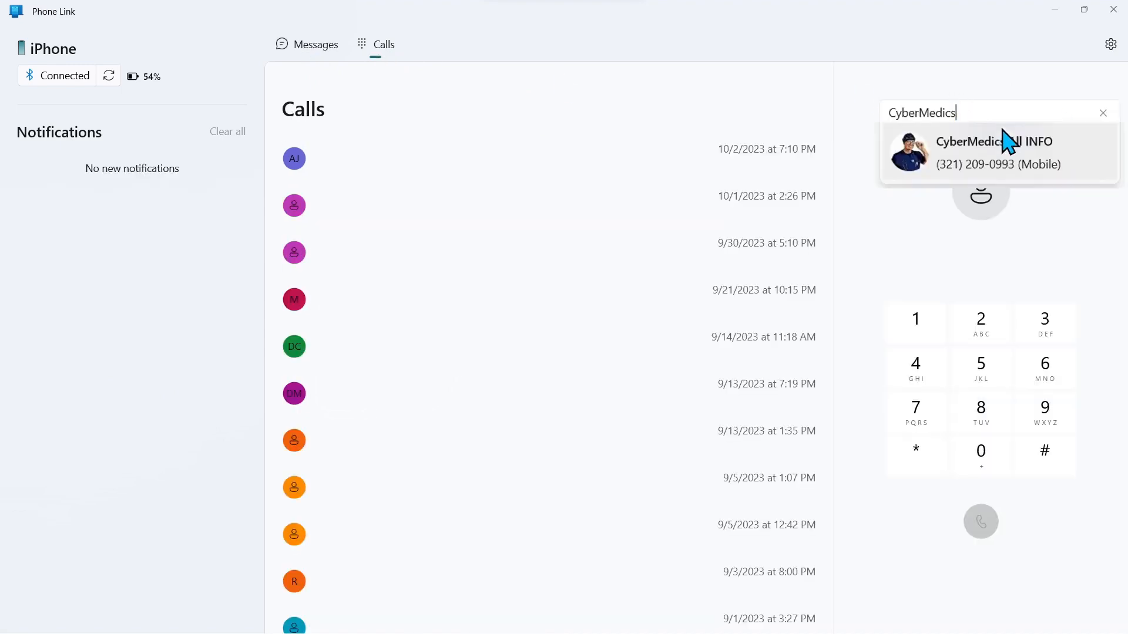
{"action": "left_click", "coordinate": [993, 153]}
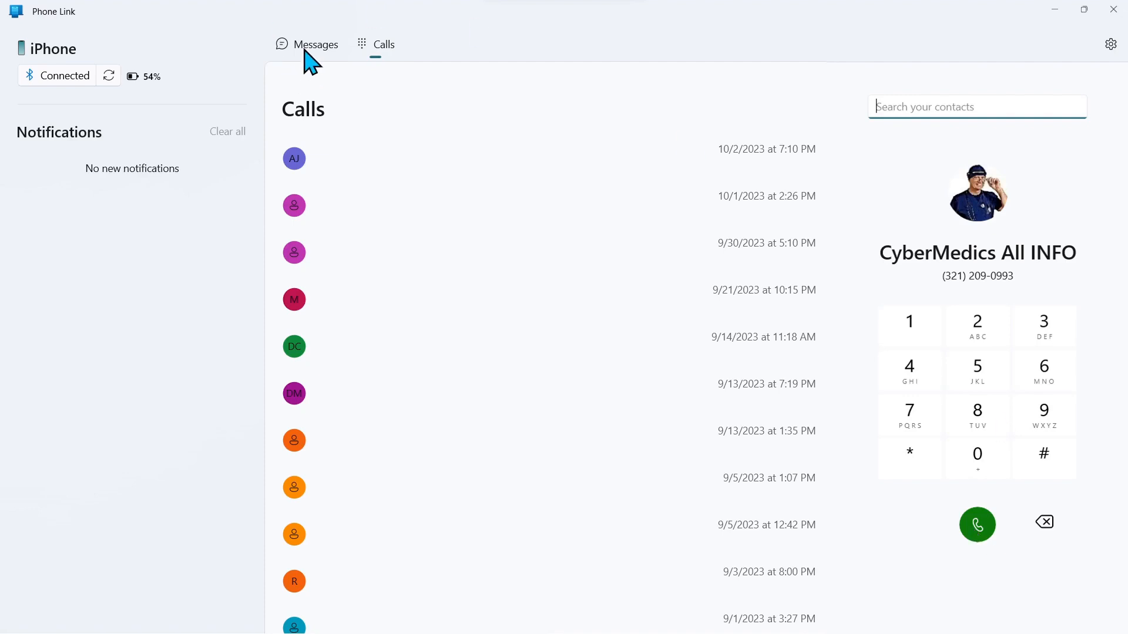
{"action": "mouse_move", "coordinate": [388, 61]}
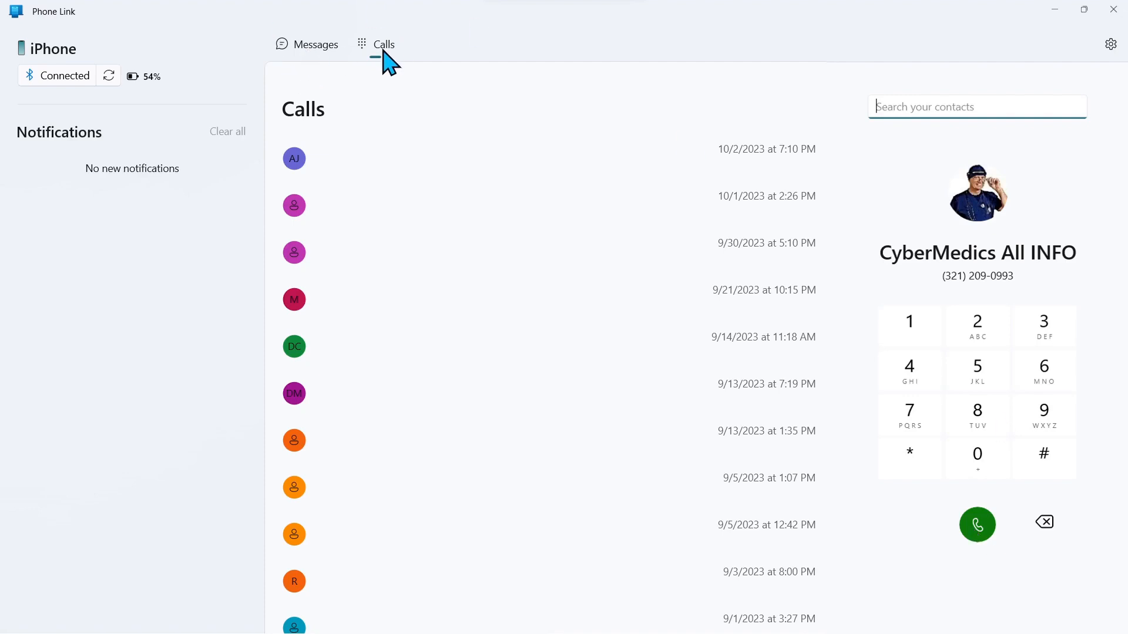
{"action": "mouse_move", "coordinate": [39, 312]}
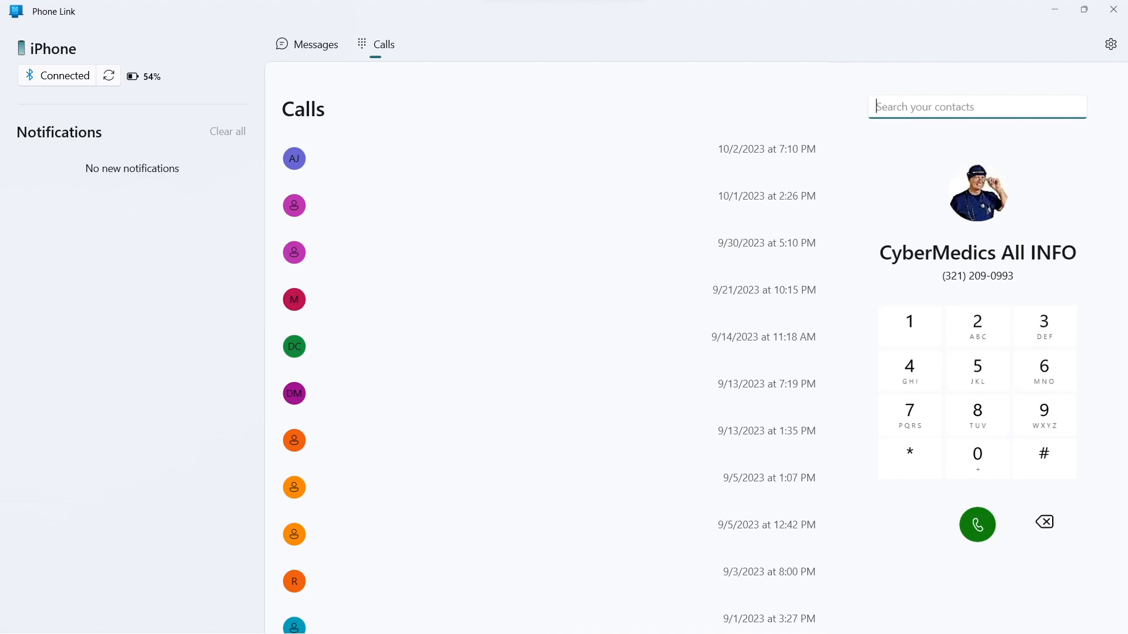
{"action": "mouse_move", "coordinate": [178, 296]}
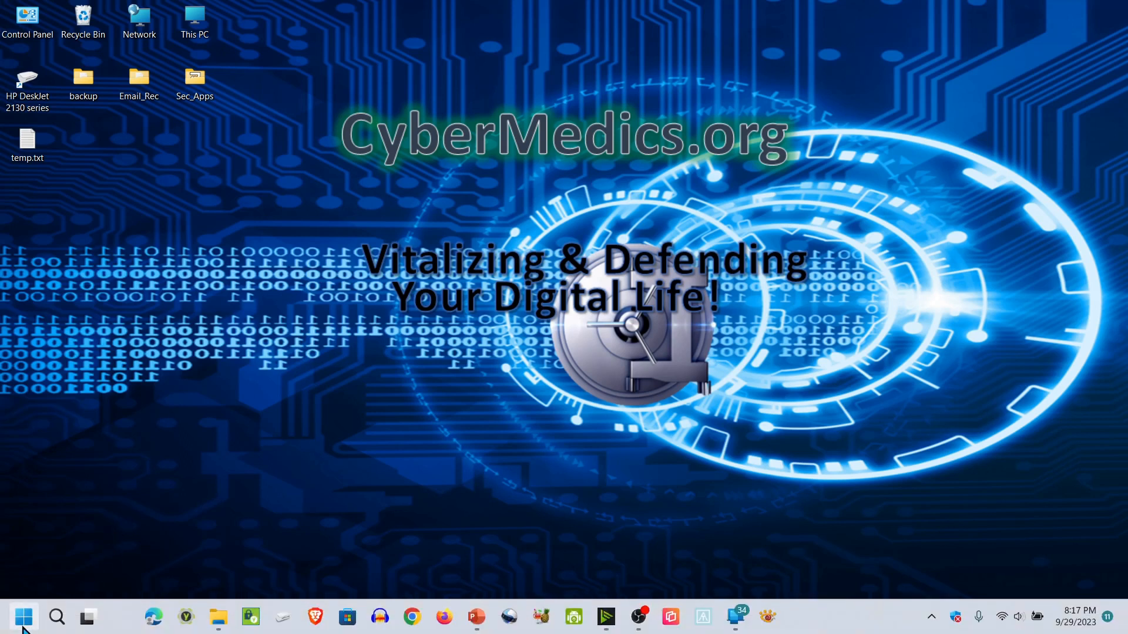
Step: Open Settings > Optional features and filter installed features by 'wirel' to find Wireless Display
{"action": "left_click", "coordinate": [23, 617]}
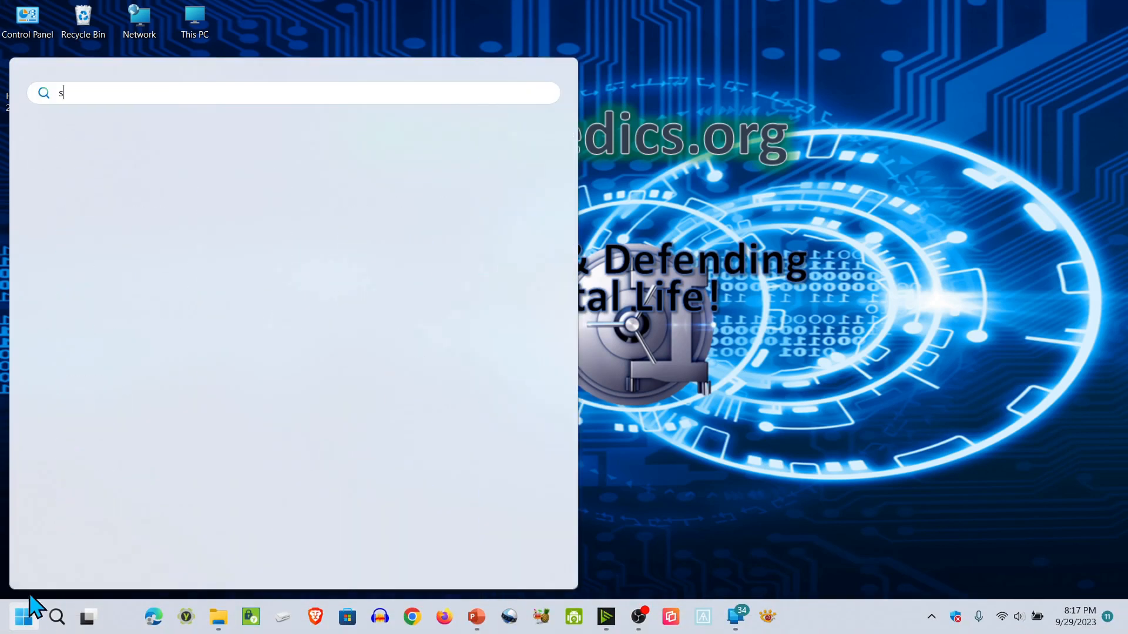
{"action": "type", "text": "et"}
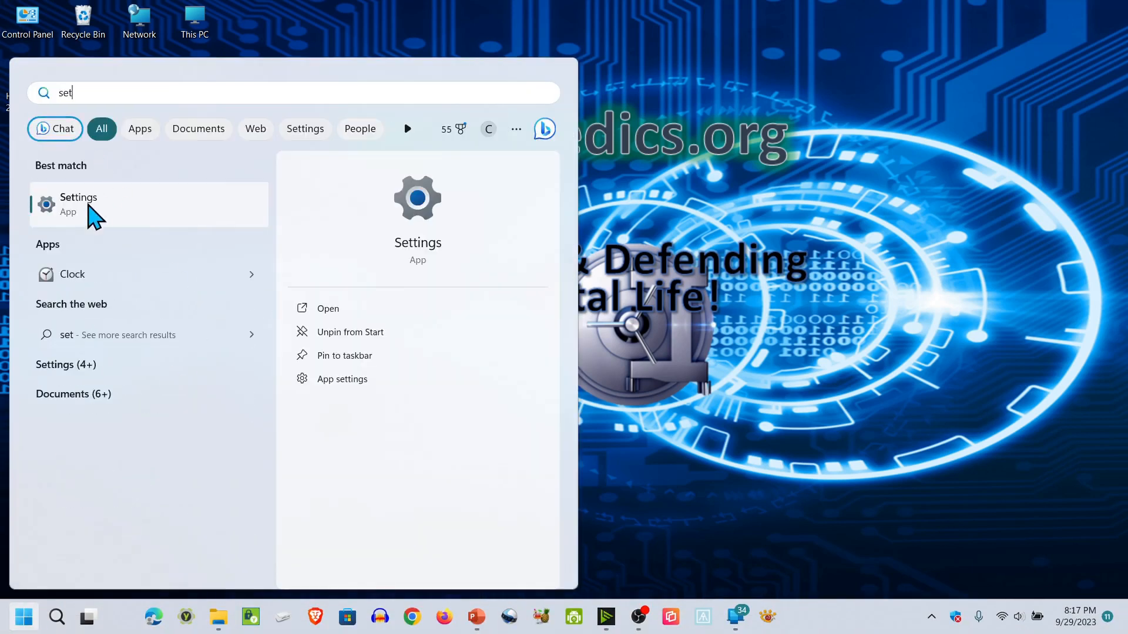
{"action": "left_click", "coordinate": [78, 204]}
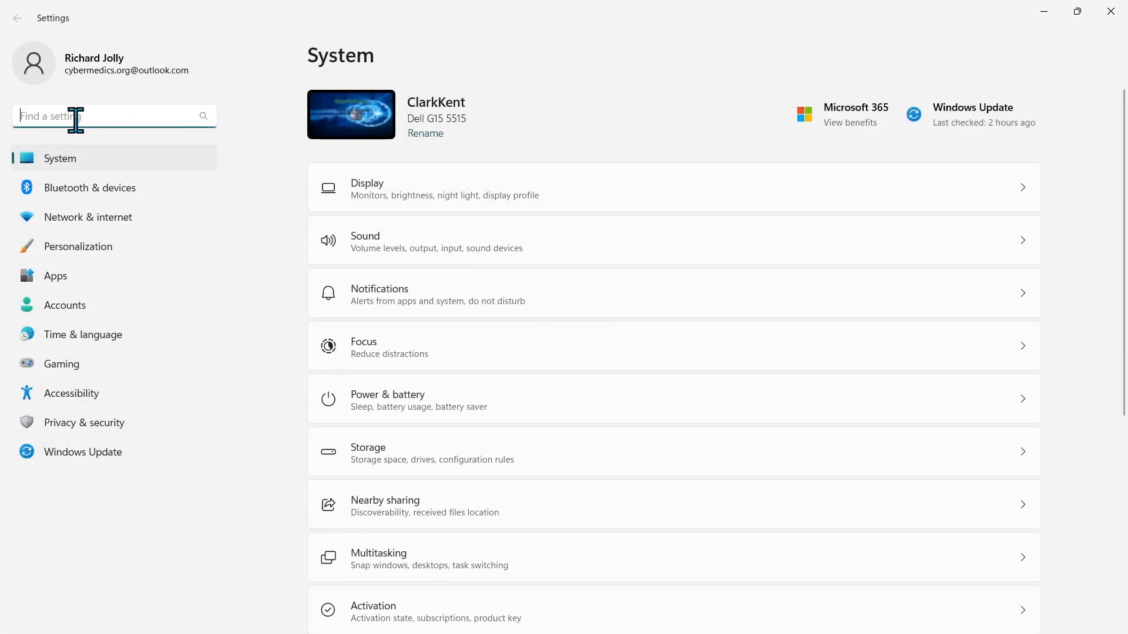
{"action": "type", "text": "optional"}
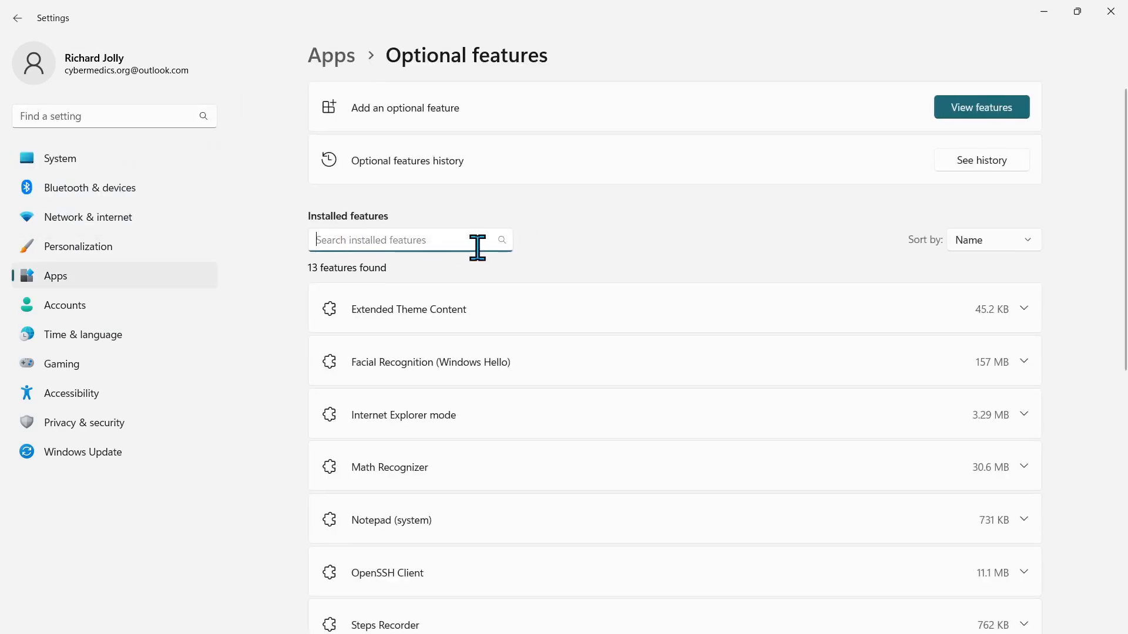
{"action": "type", "text": "wirel"}
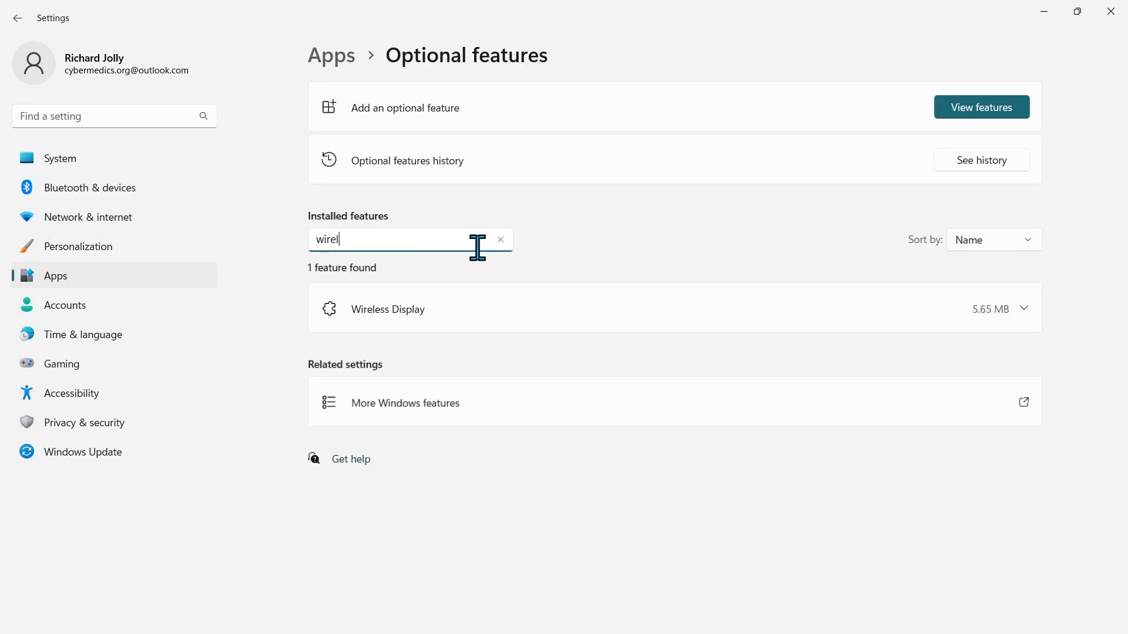
{"action": "mouse_move", "coordinate": [407, 325]}
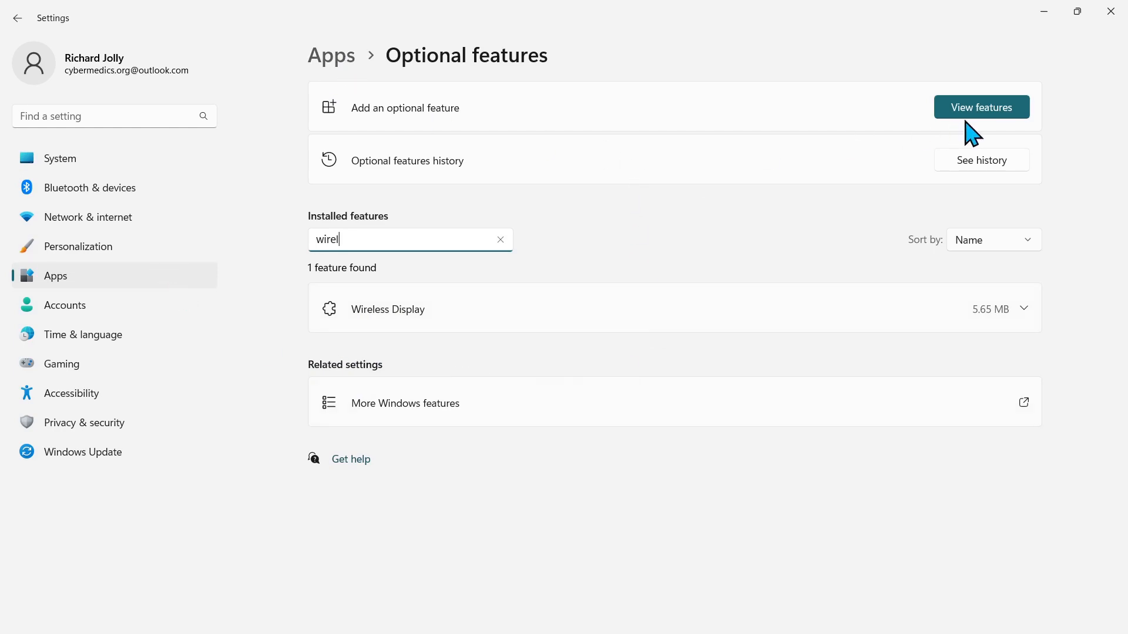
Step: Open View features and search the available optional features for 'wireless'
{"action": "left_click", "coordinate": [981, 107]}
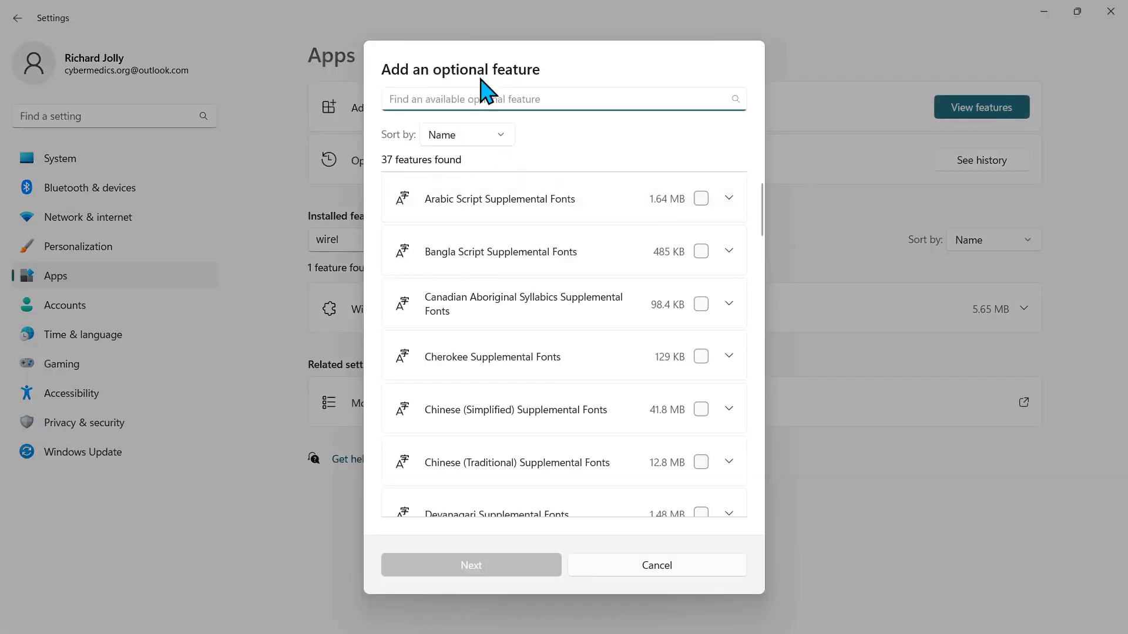
{"action": "type", "text": "wireless"}
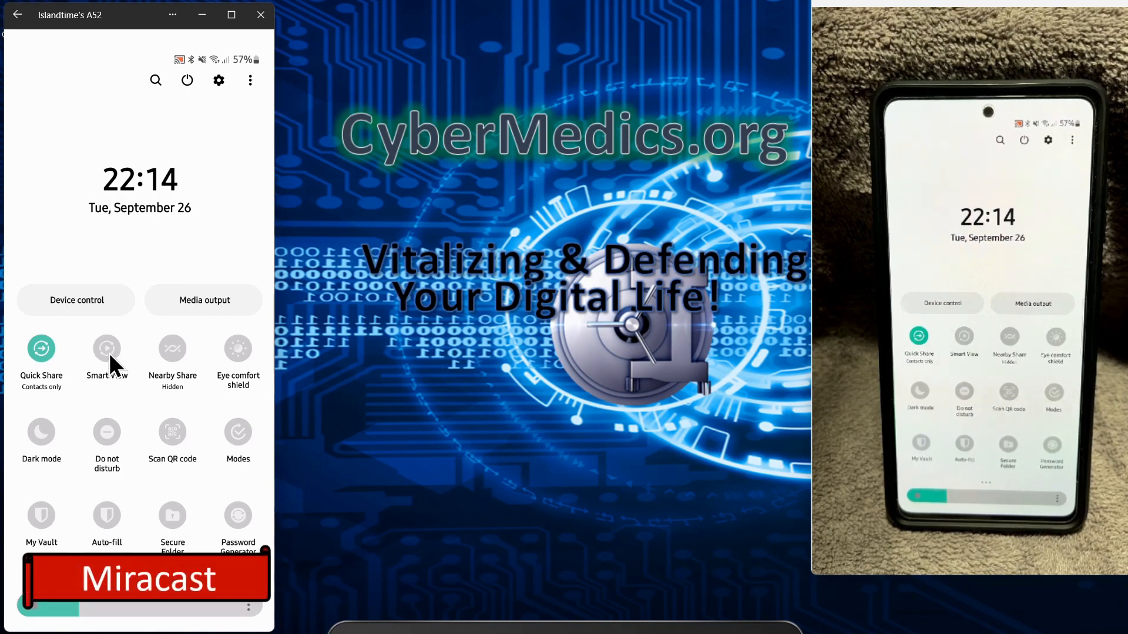
{"action": "mouse_move", "coordinate": [155, 356]}
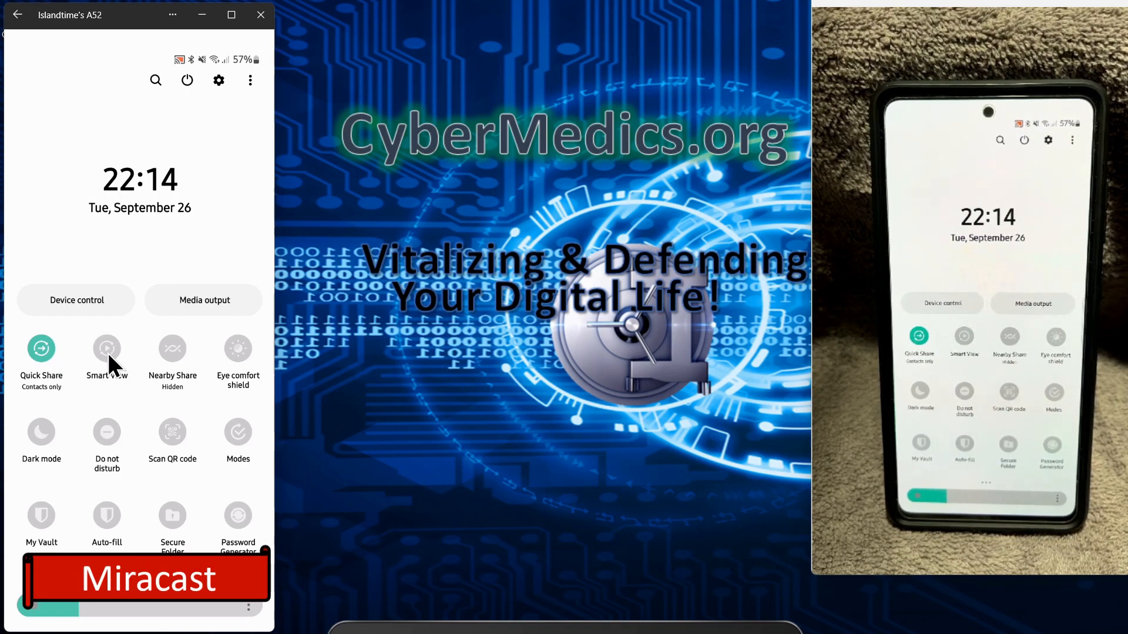
Step: Mirror the phone to ClarkKent via Smart View, confirming Start now and allowing the projection
{"action": "left_click", "coordinate": [106, 349]}
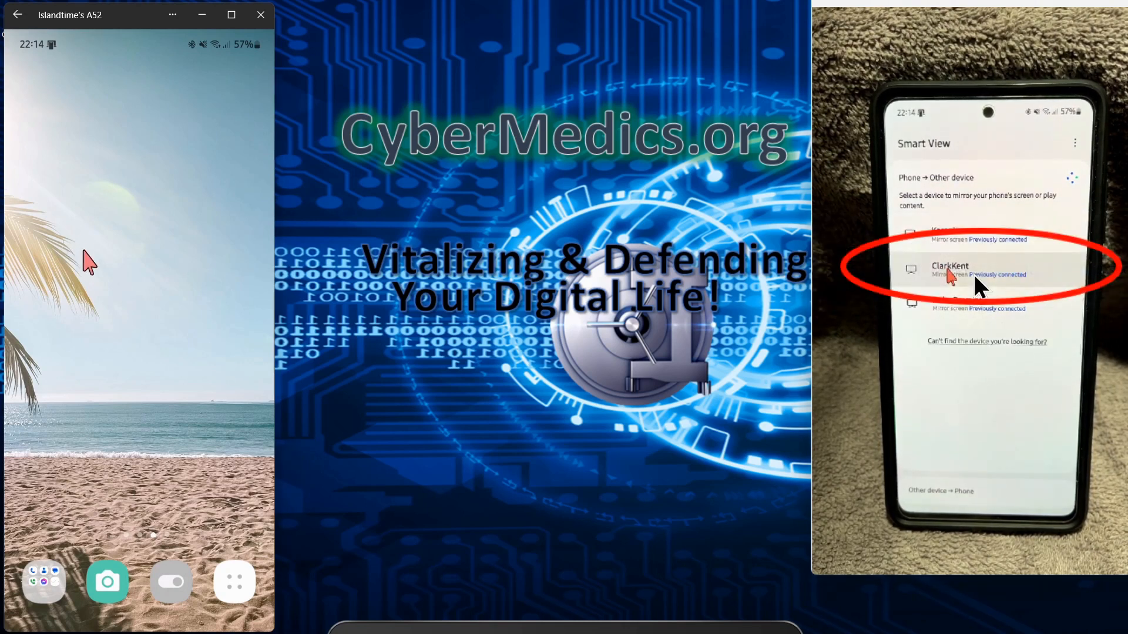
{"action": "left_click", "coordinate": [949, 269]}
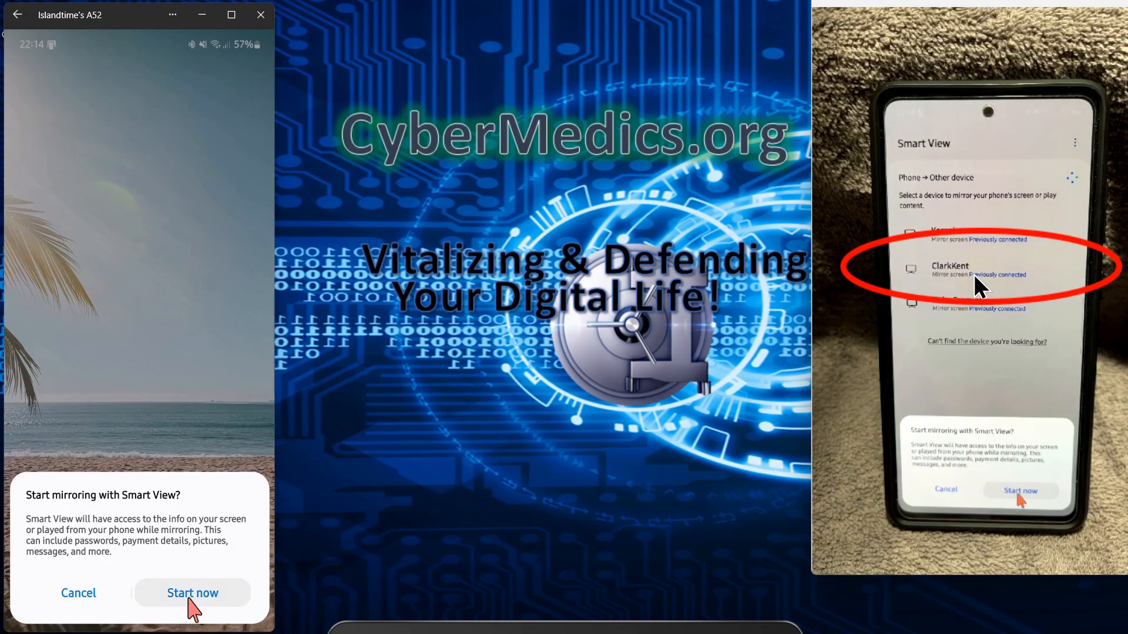
{"action": "left_click", "coordinate": [192, 593]}
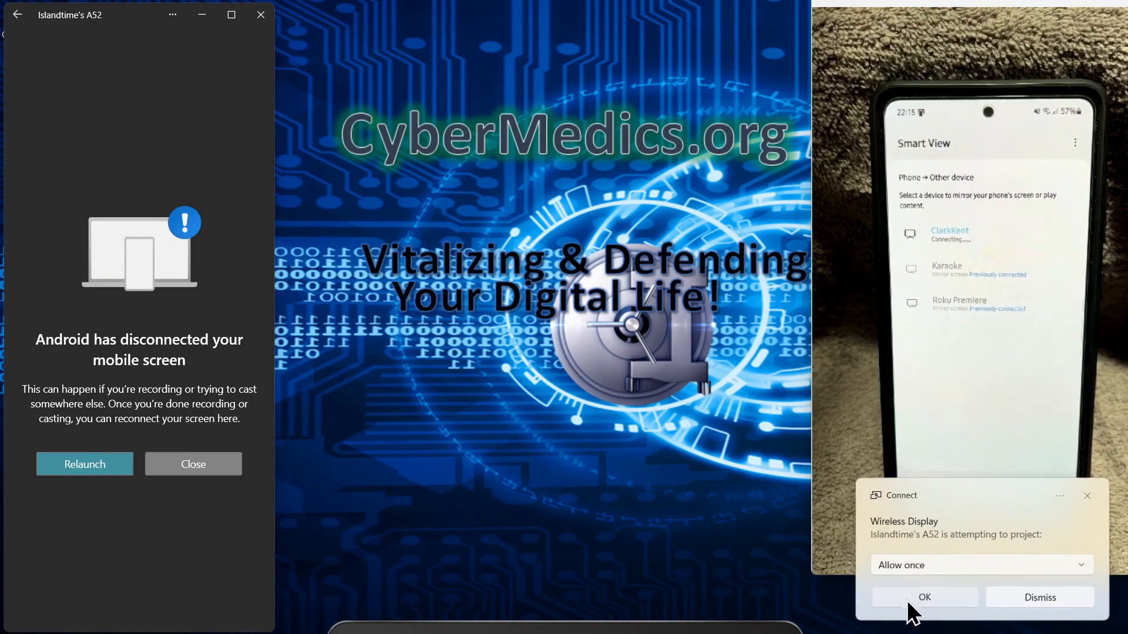
{"action": "left_click", "coordinate": [924, 597]}
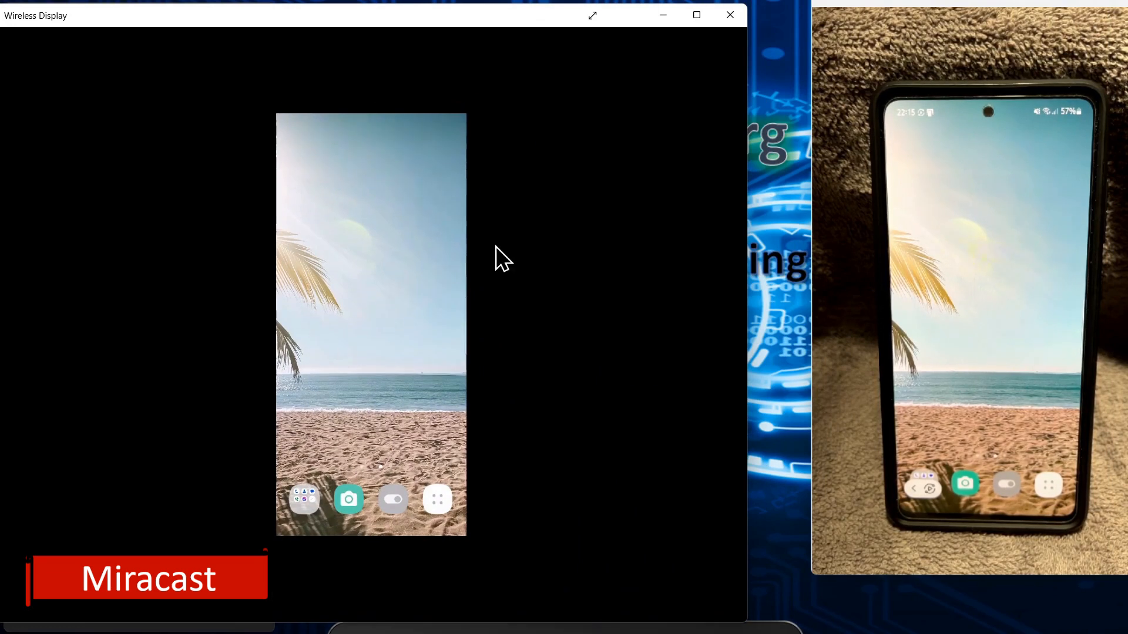
{"action": "mouse_move", "coordinate": [881, 400]}
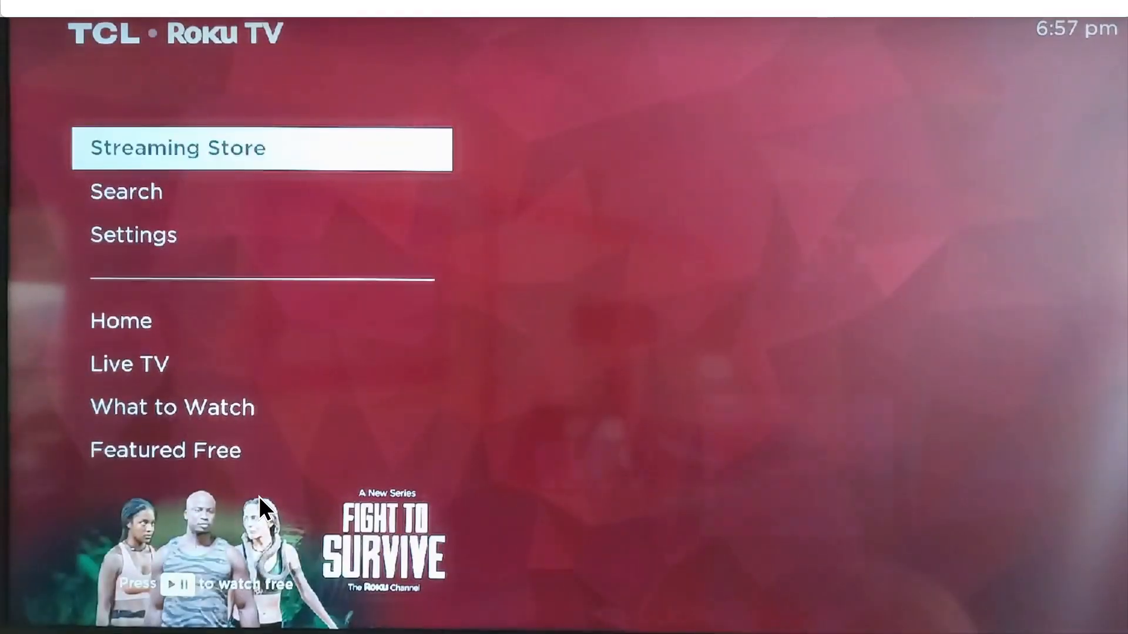
Step: Open the Roku's System settings and scroll down to Screen mirroring
{"action": "left_click", "coordinate": [134, 234]}
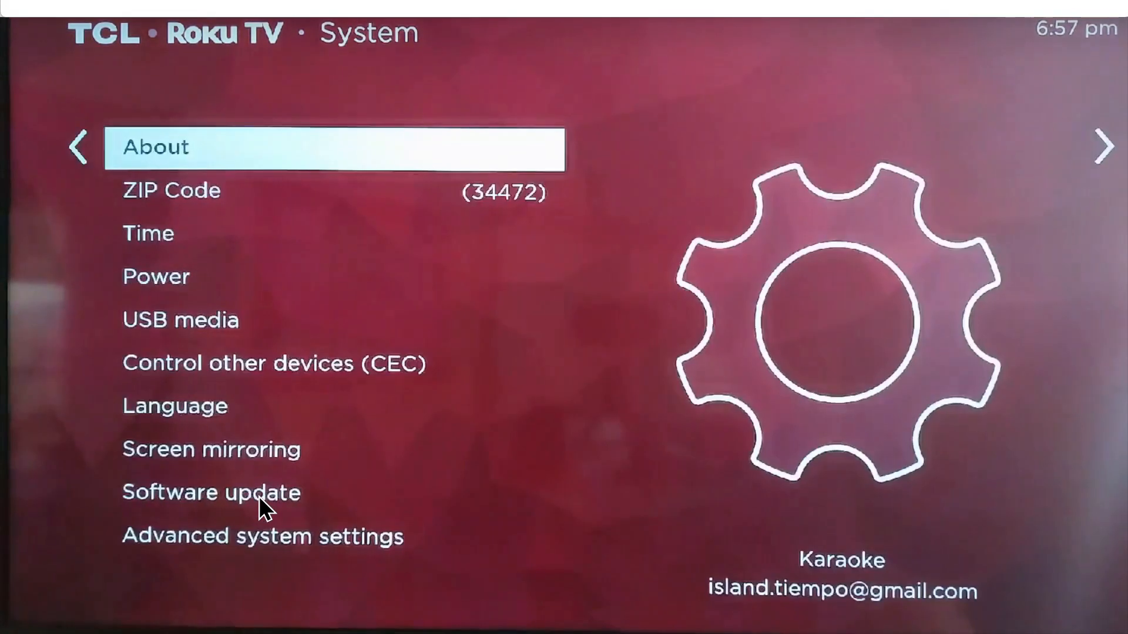
{"action": "scroll", "scroll_direction": "down", "scroll_amount": 3}
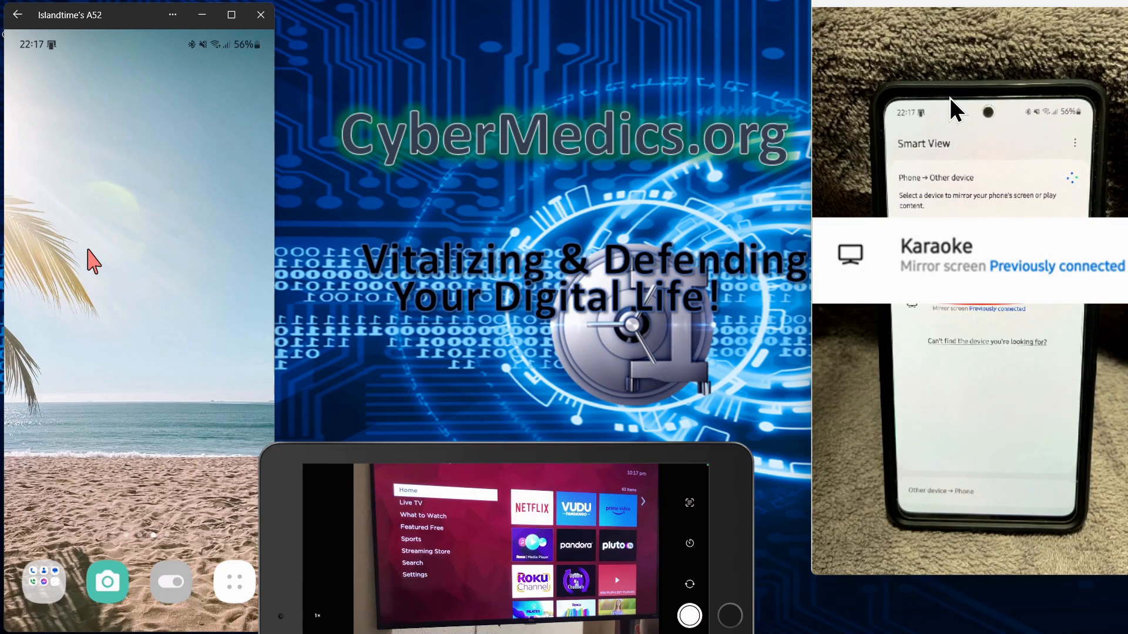
Step: Pick the Karaoke TV in Smart View and confirm with Start now
{"action": "left_click", "coordinate": [935, 255]}
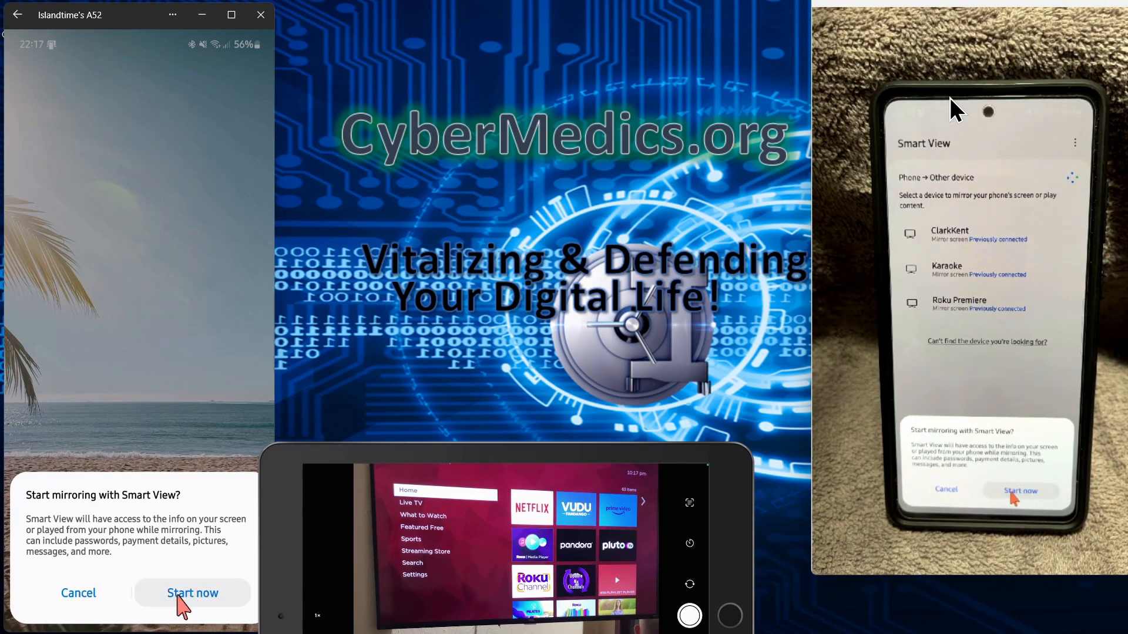
{"action": "left_click", "coordinate": [1019, 491]}
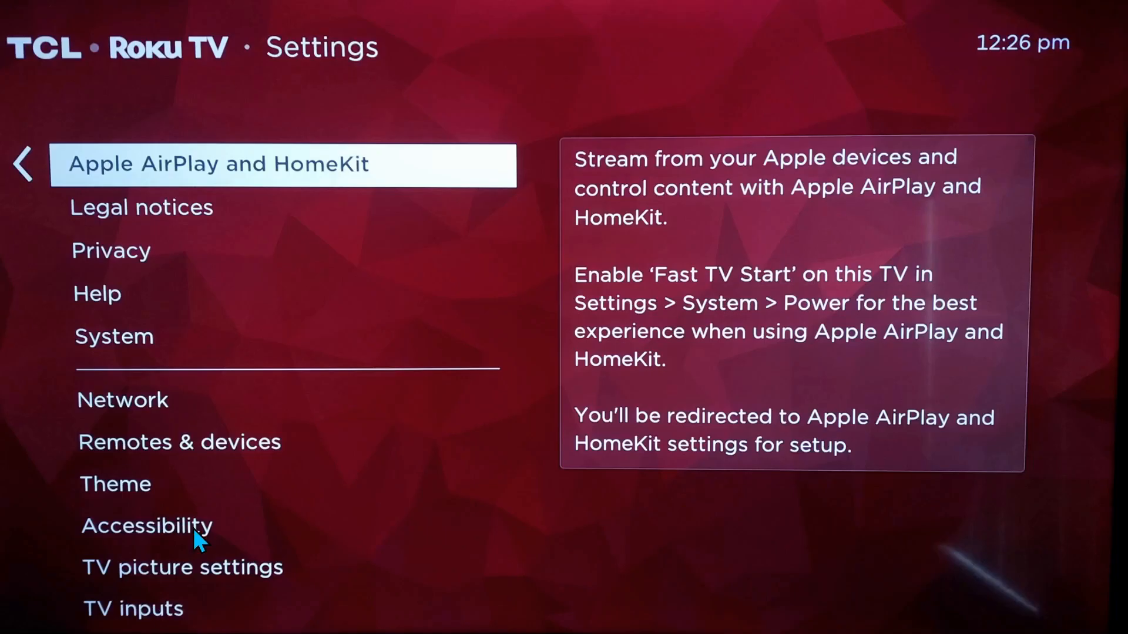
{"action": "mouse_move", "coordinate": [313, 182]}
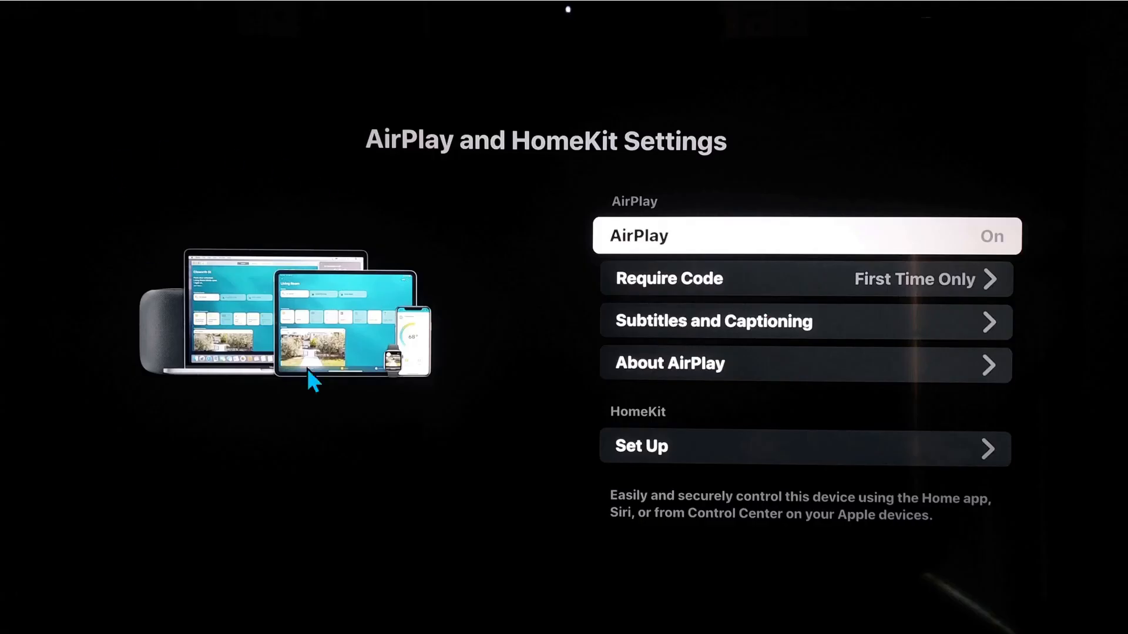
{"action": "mouse_move", "coordinate": [669, 172]}
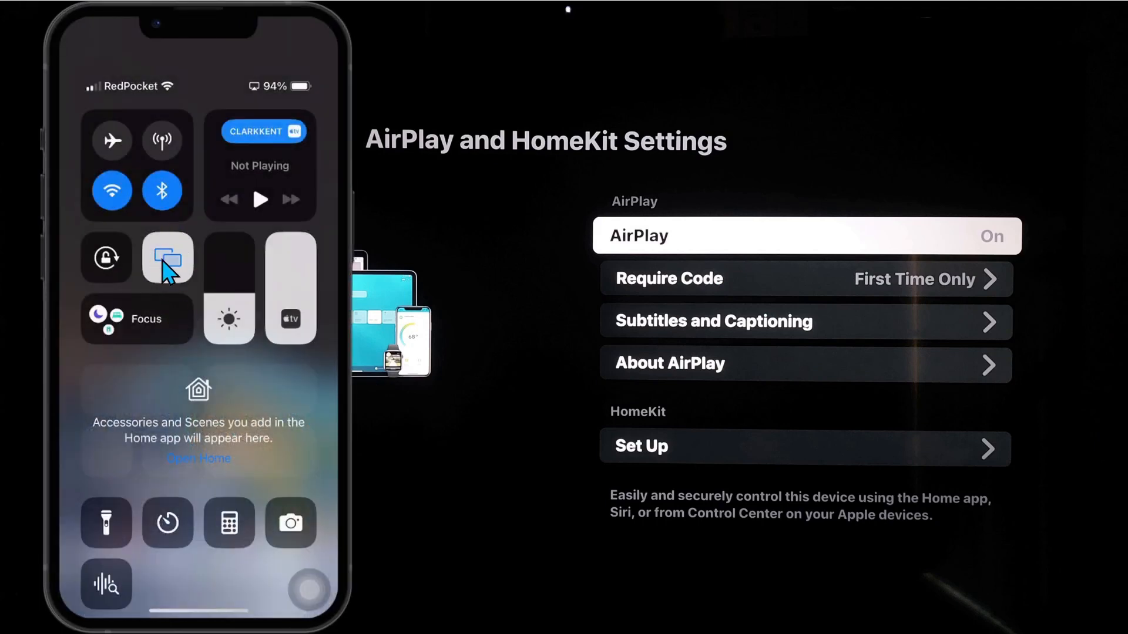
Step: Choose Karaoke from the iPhone's Screen Mirroring device list
{"action": "left_click", "coordinate": [166, 258]}
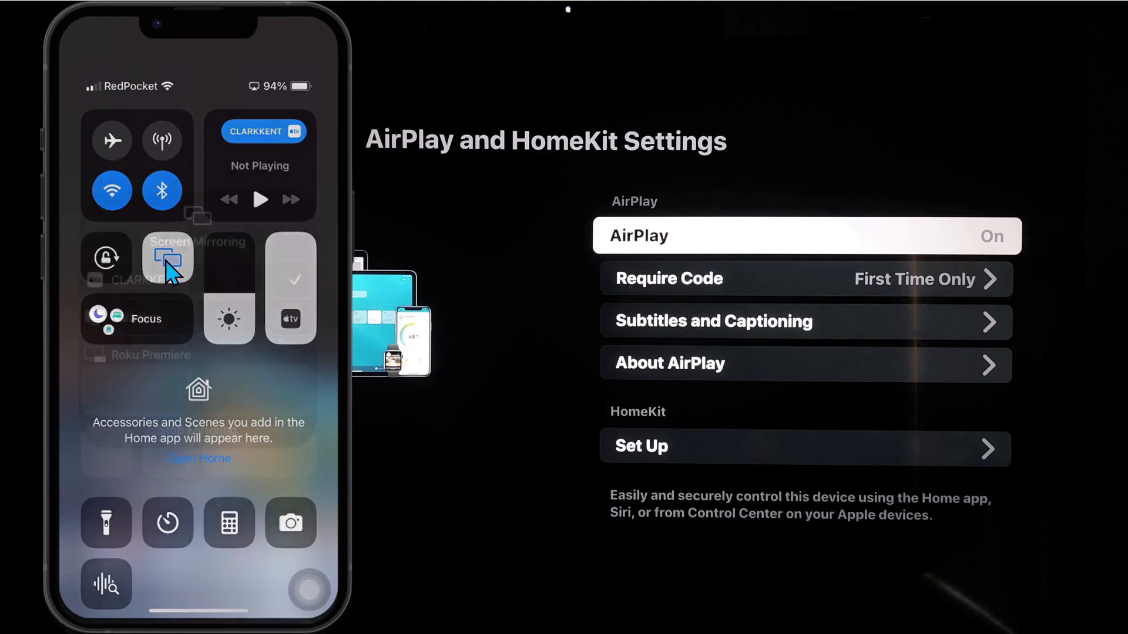
{"action": "left_click", "coordinate": [168, 258]}
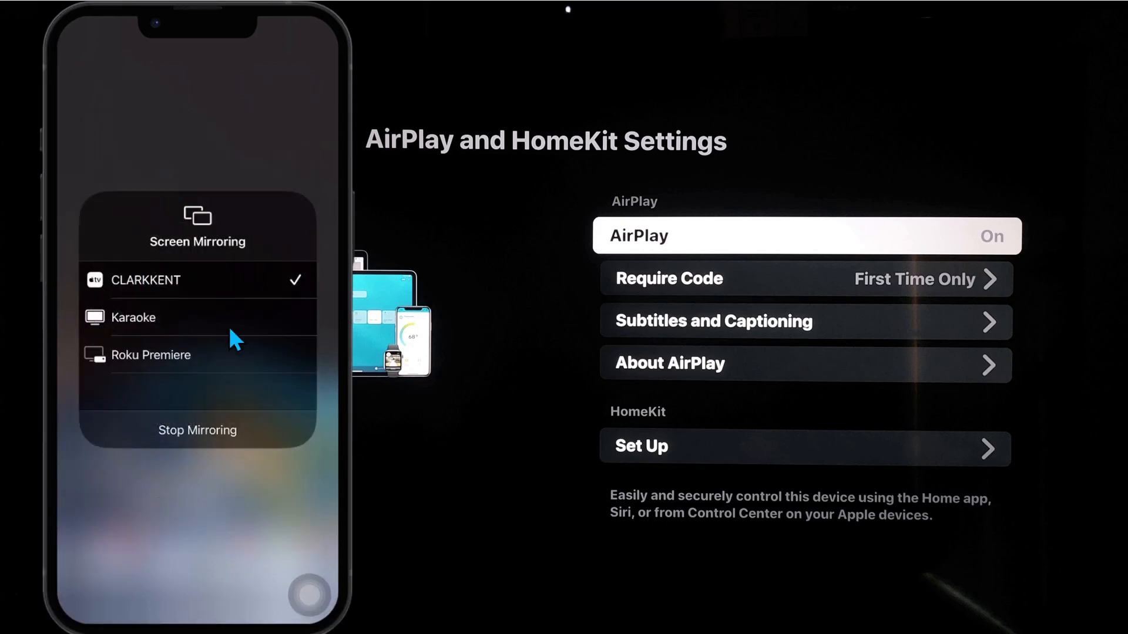
{"action": "mouse_move", "coordinate": [211, 331]}
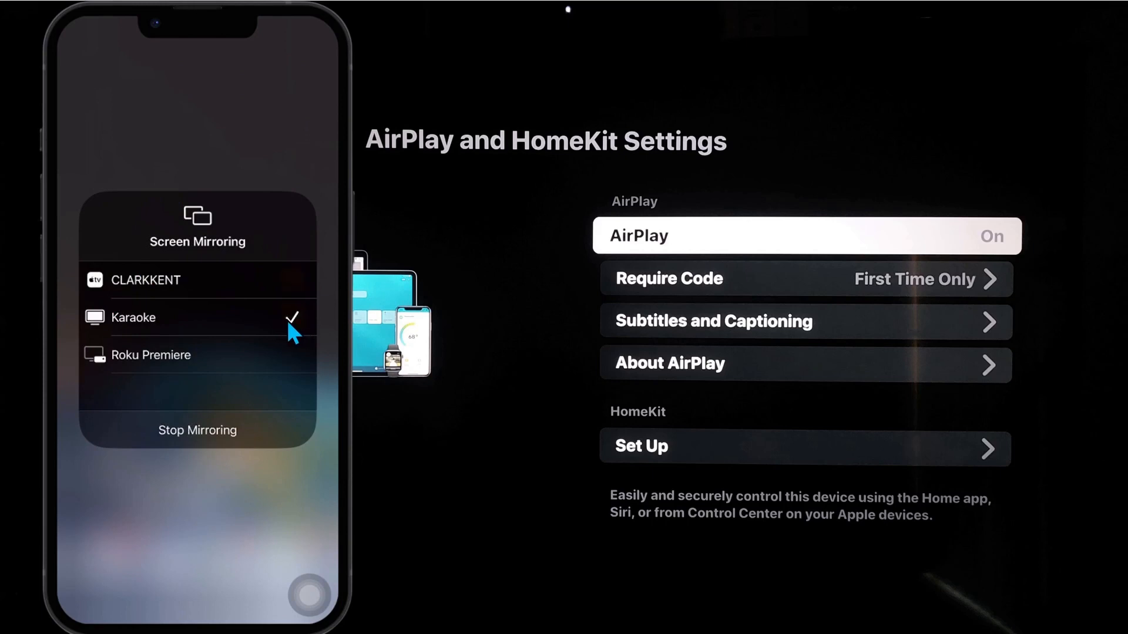
{"action": "mouse_move", "coordinate": [283, 325]}
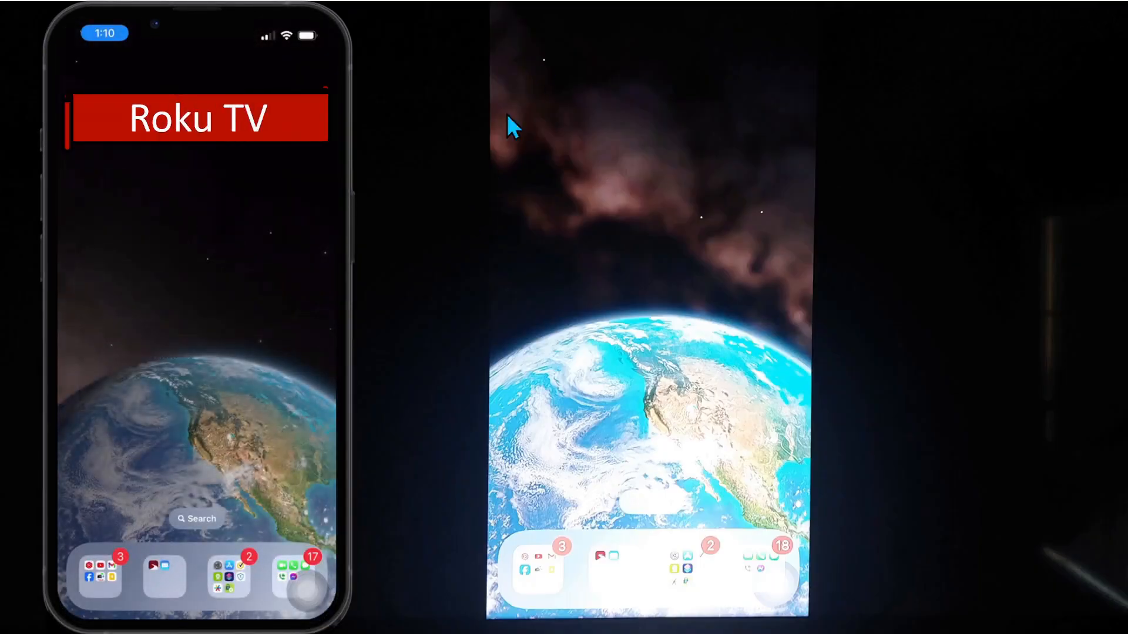
{"action": "mouse_move", "coordinate": [440, 286]}
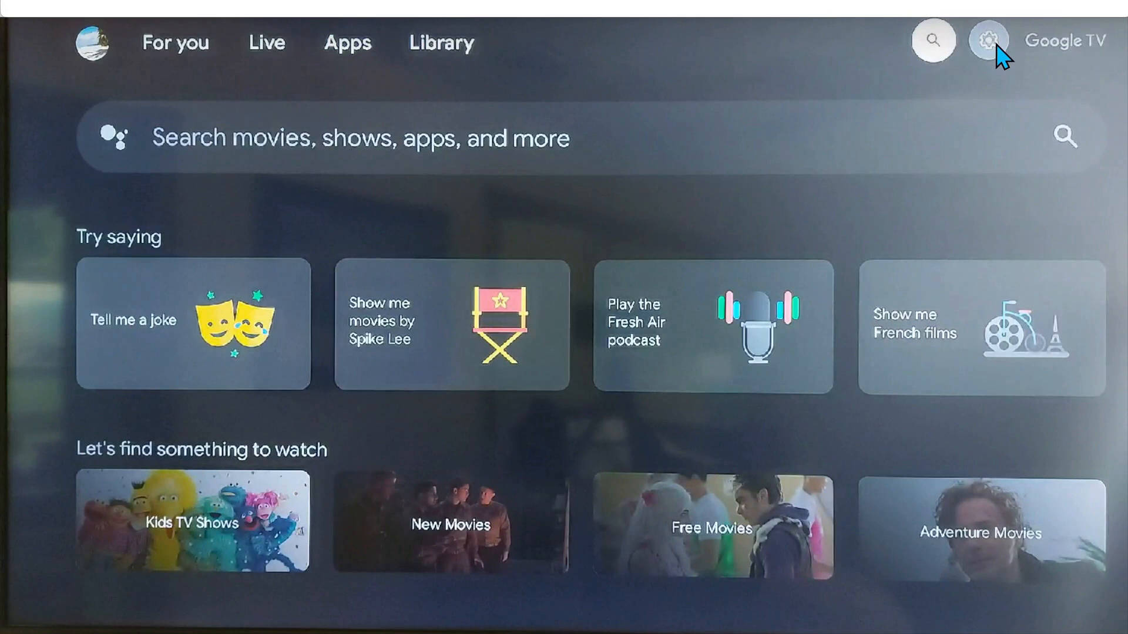
Step: Go to Google TV Settings > System > Cast, showing notifications set to While casting
{"action": "left_click", "coordinate": [987, 40]}
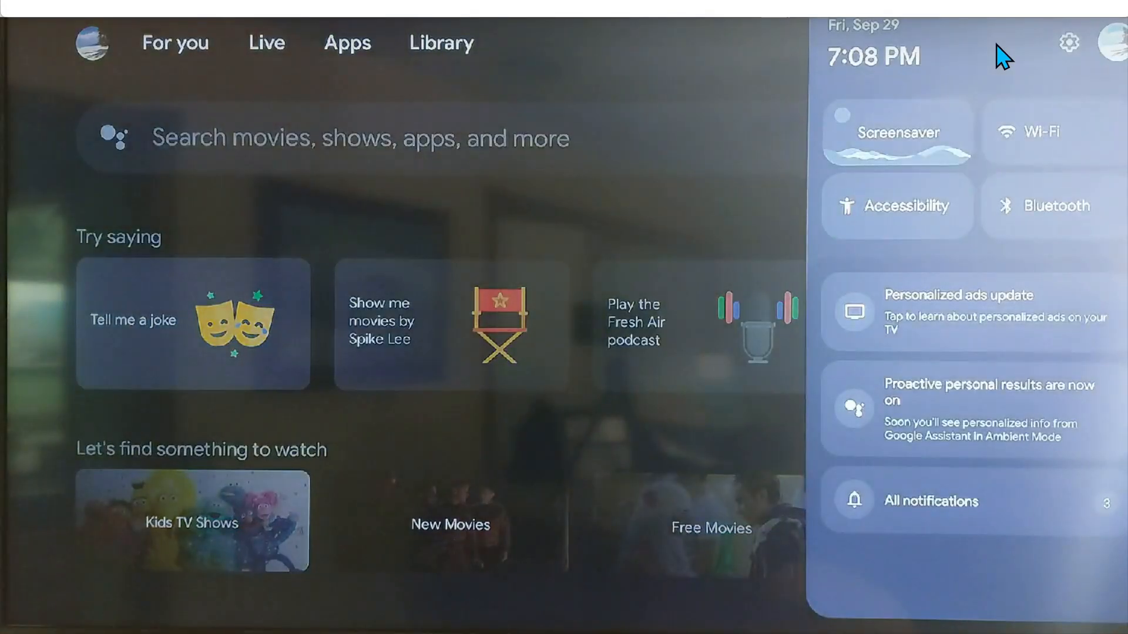
{"action": "left_click", "coordinate": [1069, 42]}
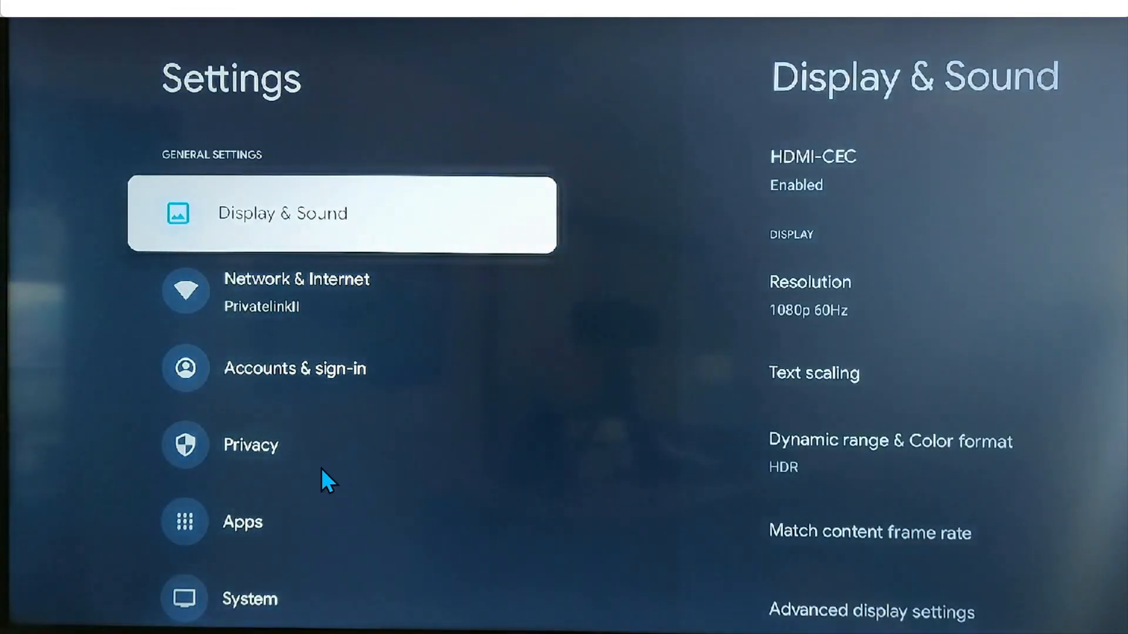
{"action": "key", "text": "down"}
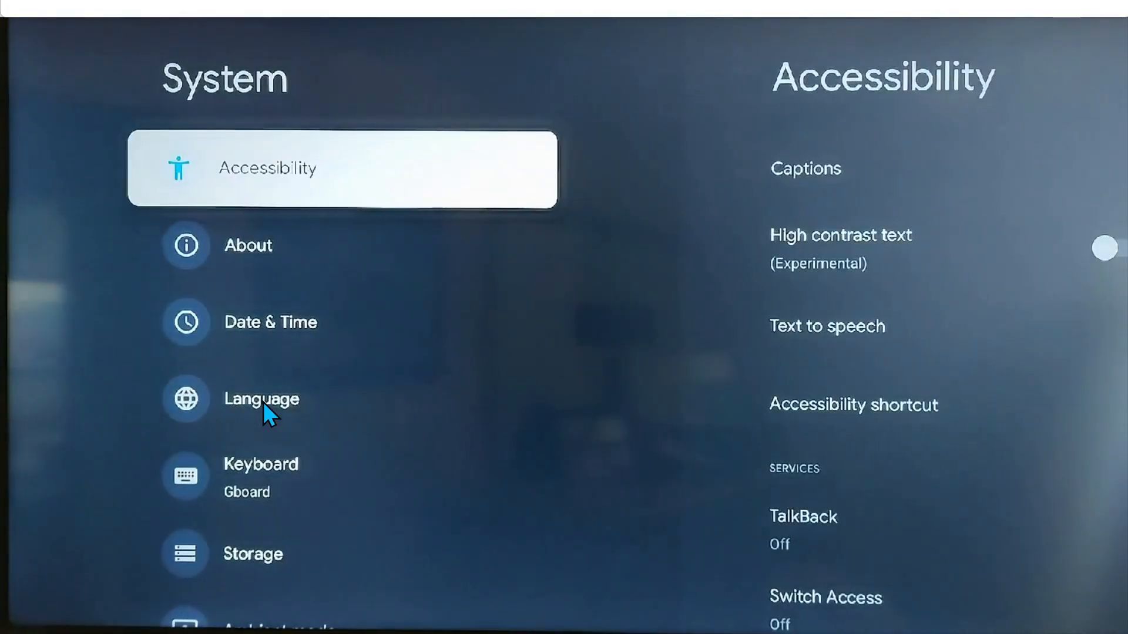
{"action": "key", "text": "Down"}
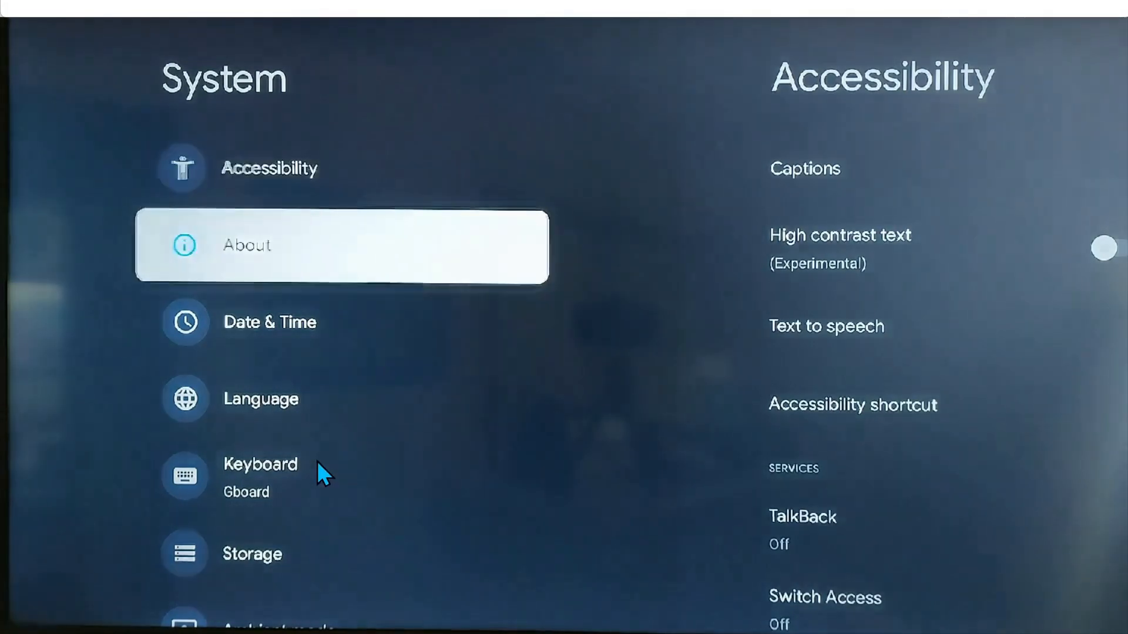
{"action": "scroll", "scroll_direction": "down", "scroll_amount": 3}
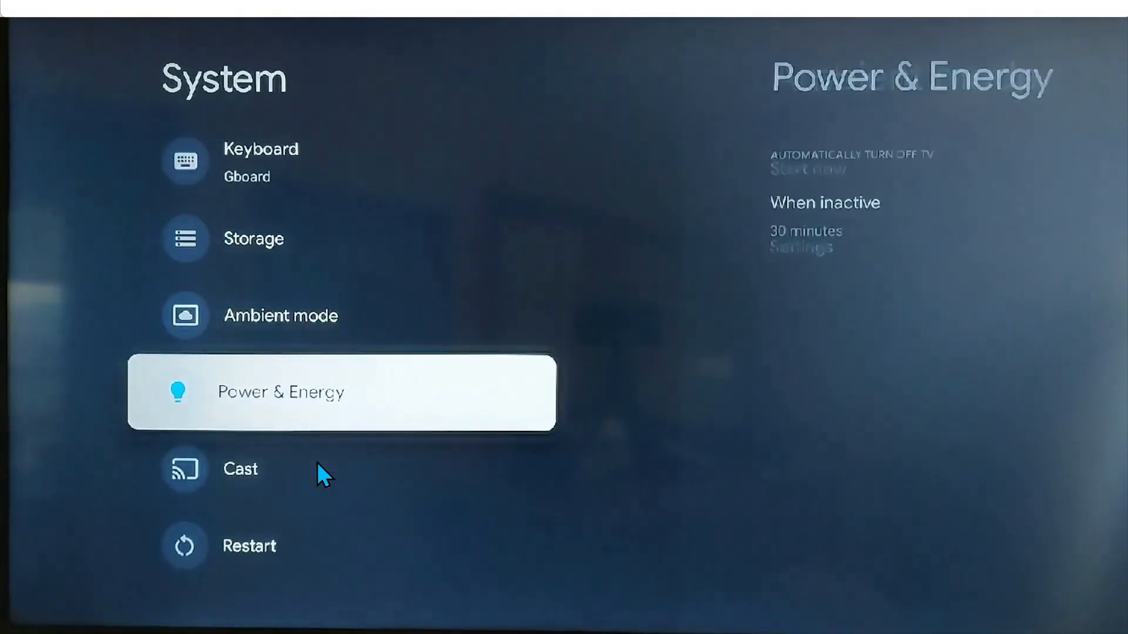
{"action": "left_click", "coordinate": [240, 469]}
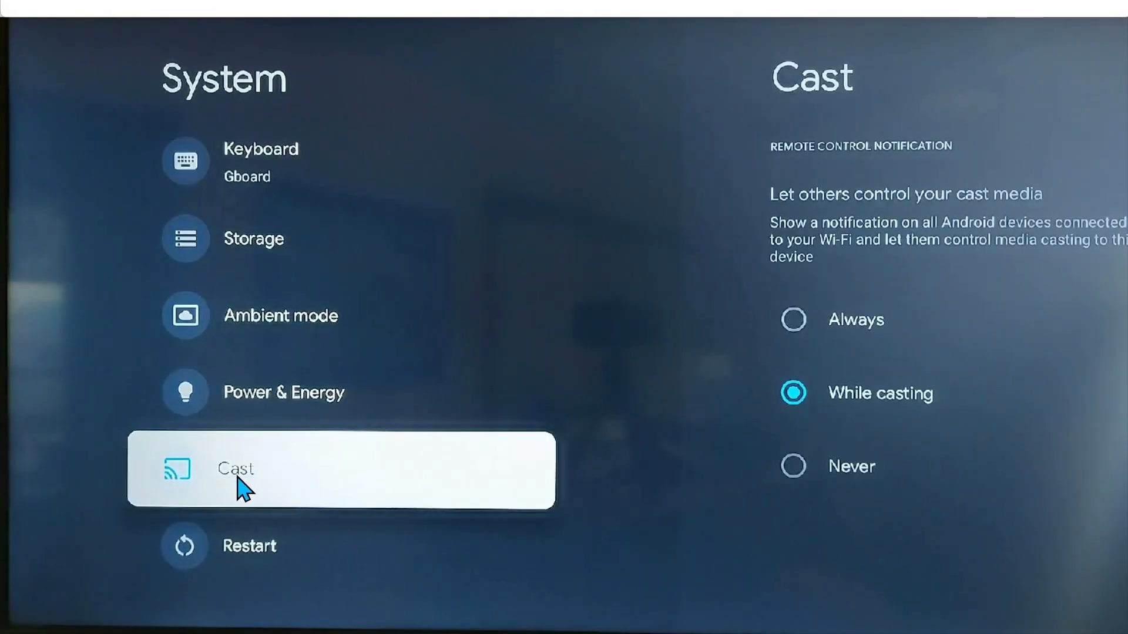
{"action": "left_click", "coordinate": [234, 468]}
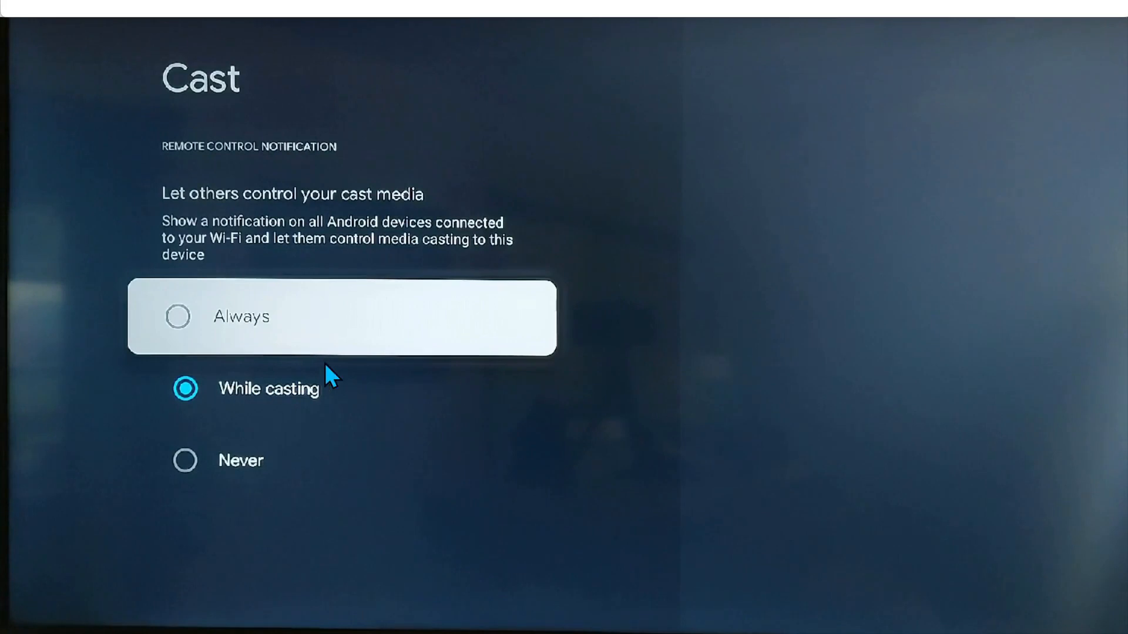
{"action": "mouse_move", "coordinate": [219, 325]}
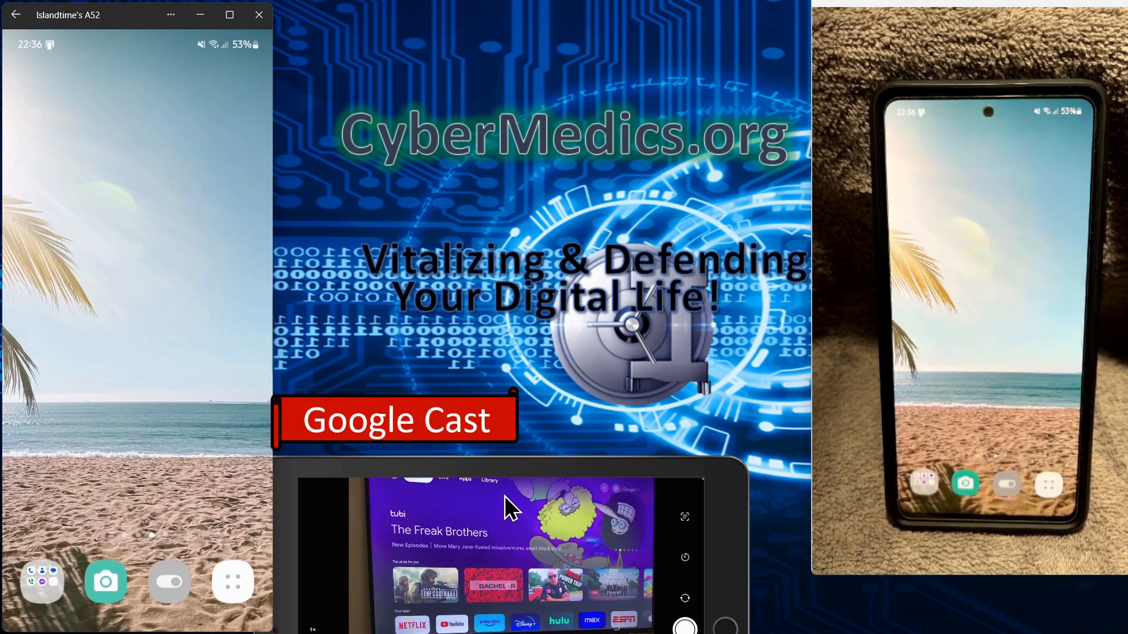
{"action": "mouse_move", "coordinate": [507, 378]}
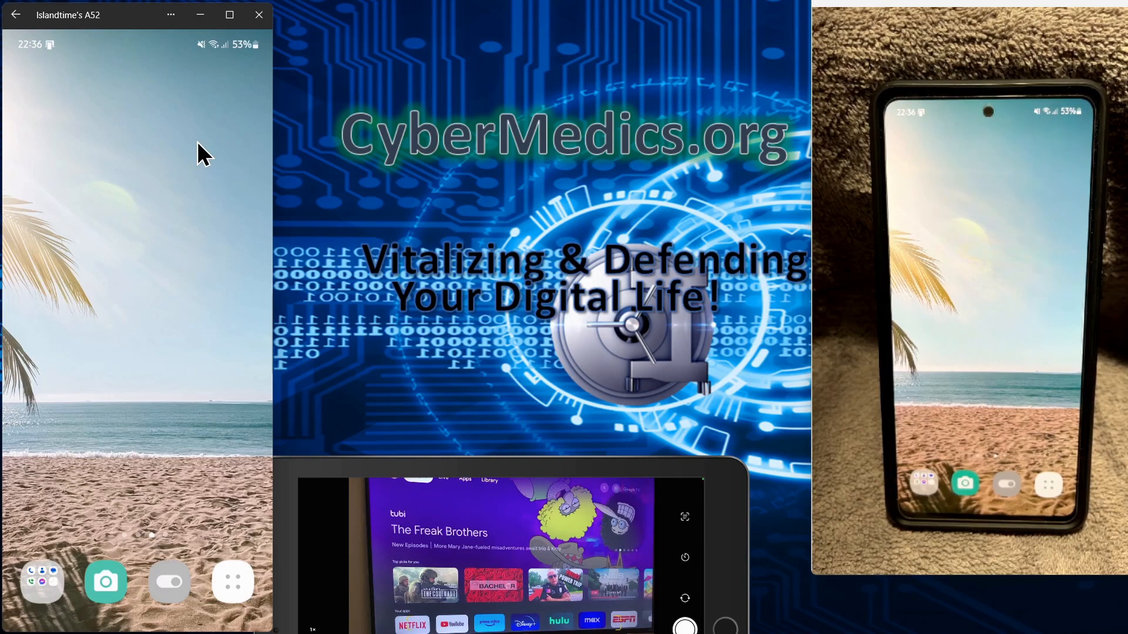
{"action": "mouse_move", "coordinate": [203, 262]}
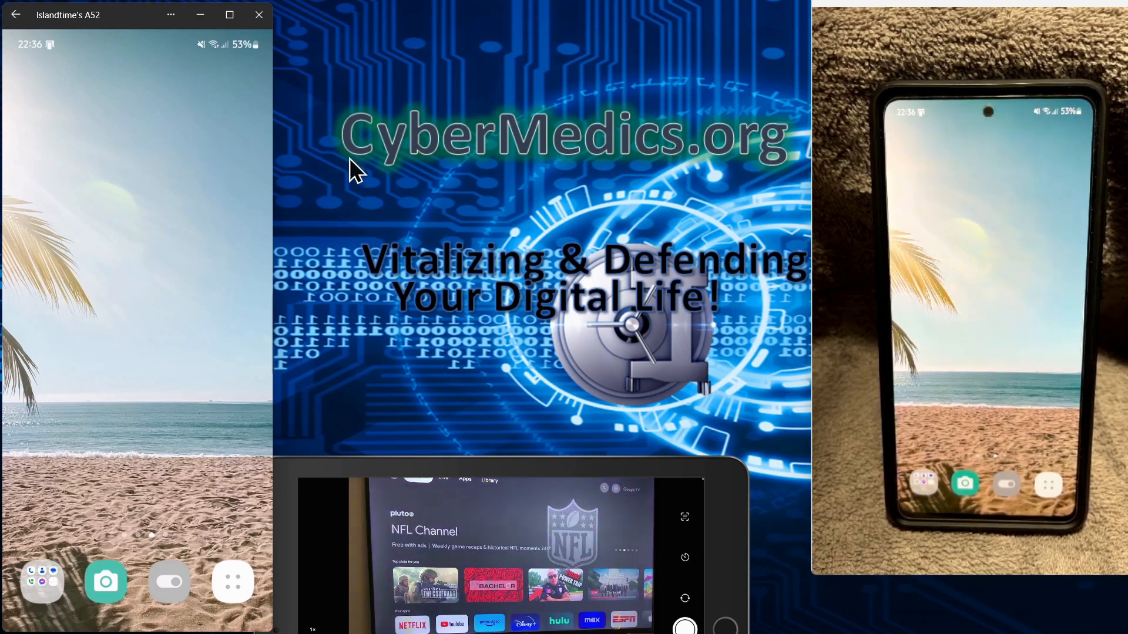
{"action": "mouse_move", "coordinate": [164, 137]}
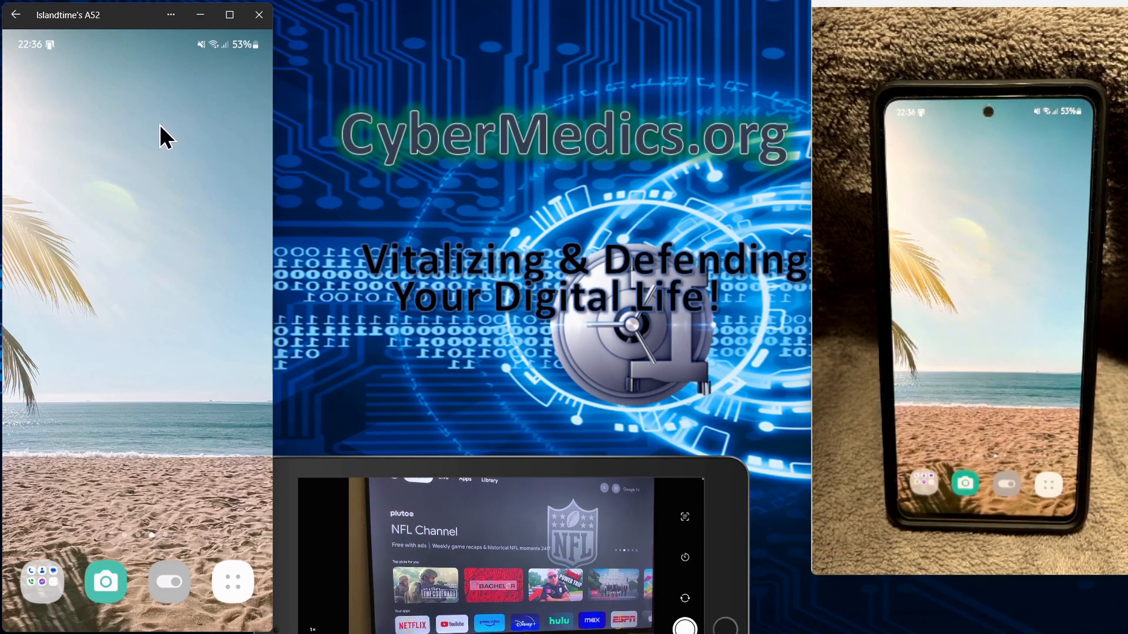
{"action": "mouse_move", "coordinate": [86, 180]}
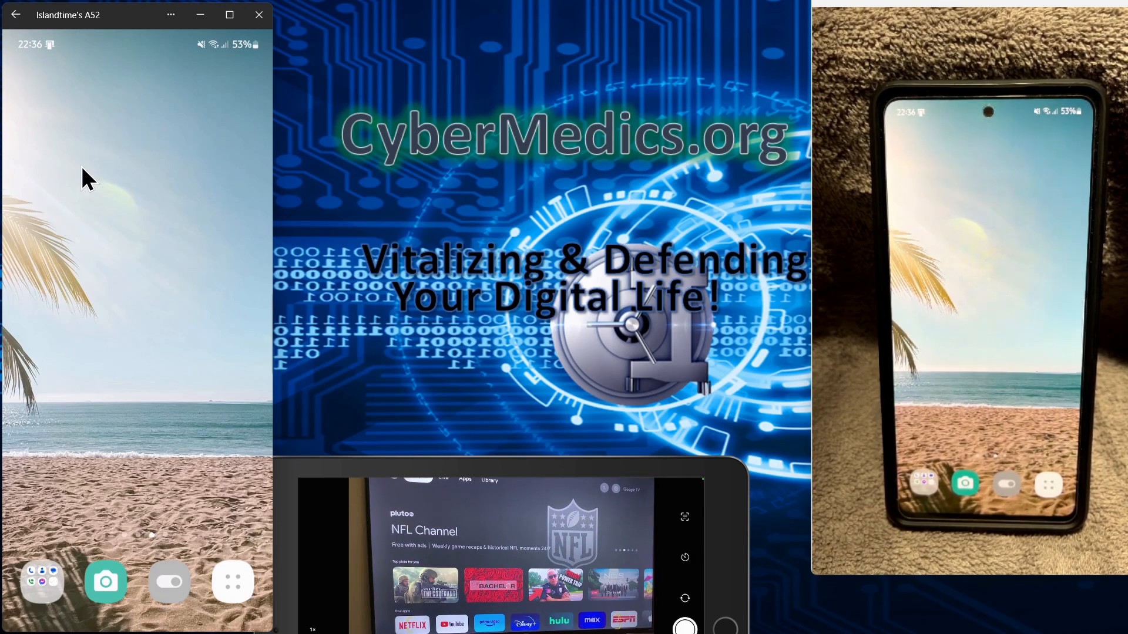
{"action": "mouse_move", "coordinate": [129, 14]}
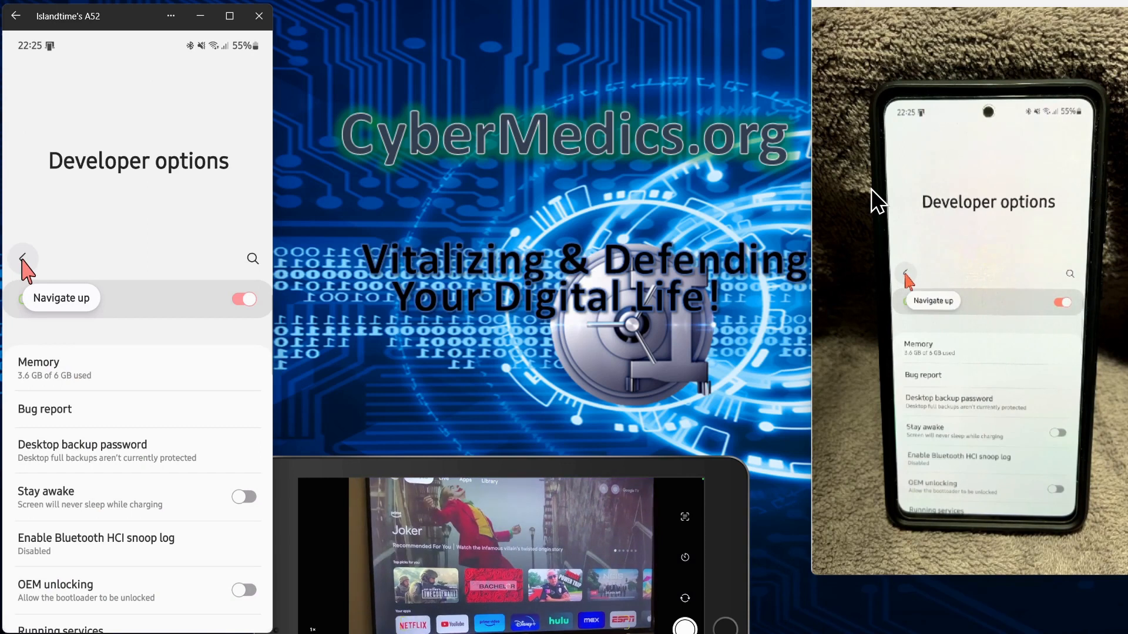
Step: Go through Connected devices > Smart View > Settings to Smart View's About page, version 8.2.20.12
{"action": "left_click", "coordinate": [23, 259]}
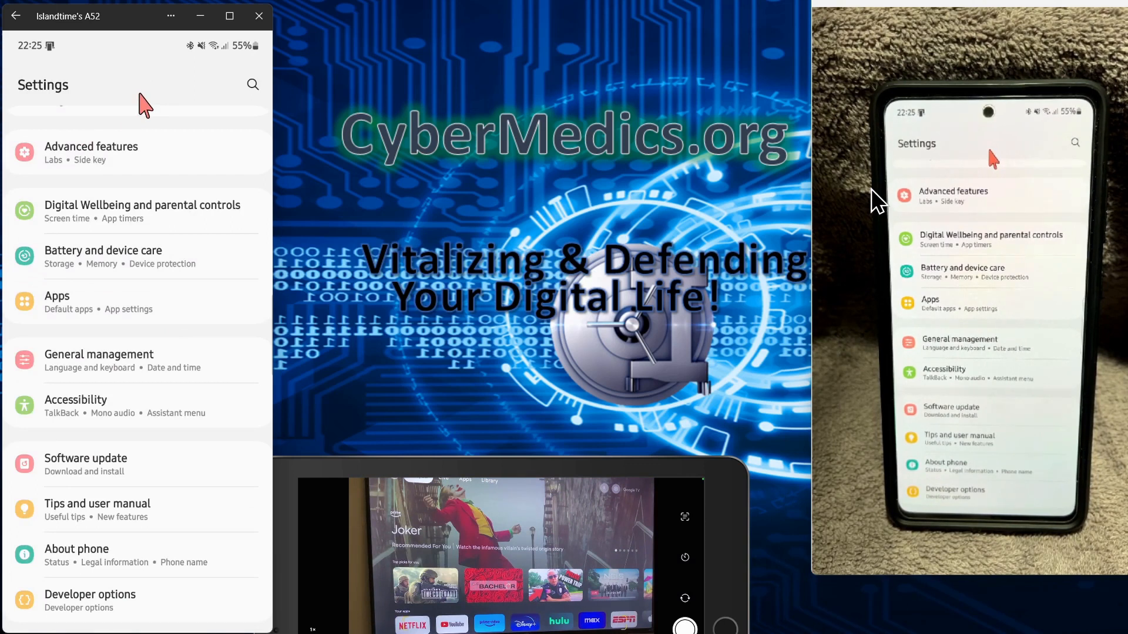
{"action": "left_click", "coordinate": [253, 85]}
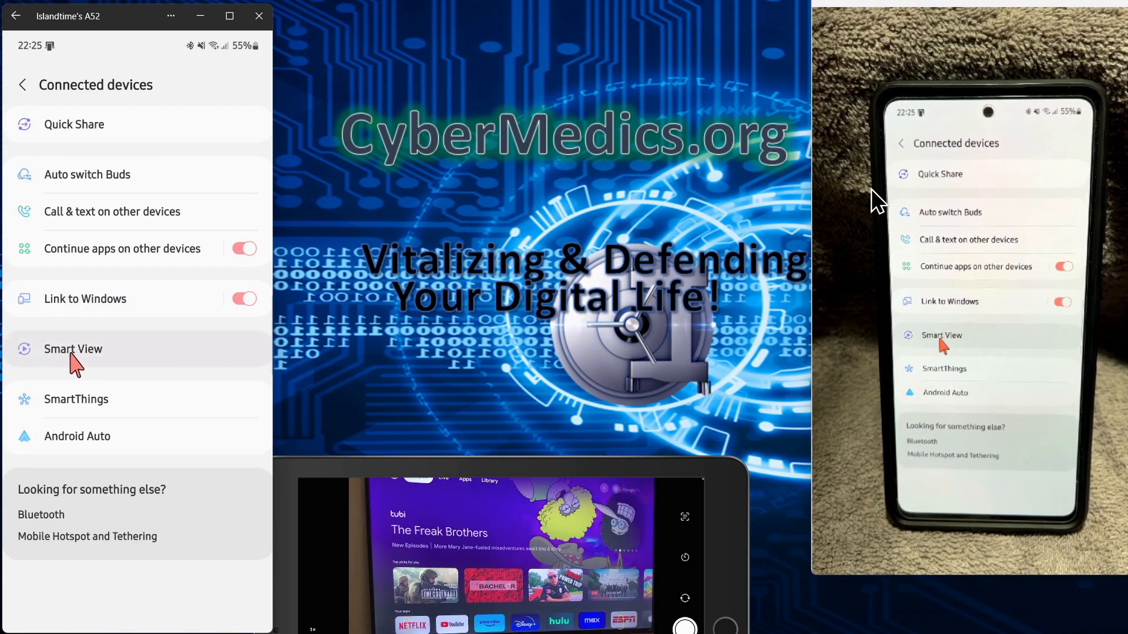
{"action": "left_click", "coordinate": [72, 350]}
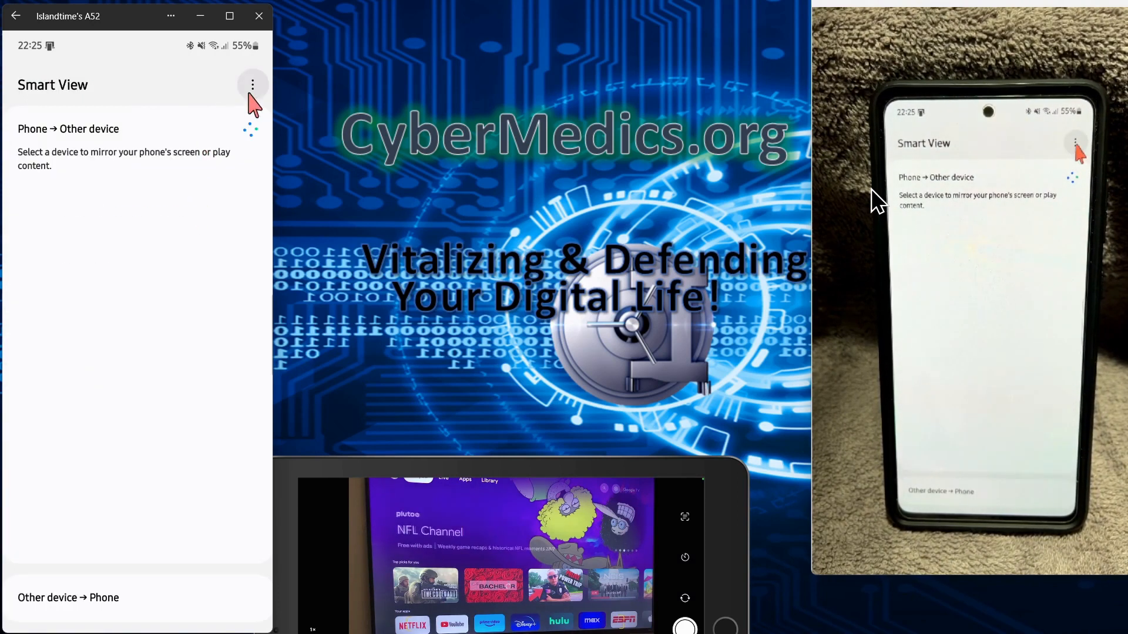
{"action": "left_click", "coordinate": [252, 84]}
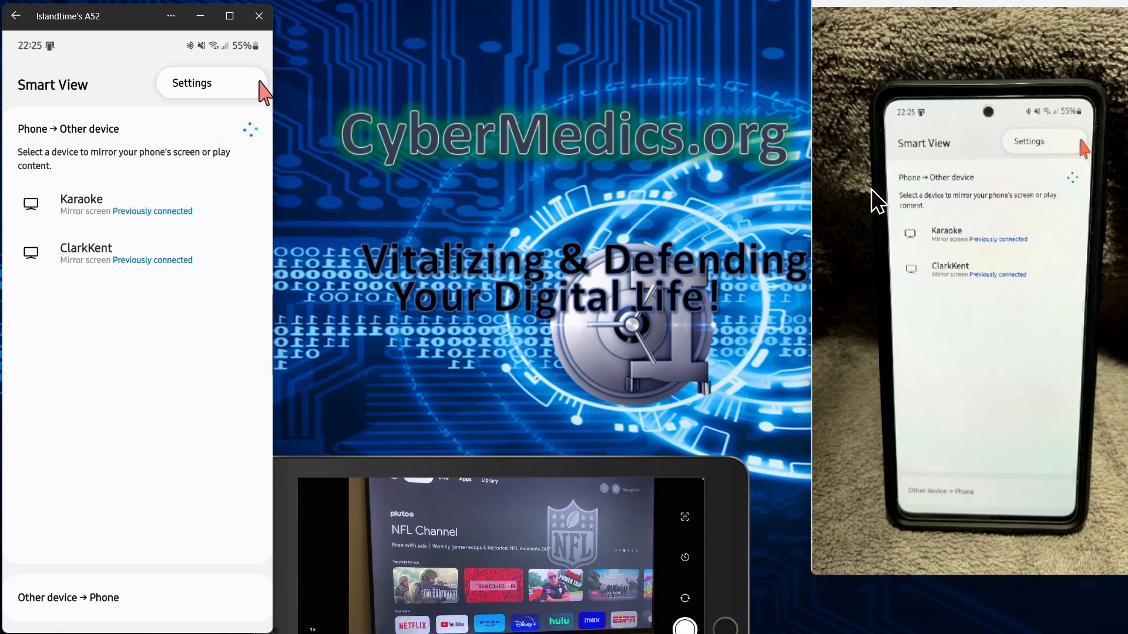
{"action": "left_click", "coordinate": [191, 83]}
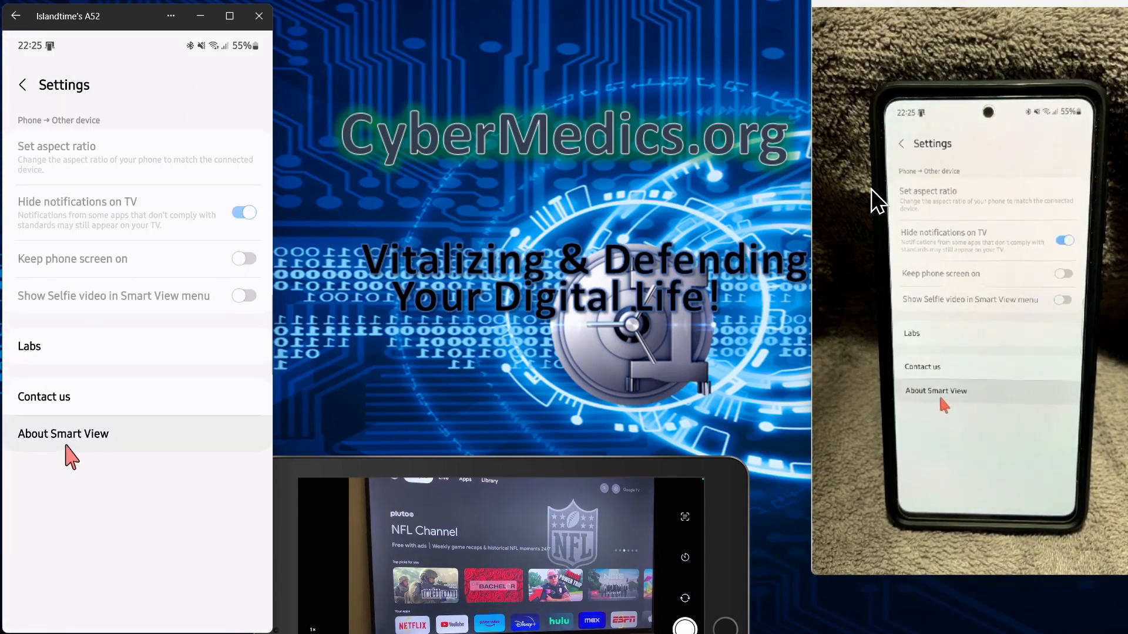
{"action": "mouse_move", "coordinate": [56, 448]}
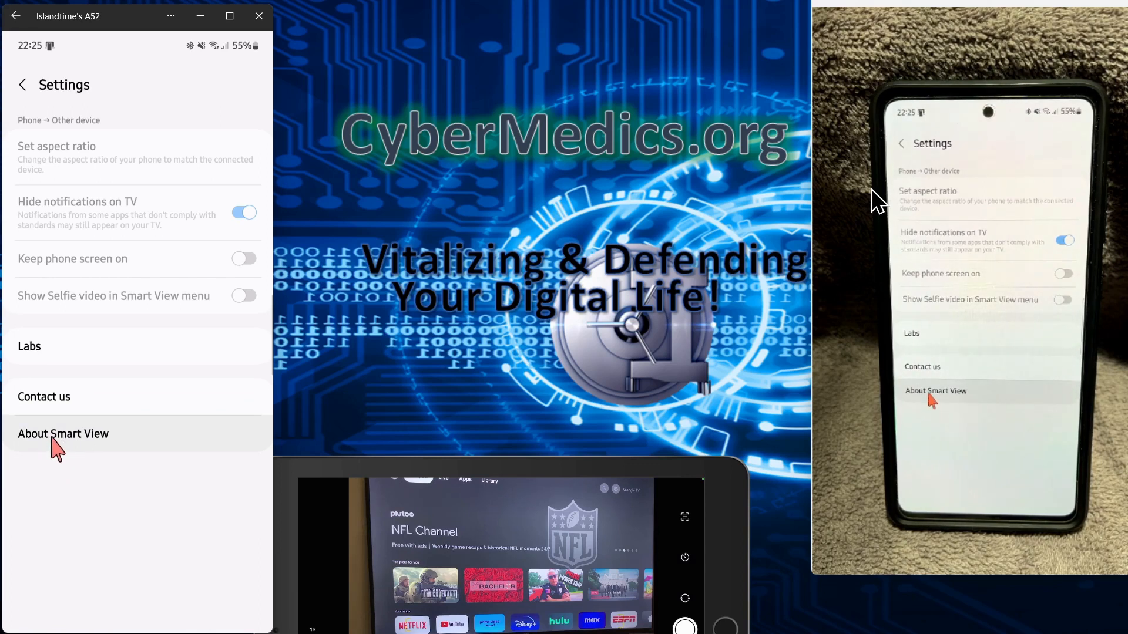
{"action": "left_click", "coordinate": [63, 433]}
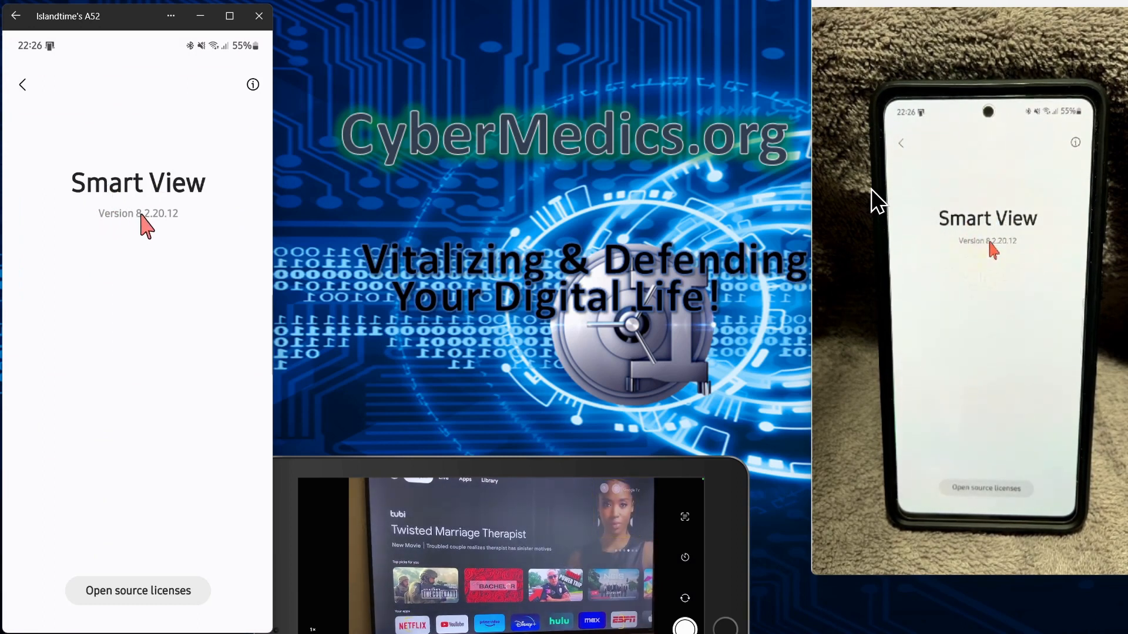
{"action": "mouse_move", "coordinate": [119, 200]}
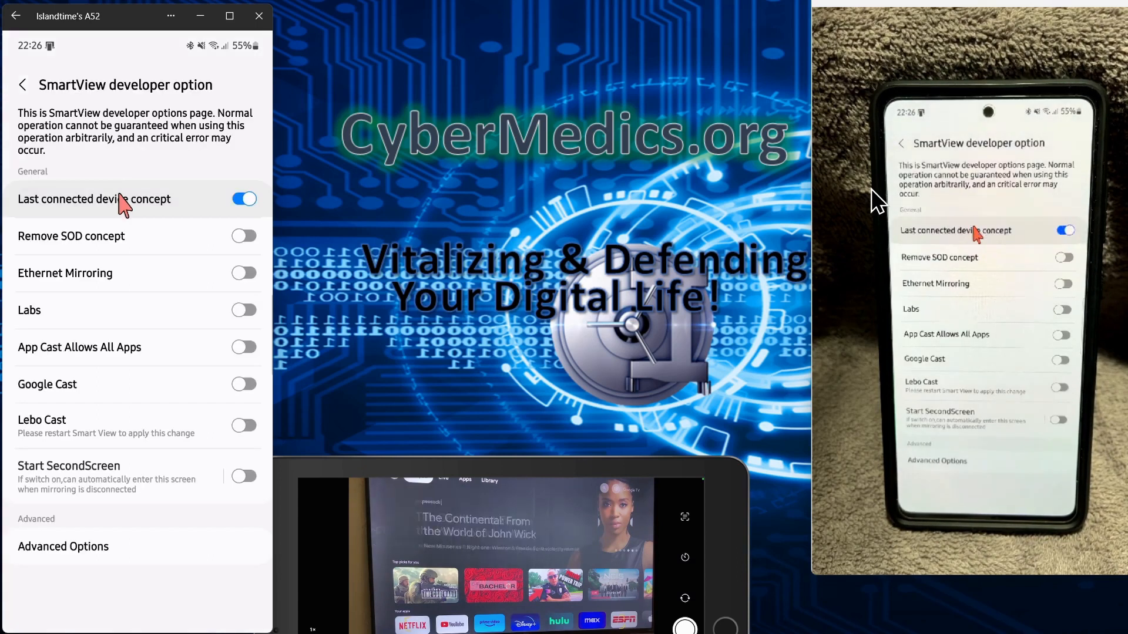
Step: In Smart View developer options, turn off Last connected device and enable Google Cast
{"action": "left_click", "coordinate": [244, 199]}
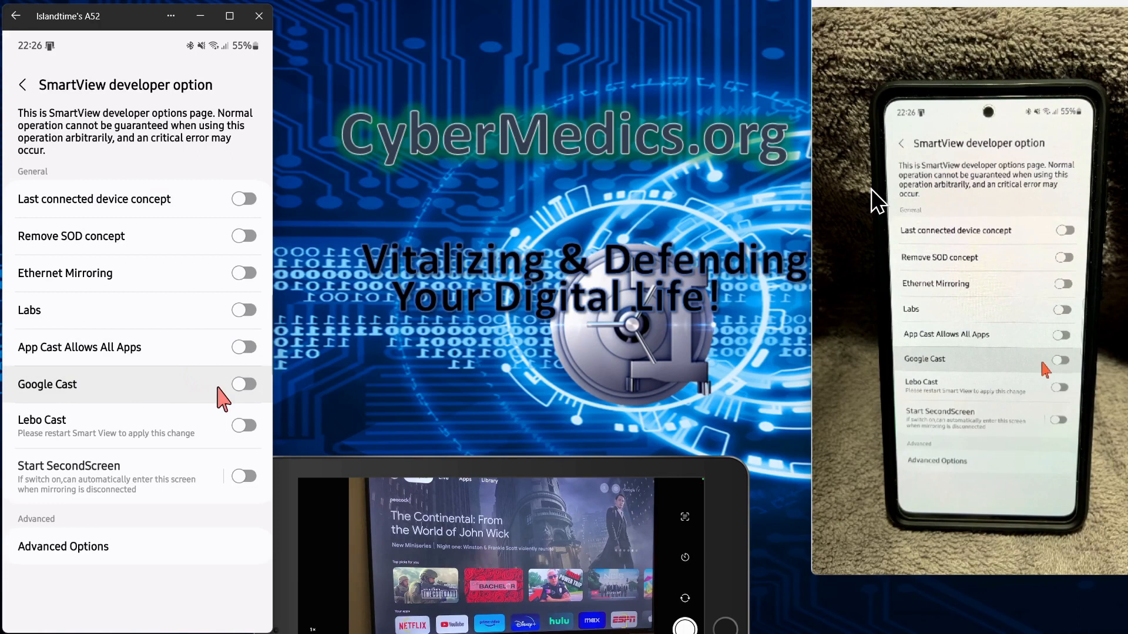
{"action": "left_click", "coordinate": [243, 383]}
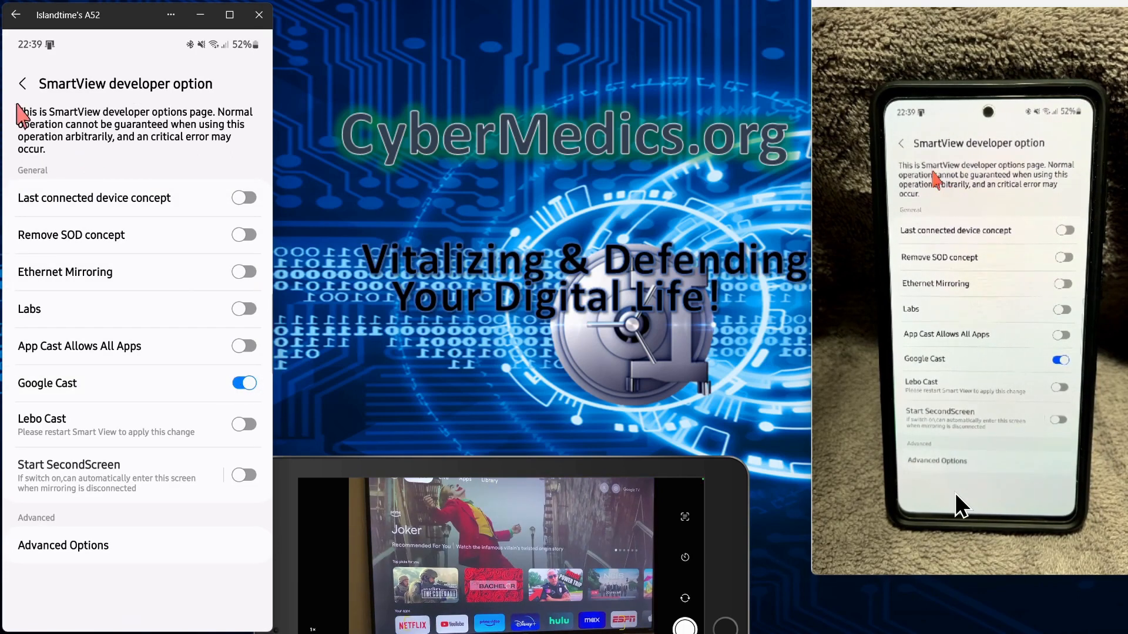
{"action": "left_click", "coordinate": [22, 83]}
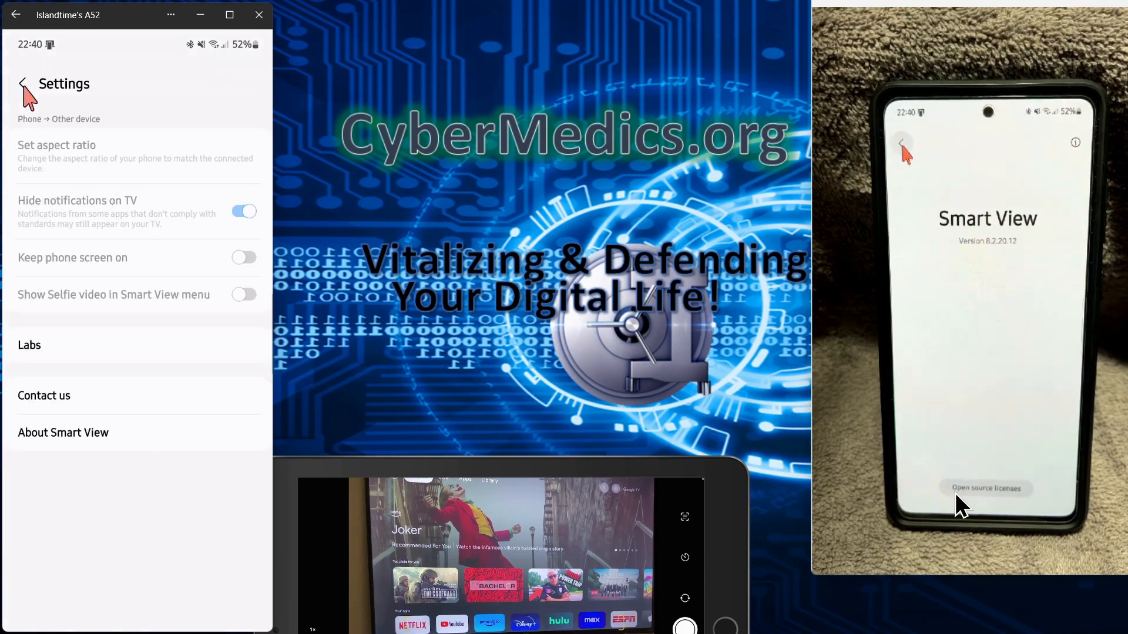
{"action": "left_click", "coordinate": [22, 84]}
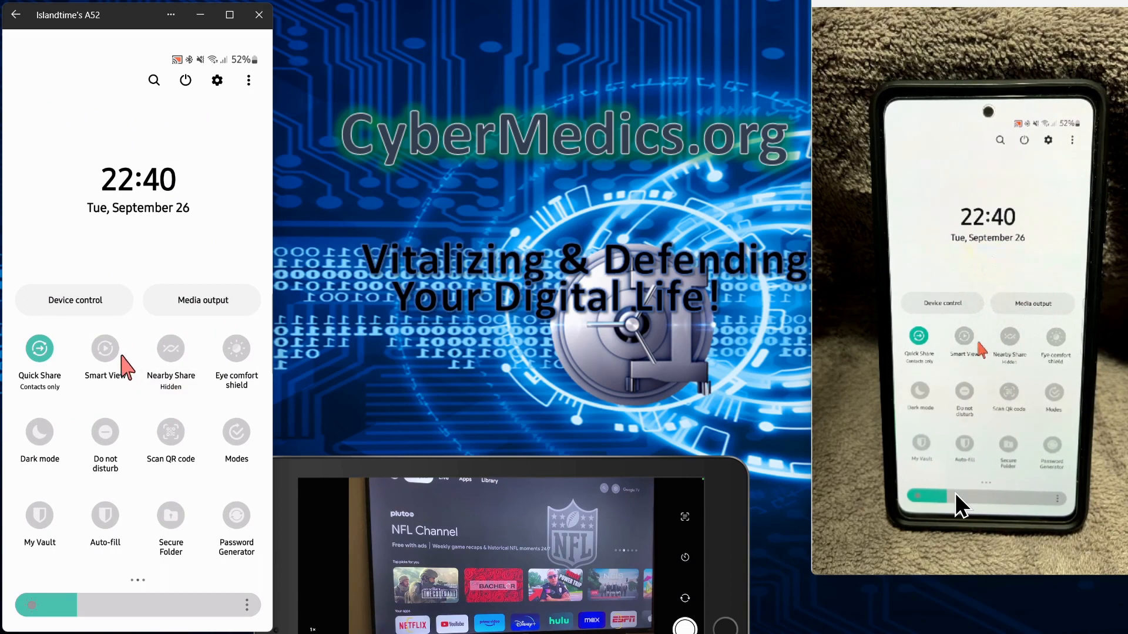
Step: Open Smart View from quick settings, choose the cast receiver, and allow casting to start
{"action": "left_click", "coordinate": [105, 353]}
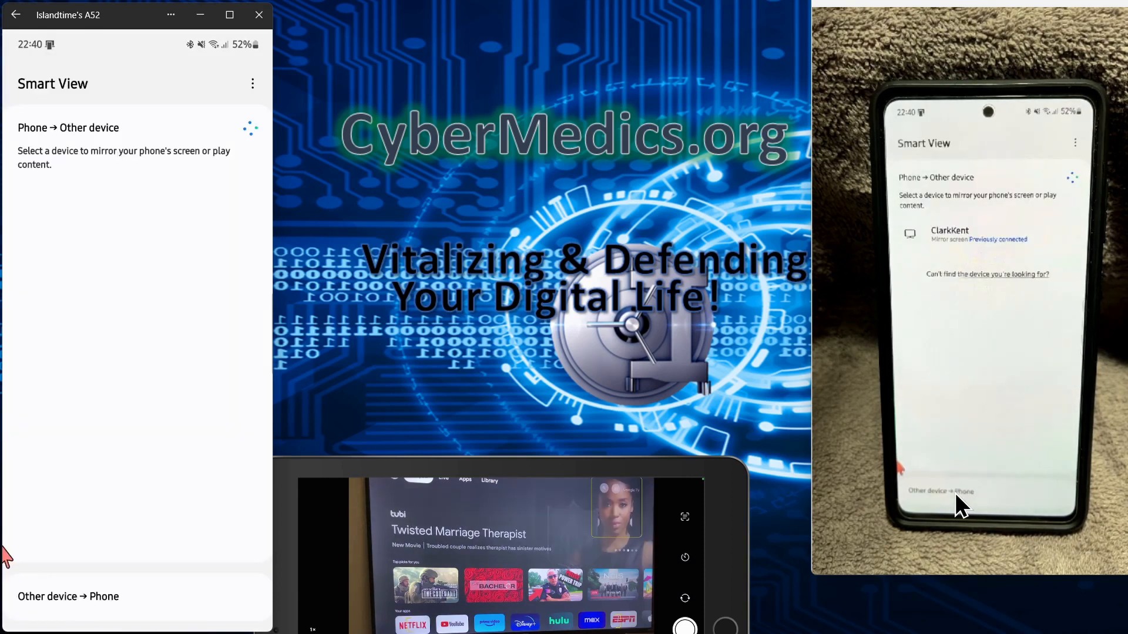
{"action": "left_click", "coordinate": [15, 15]}
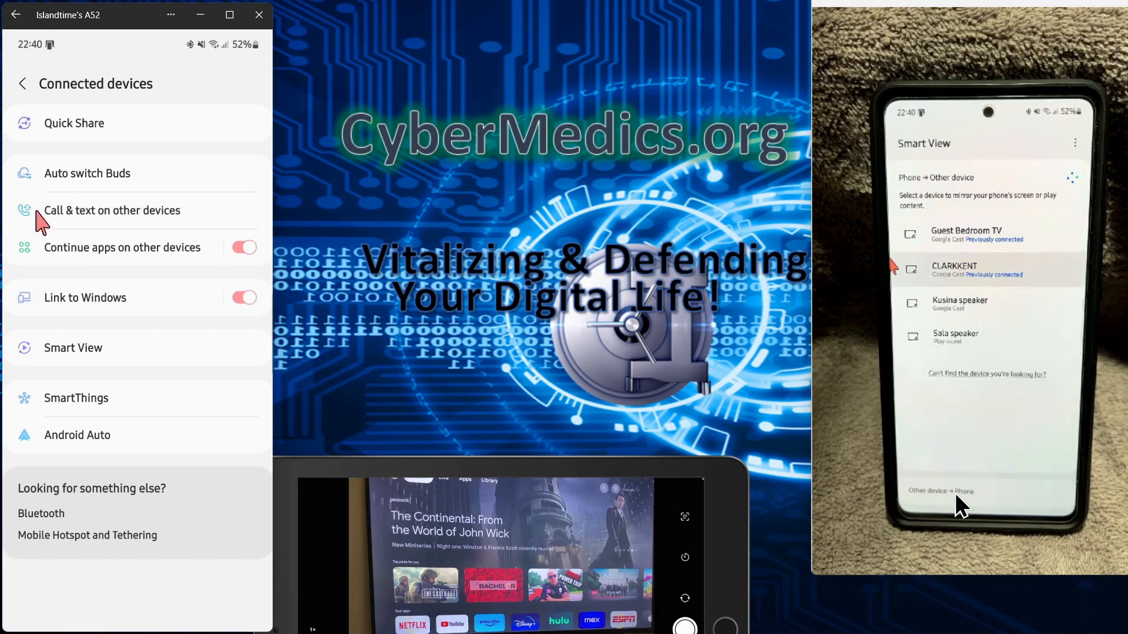
{"action": "mouse_move", "coordinate": [198, 128]}
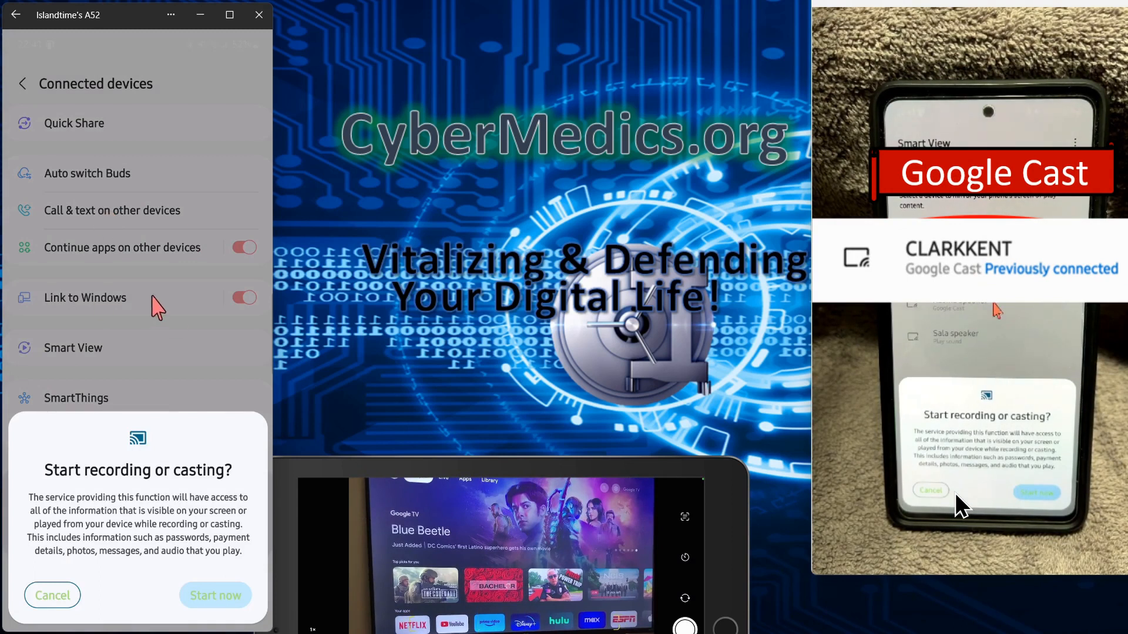
{"action": "left_click", "coordinate": [215, 596]}
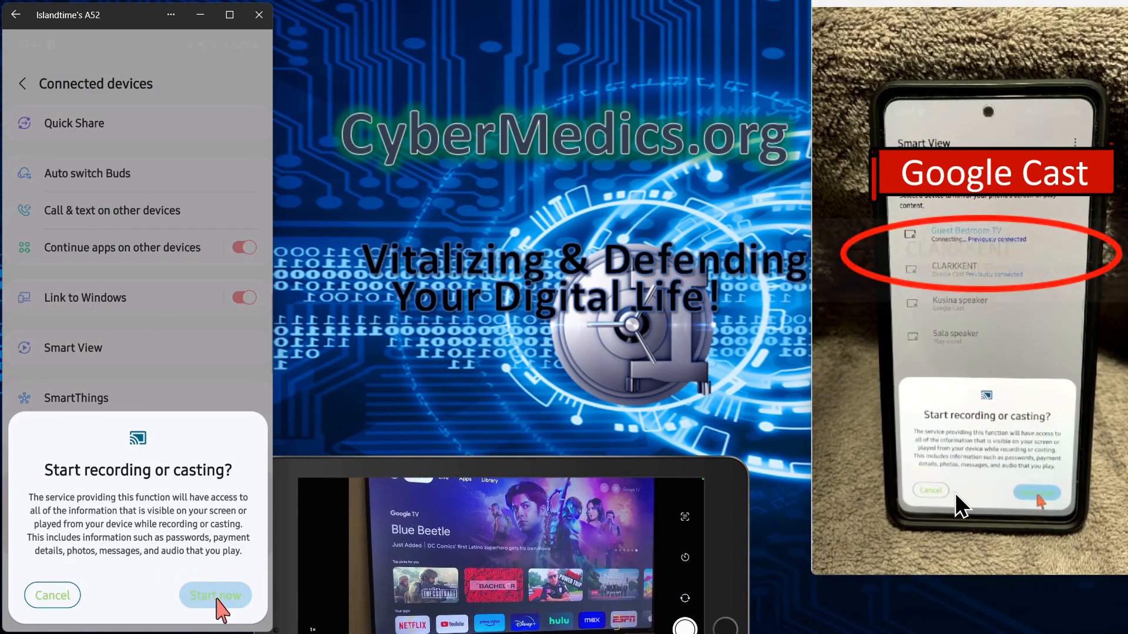
{"action": "left_click", "coordinate": [214, 596]}
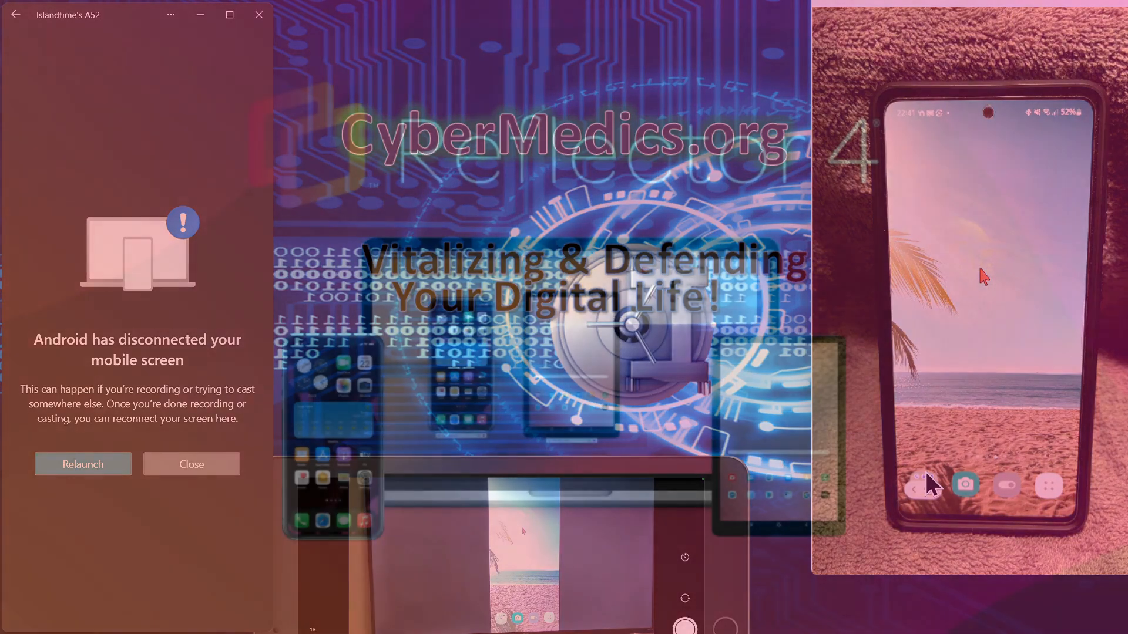
Step: Relaunch the disconnected mobile screen in Phone Link to restore phone mirroring
{"action": "left_click", "coordinate": [82, 464]}
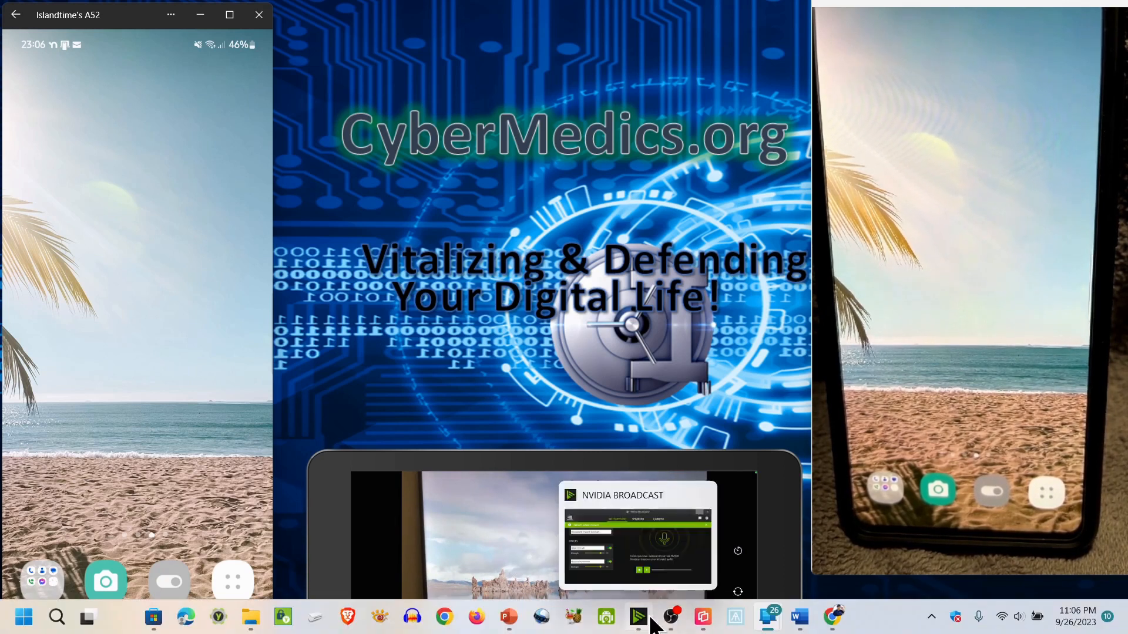
{"action": "left_click", "coordinate": [638, 616]}
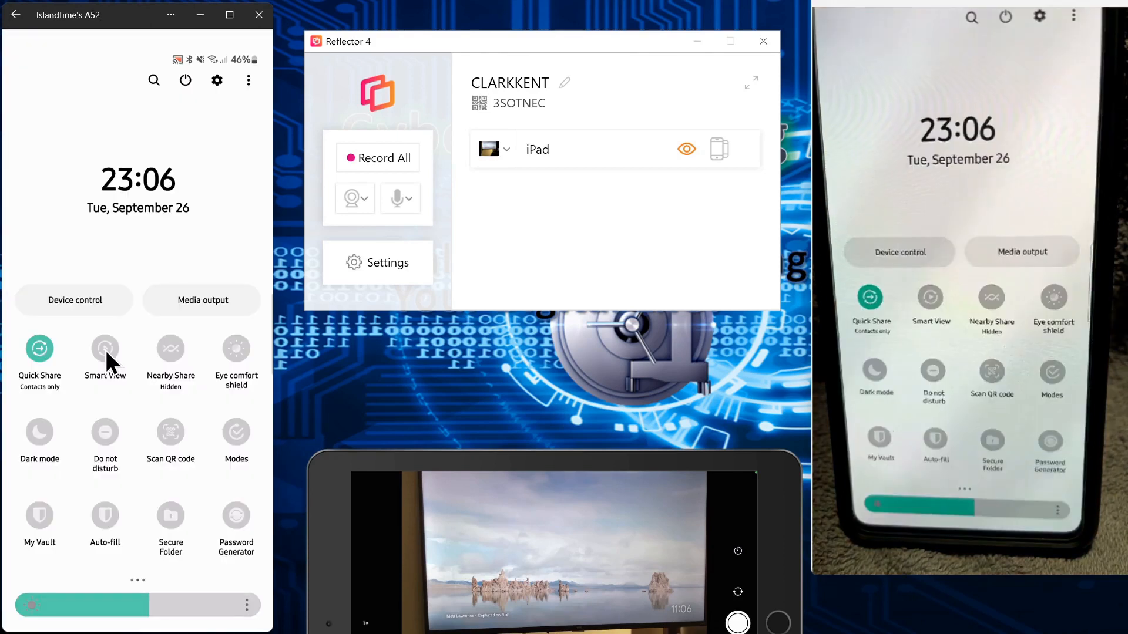
{"action": "mouse_move", "coordinate": [158, 418]}
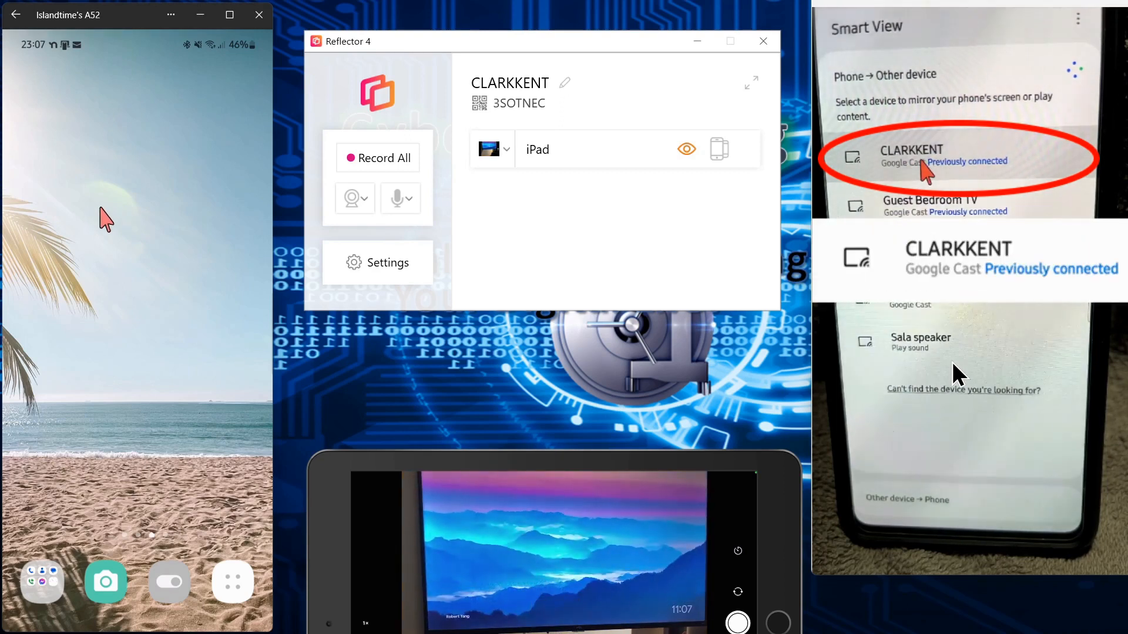
Step: Review the iPad and Cast Device entries in Reflector 4, then close its window
{"action": "left_click", "coordinate": [910, 155]}
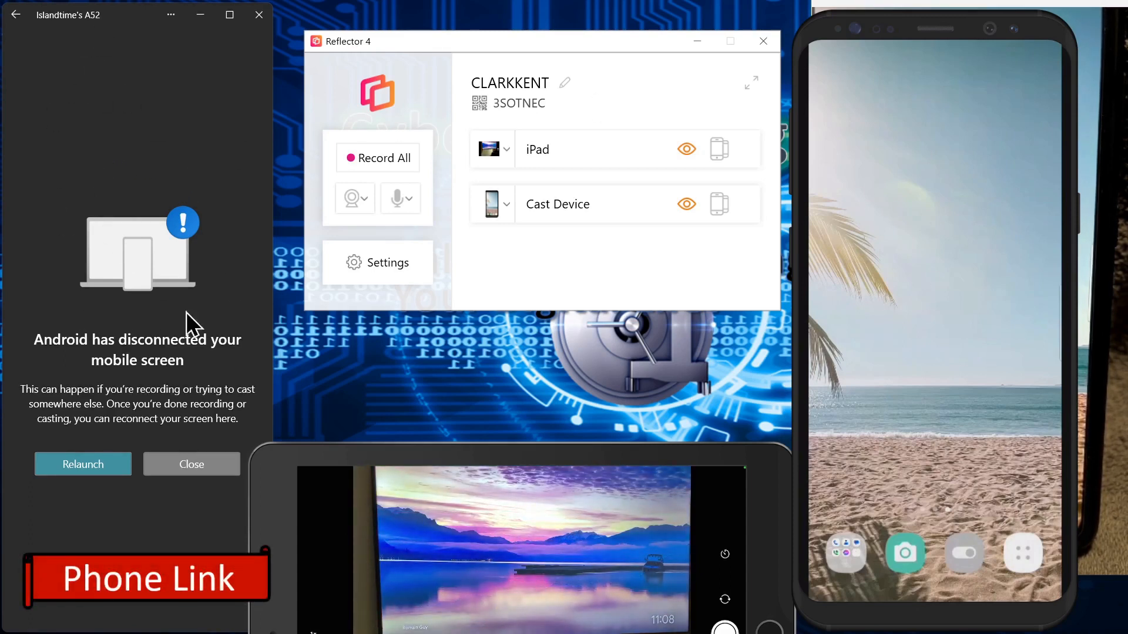
{"action": "mouse_move", "coordinate": [1007, 273]}
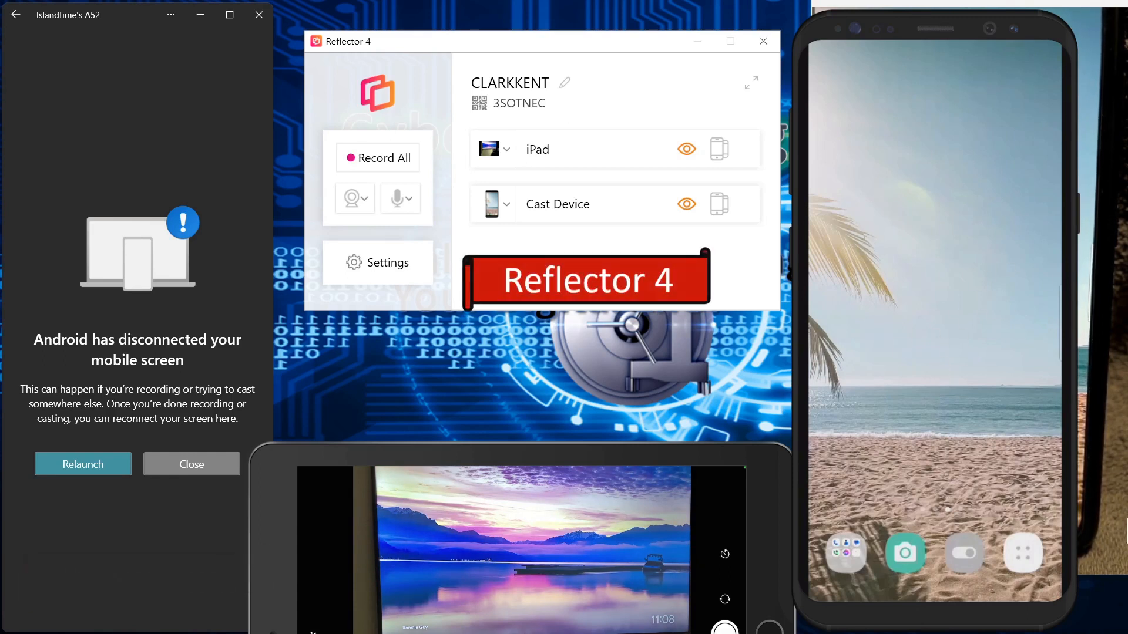
{"action": "mouse_move", "coordinate": [817, 318]}
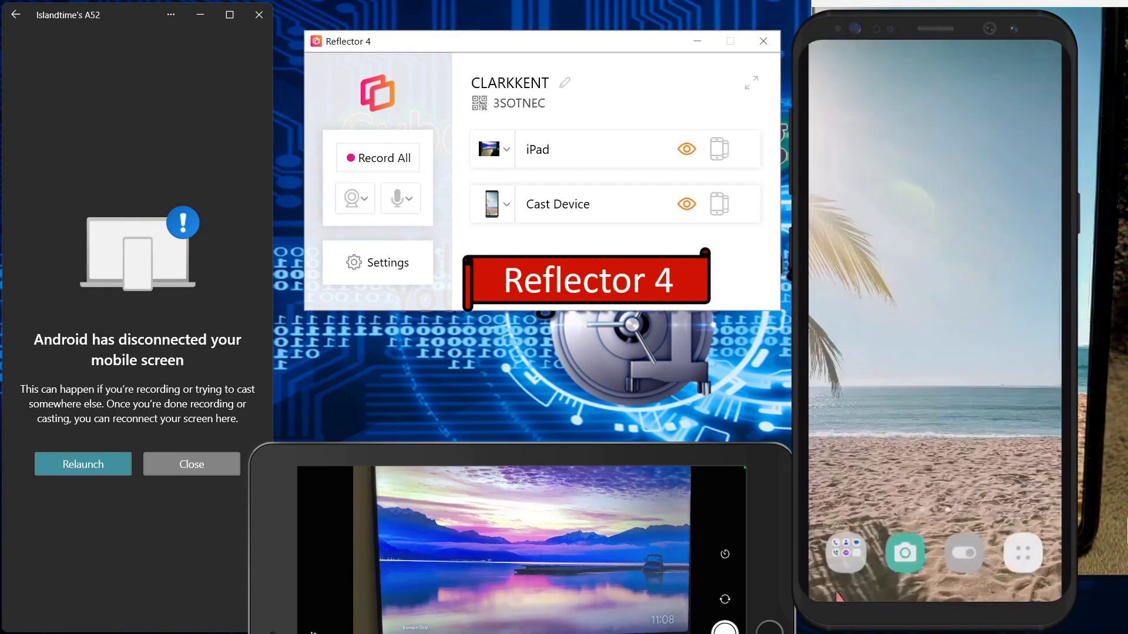
{"action": "left_click", "coordinate": [905, 554]}
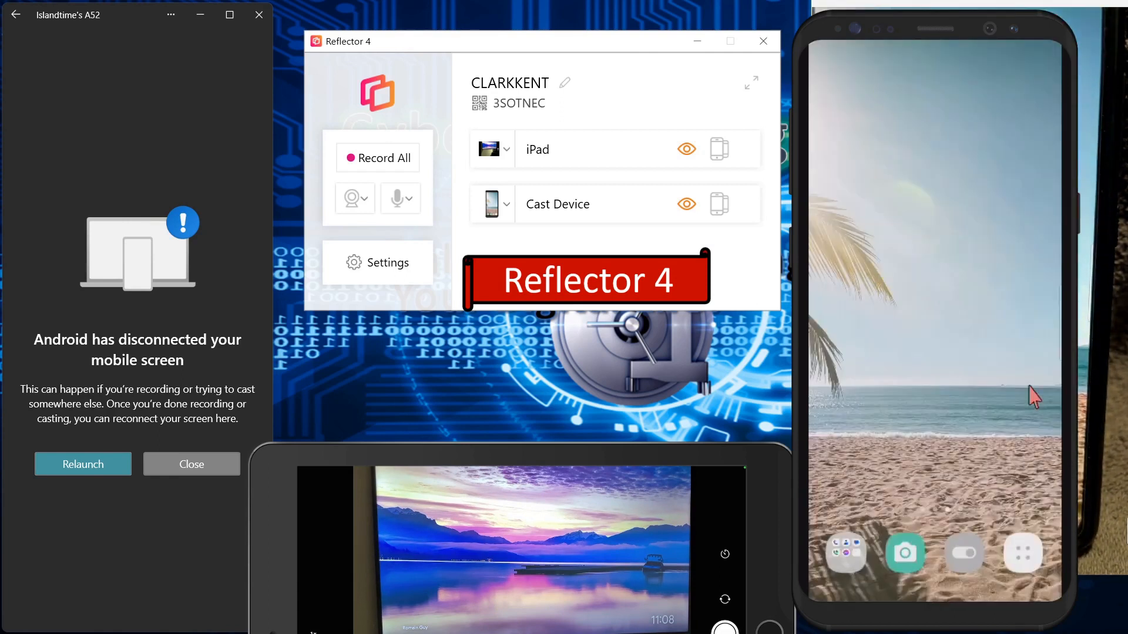
{"action": "mouse_move", "coordinate": [874, 47]}
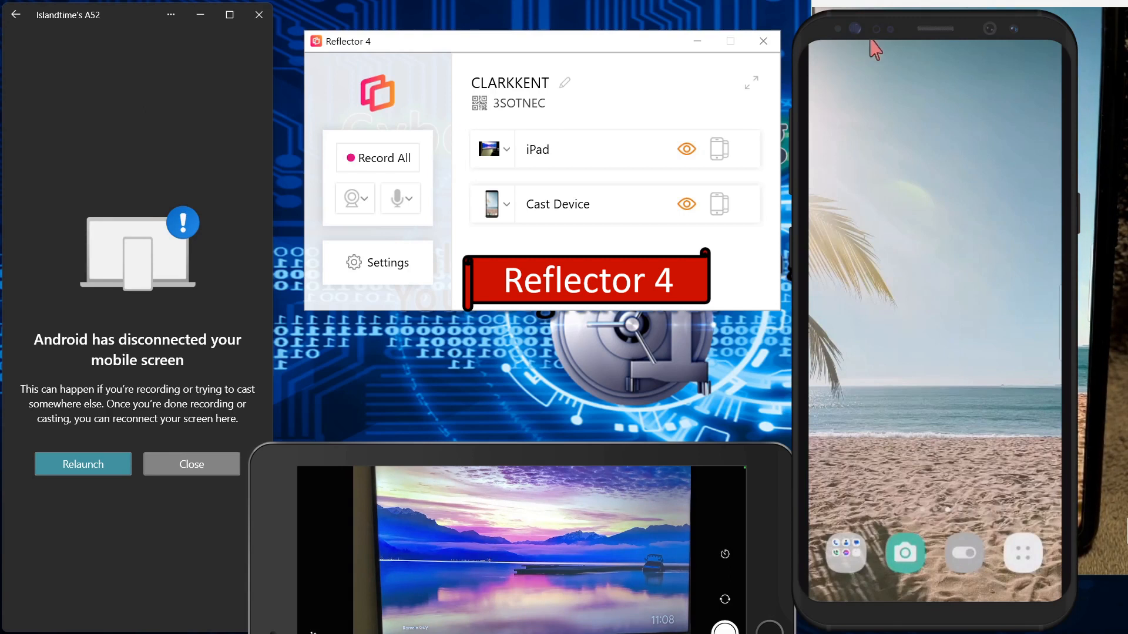
{"action": "mouse_move", "coordinate": [1054, 340]}
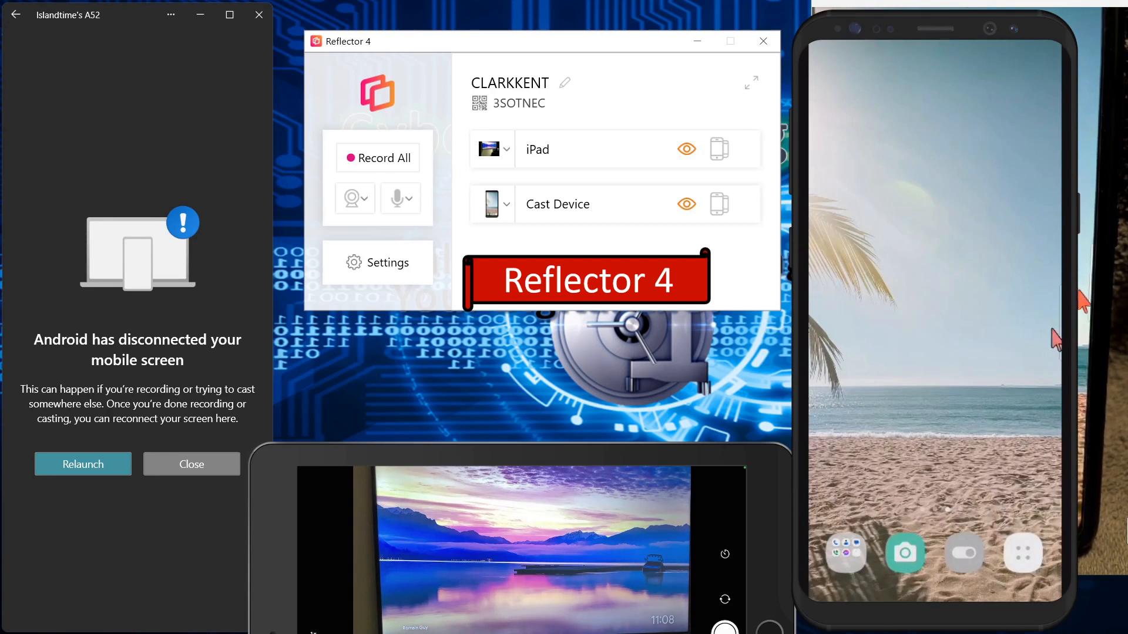
{"action": "mouse_move", "coordinate": [1029, 14]}
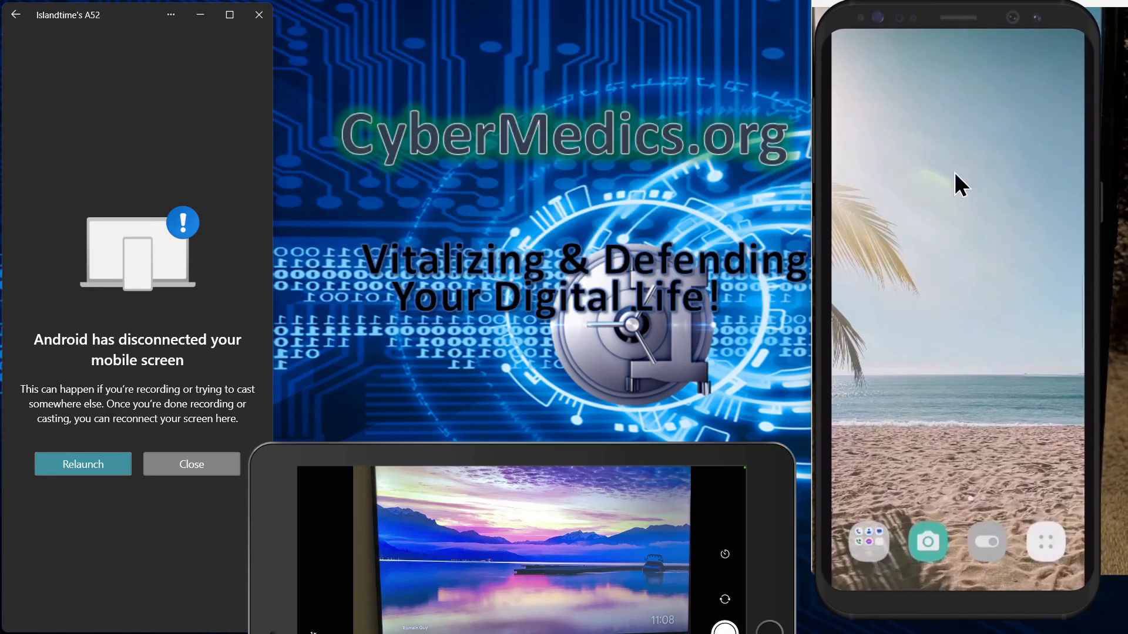
{"action": "mouse_move", "coordinate": [1063, 340]}
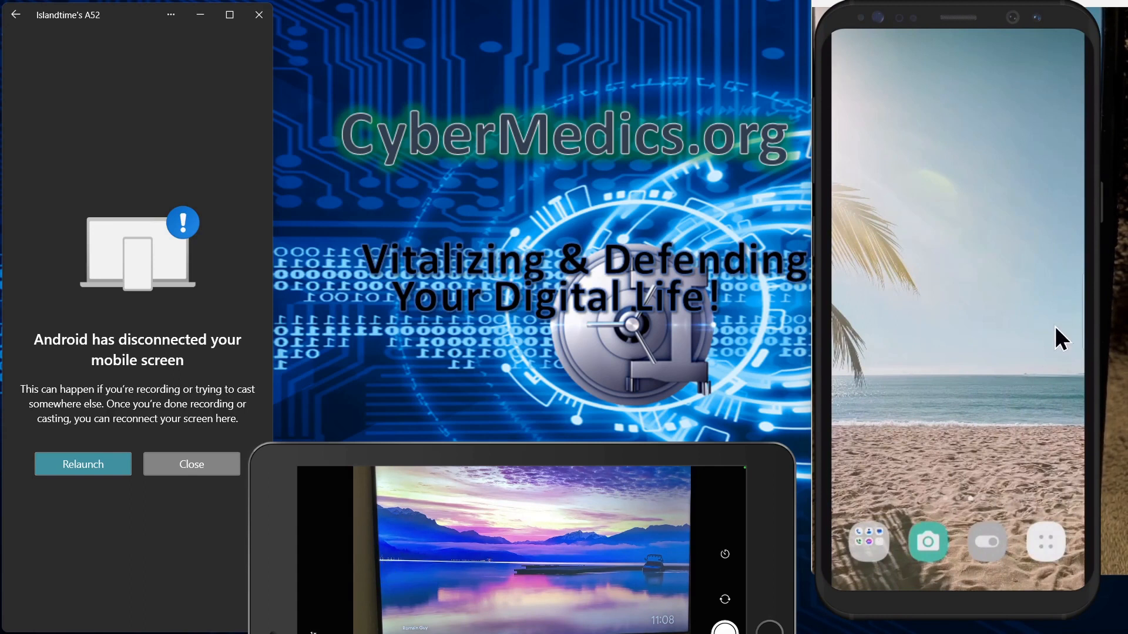
{"action": "mouse_move", "coordinate": [739, 235]}
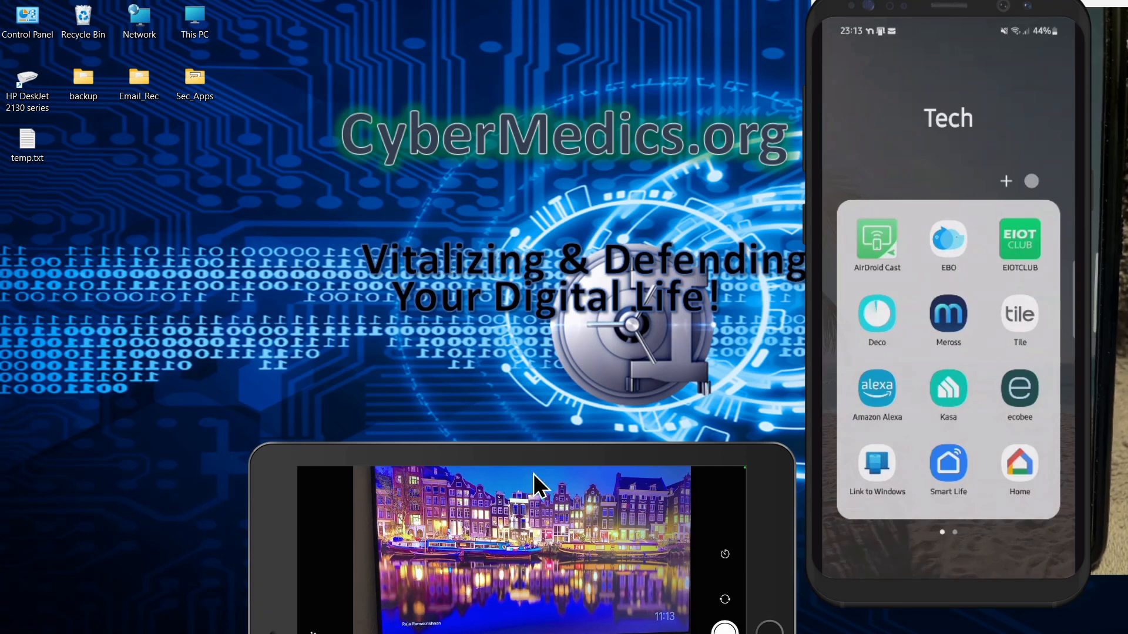
{"action": "mouse_move", "coordinate": [583, 531]}
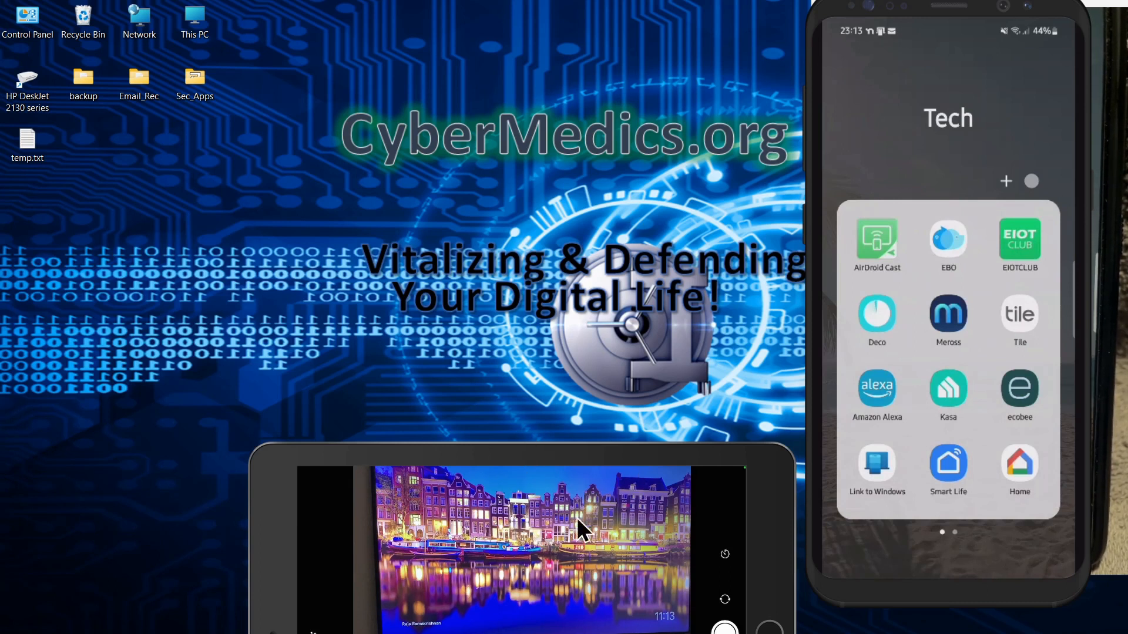
{"action": "mouse_move", "coordinate": [539, 543]}
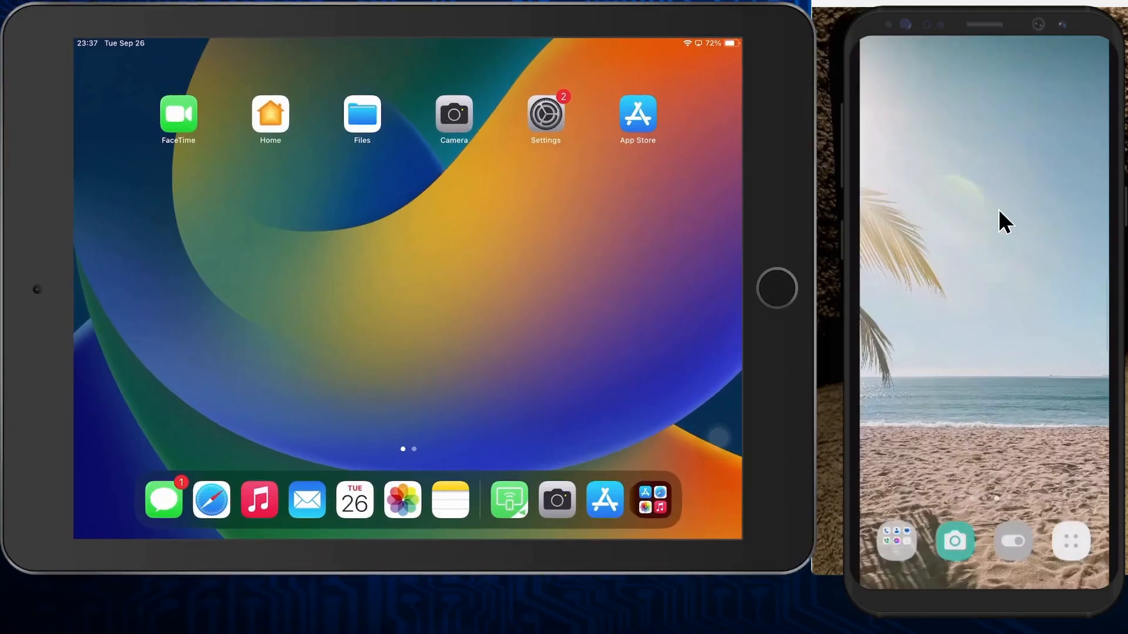
{"action": "mouse_move", "coordinate": [938, 154]}
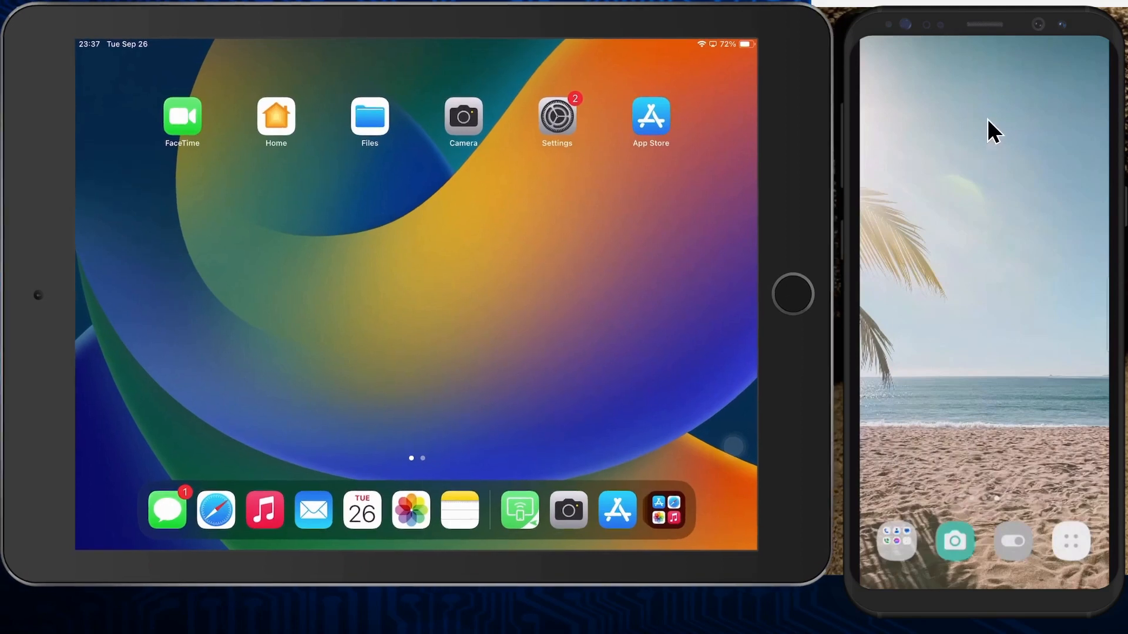
{"action": "mouse_move", "coordinate": [630, 358]}
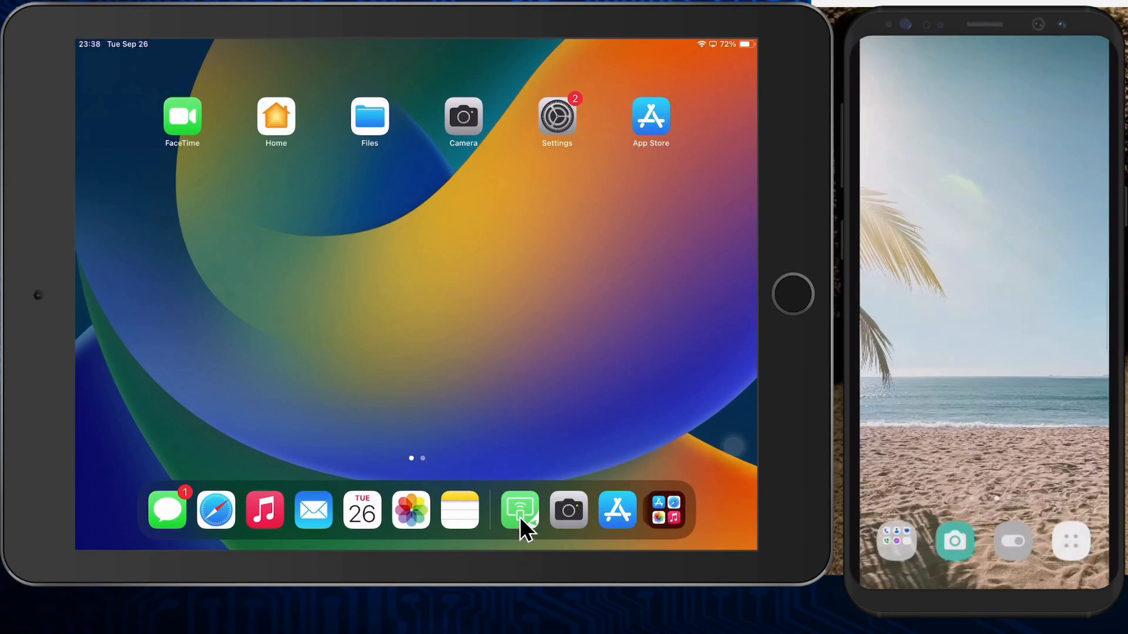
Step: Launch AirDroid Cast on the iPad and show the Receive Screen Cast code 836 105 390
{"action": "left_click", "coordinate": [519, 510]}
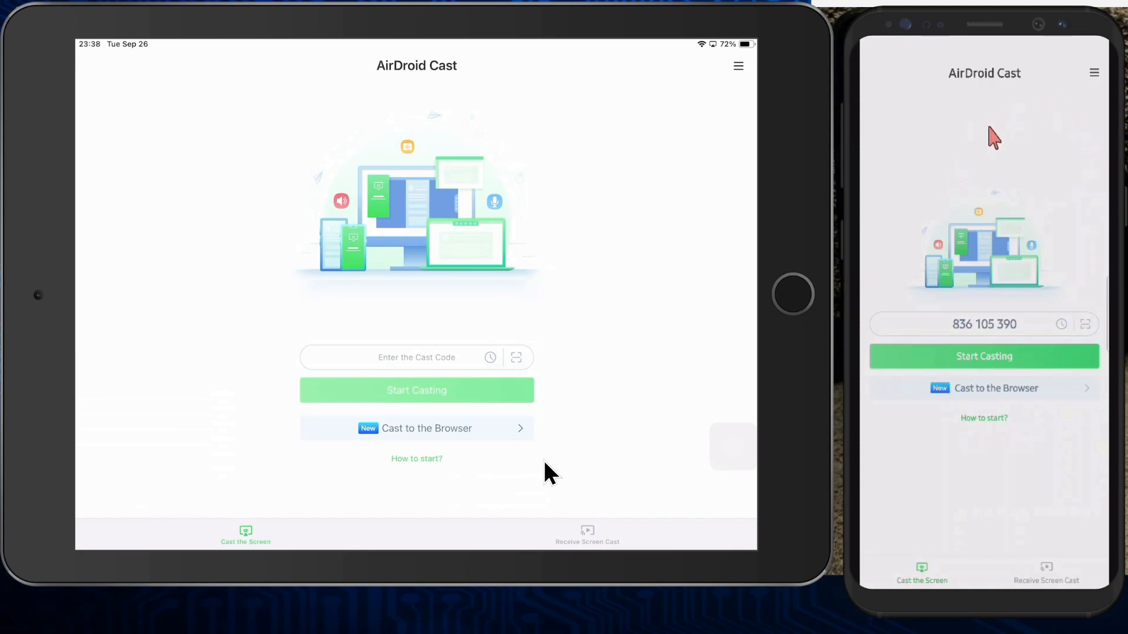
{"action": "mouse_move", "coordinate": [968, 141]}
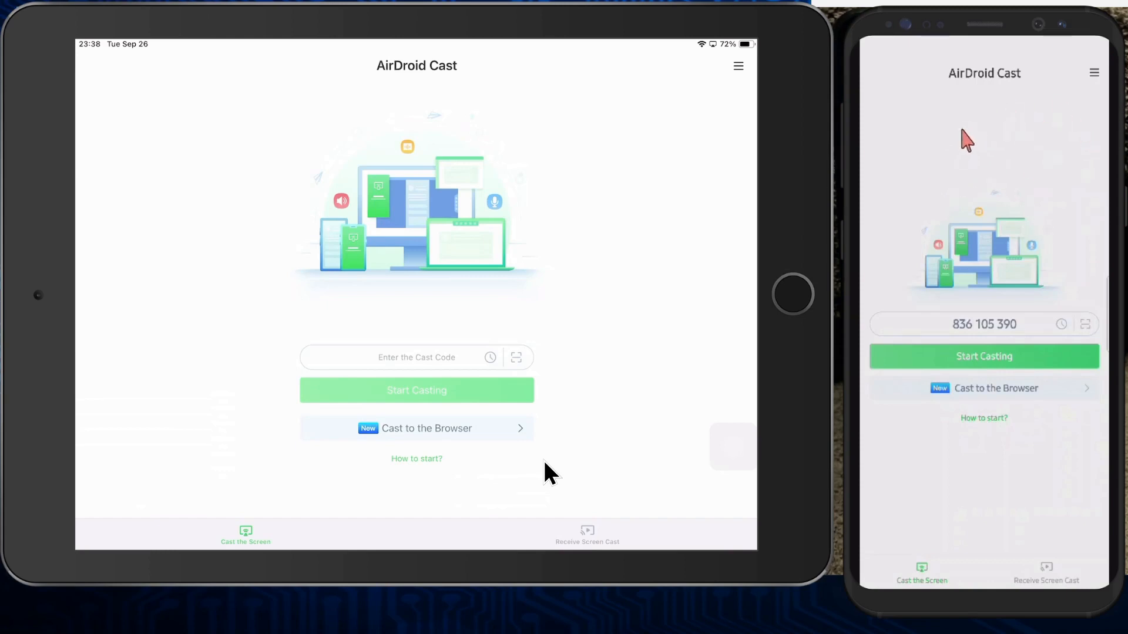
{"action": "mouse_move", "coordinate": [863, 384]}
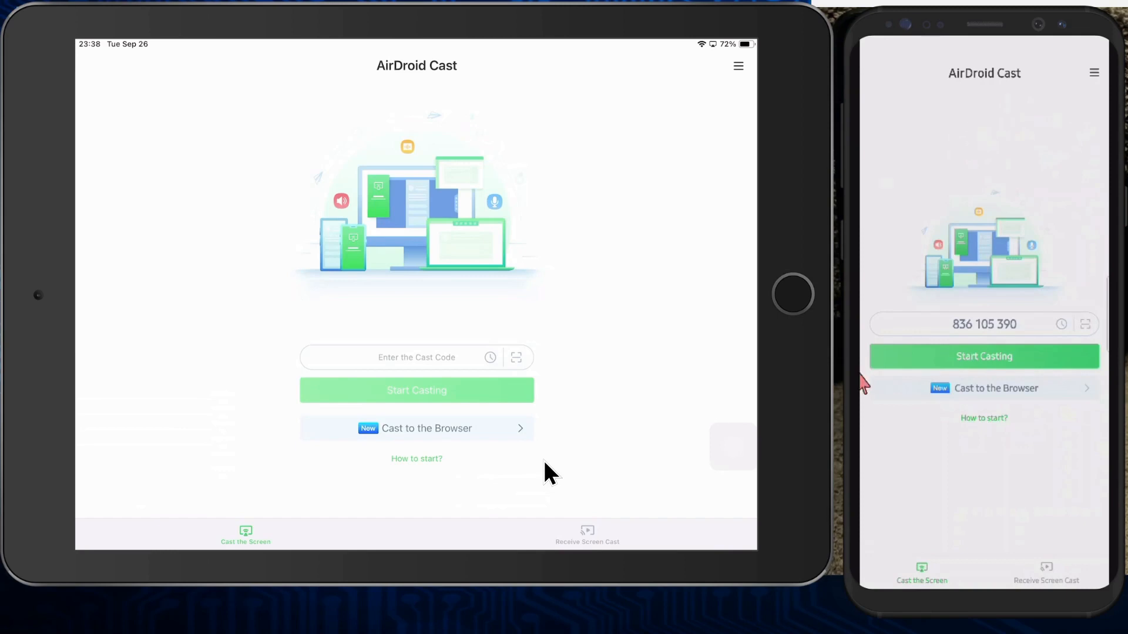
{"action": "mouse_move", "coordinate": [870, 358]}
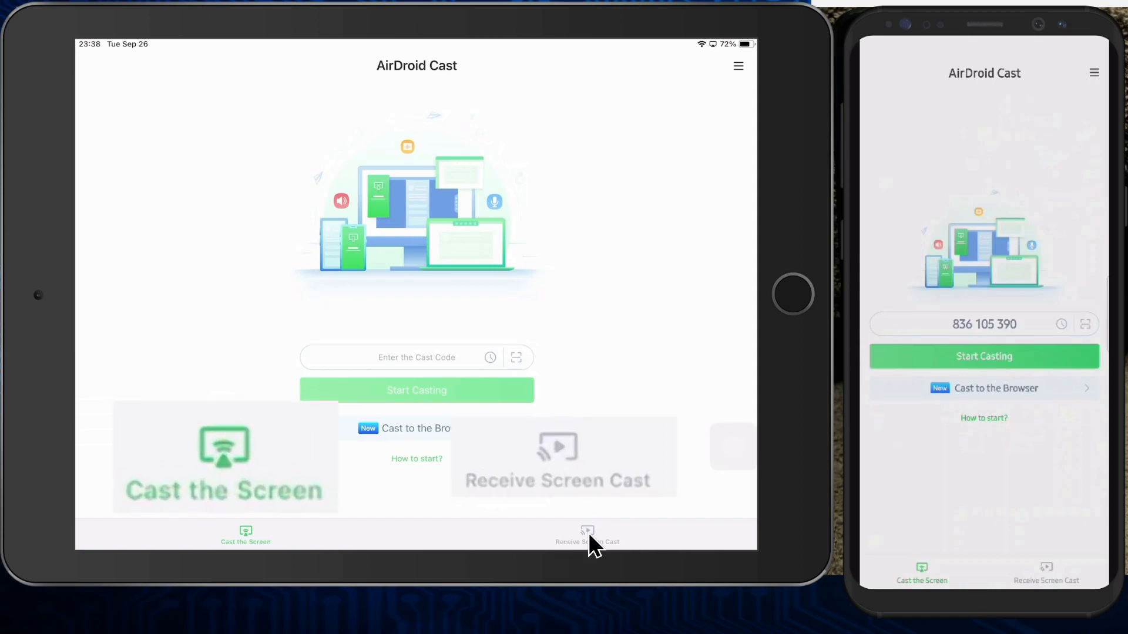
{"action": "left_click", "coordinate": [587, 535]}
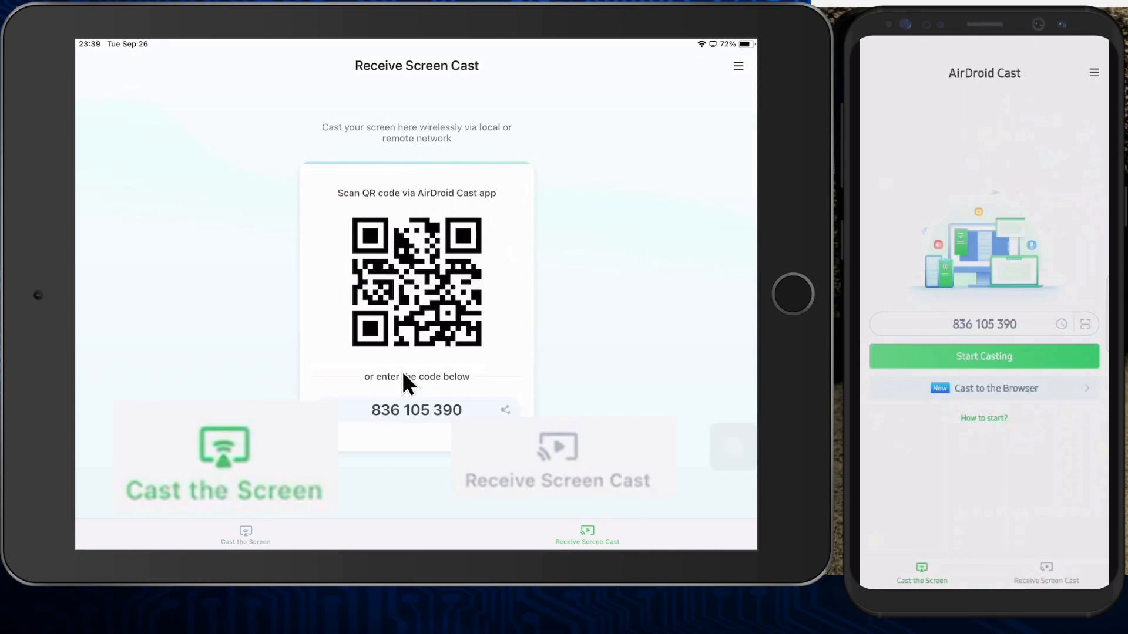
{"action": "mouse_move", "coordinate": [424, 295]}
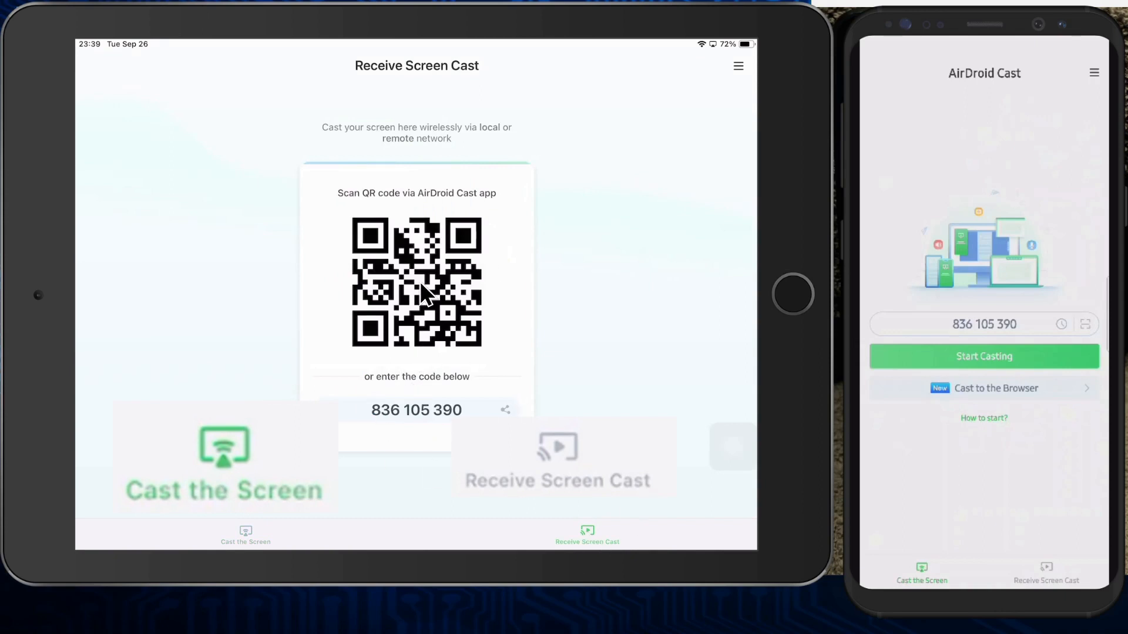
{"action": "mouse_move", "coordinate": [993, 331]}
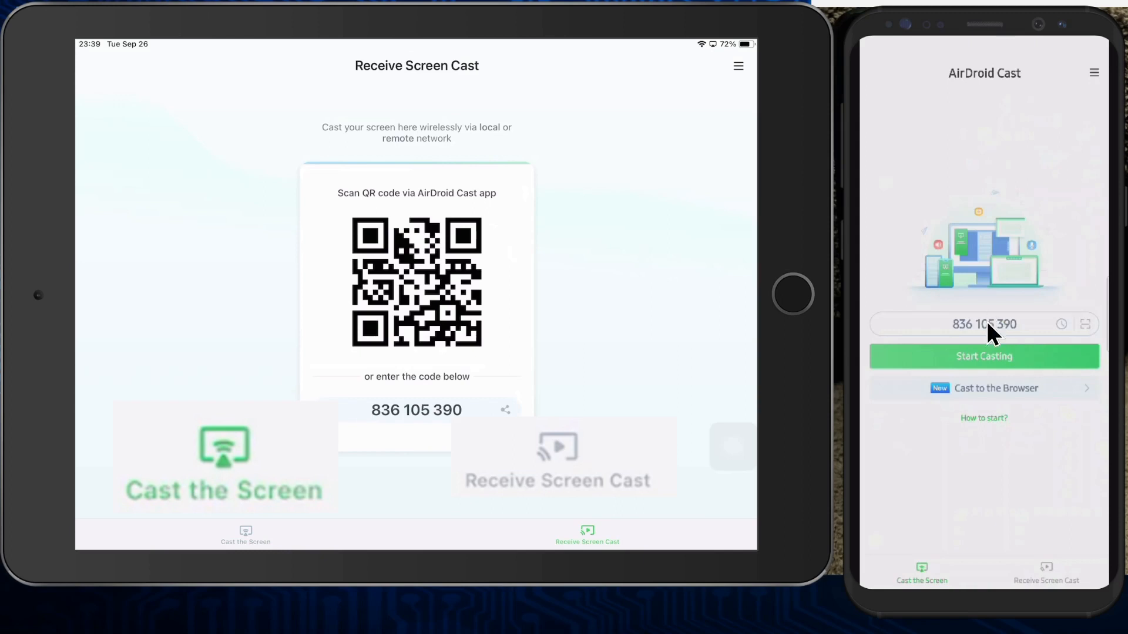
{"action": "mouse_move", "coordinate": [885, 561]}
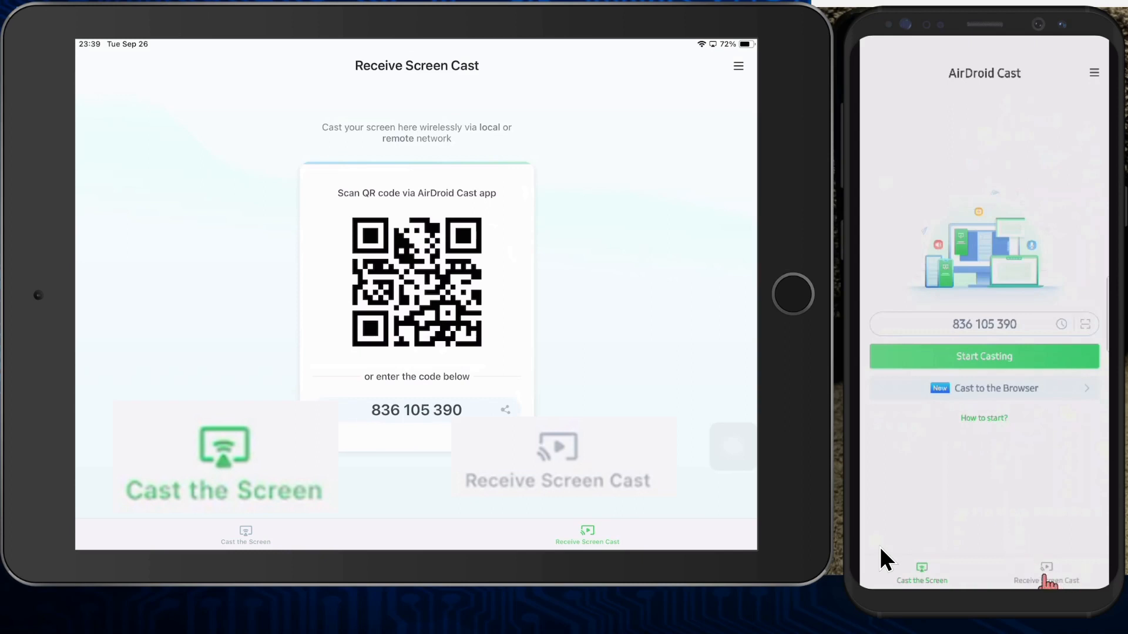
{"action": "mouse_move", "coordinate": [1045, 572]}
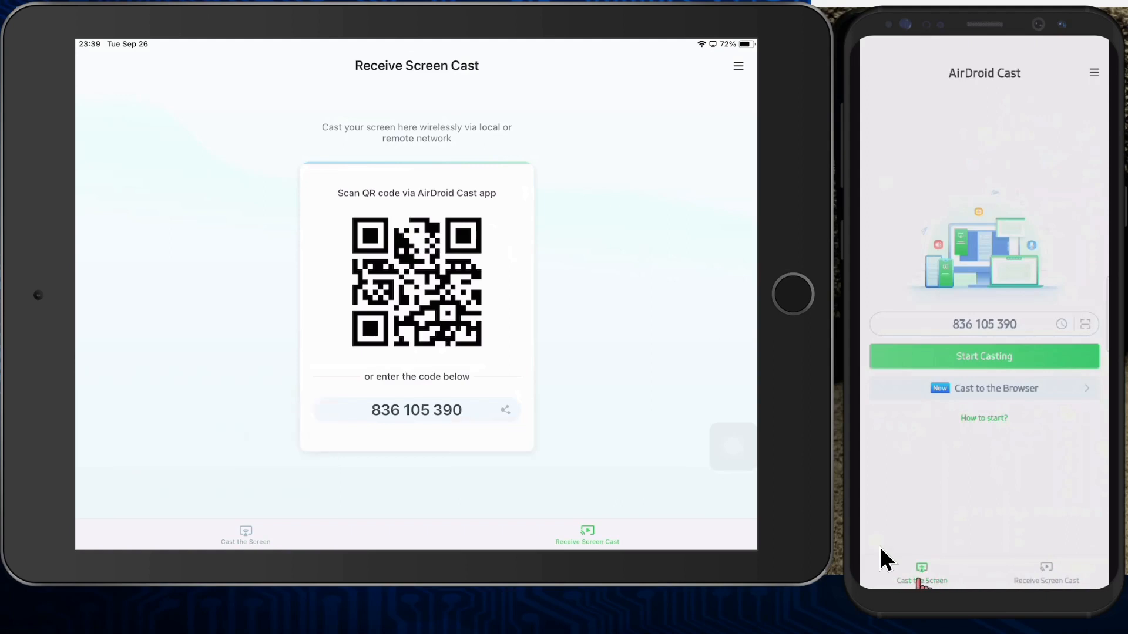
Step: Choose Cast the Screen on the phone to cast to the iPad
{"action": "left_click", "coordinate": [983, 356]}
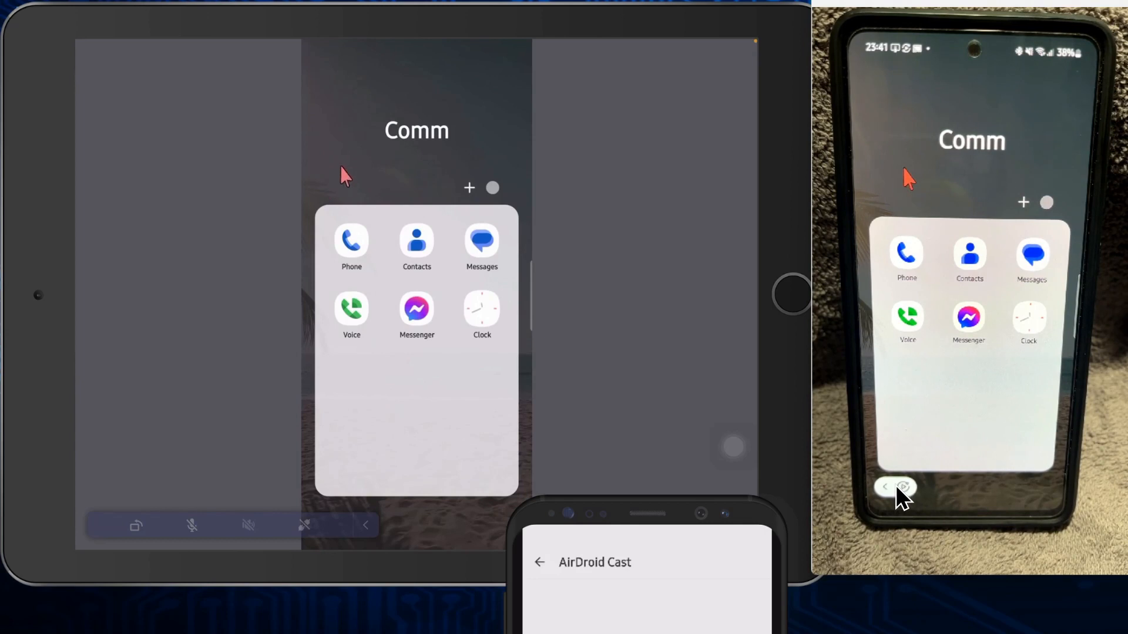
{"action": "mouse_move", "coordinate": [358, 184]}
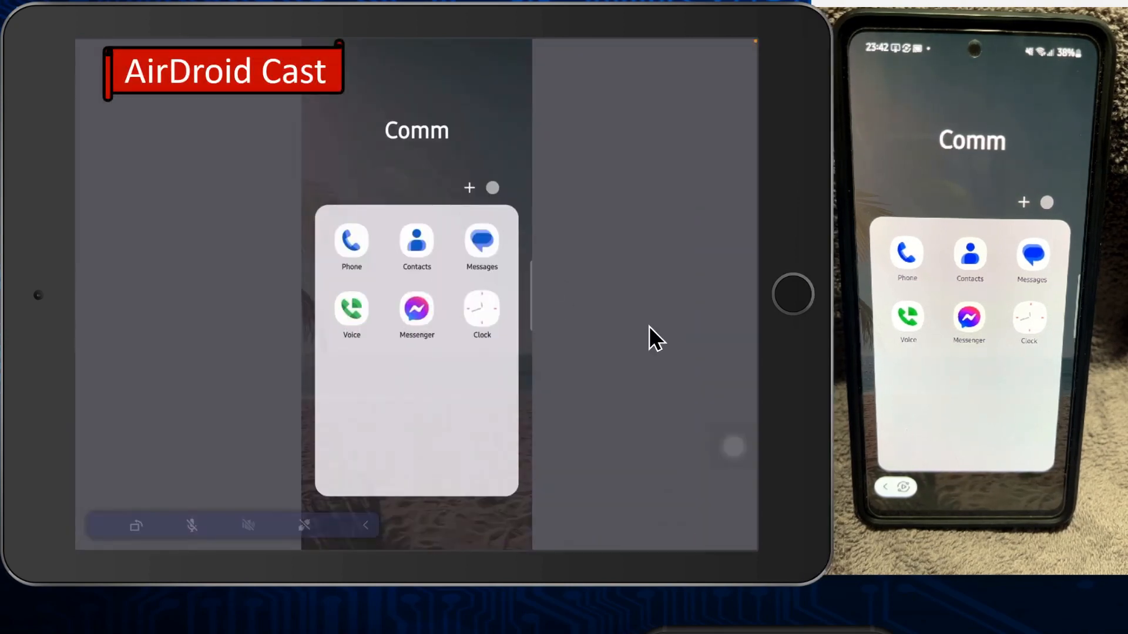
{"action": "mouse_move", "coordinate": [960, 371]}
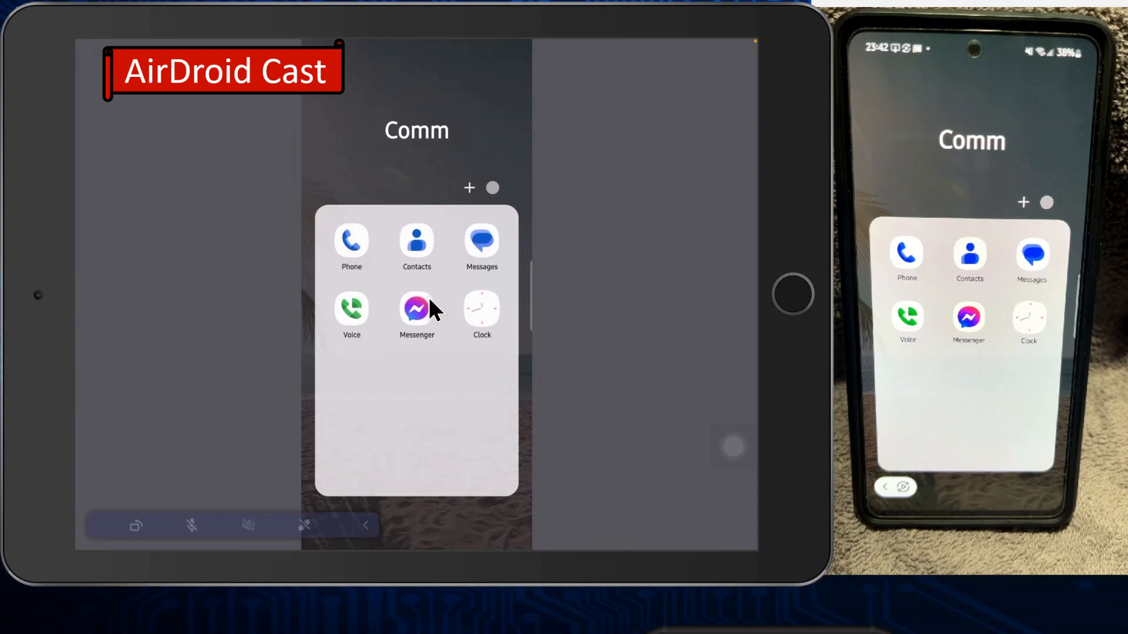
{"action": "mouse_move", "coordinate": [568, 144]}
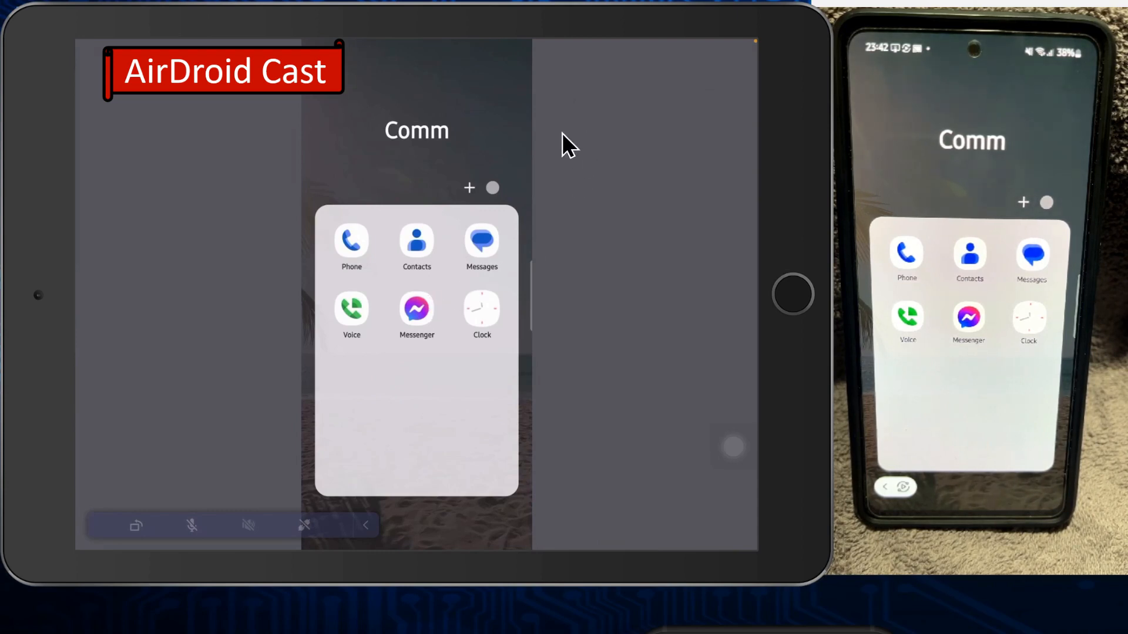
{"action": "mouse_move", "coordinate": [1007, 190]}
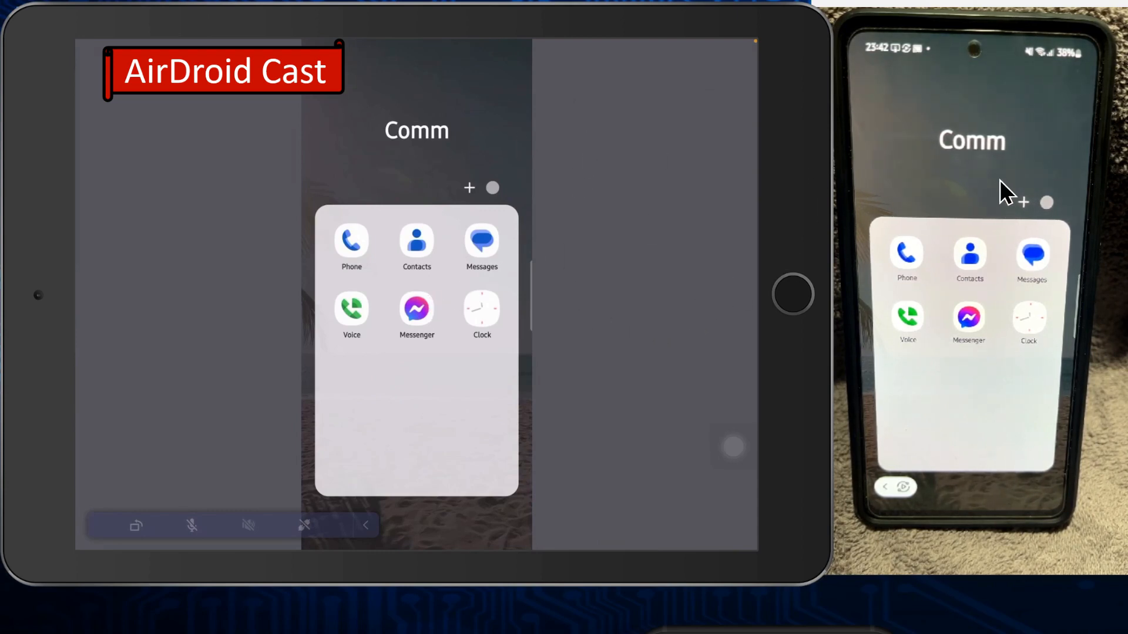
{"action": "mouse_move", "coordinate": [633, 241]}
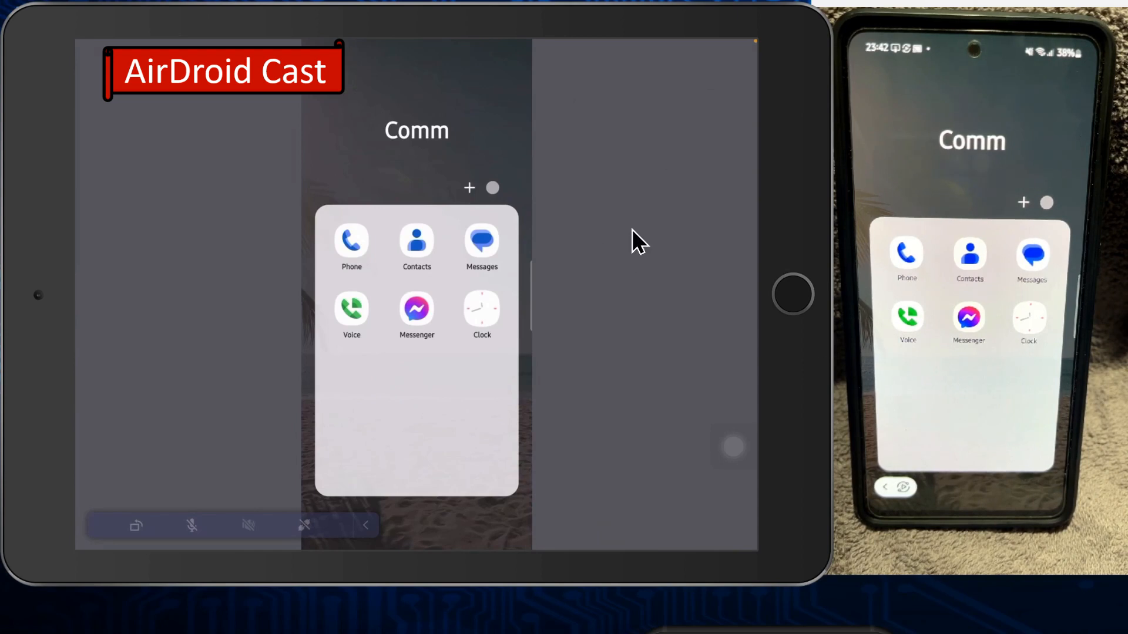